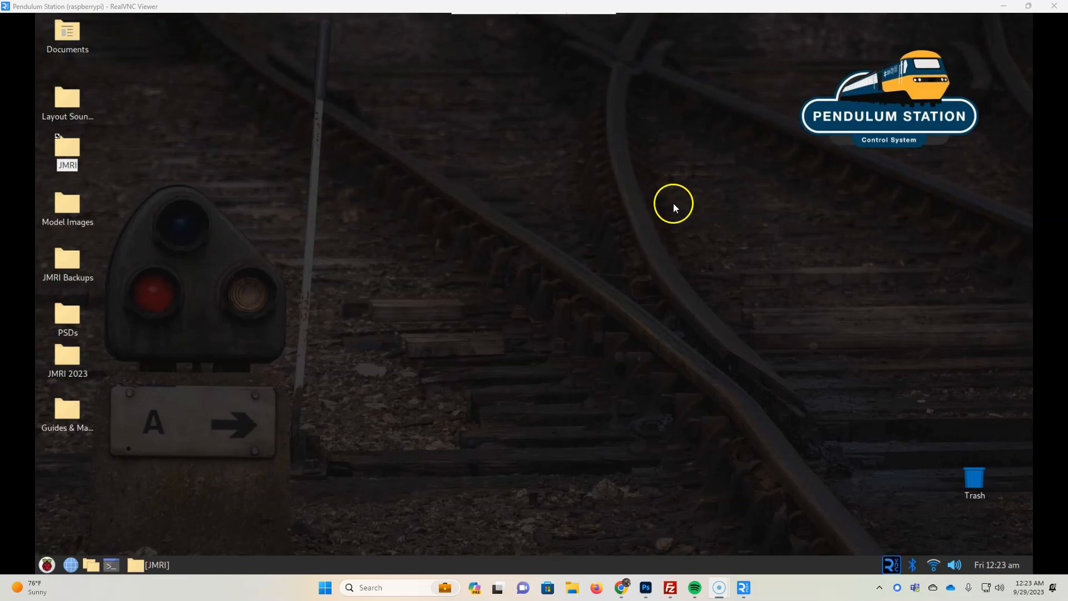
mouse_move(1004, 145)
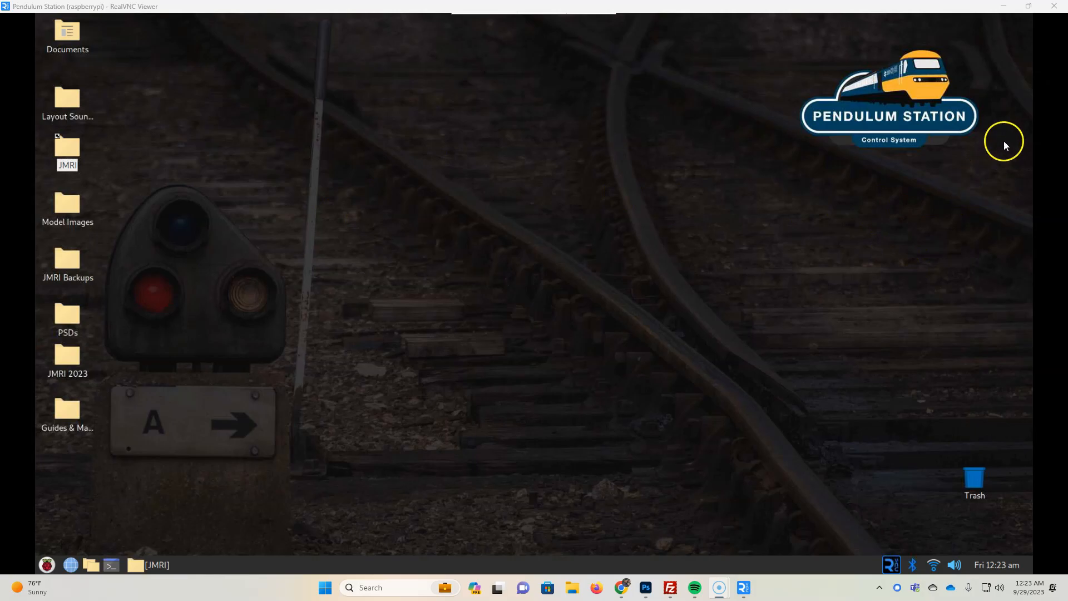
mouse_move(883, 220)
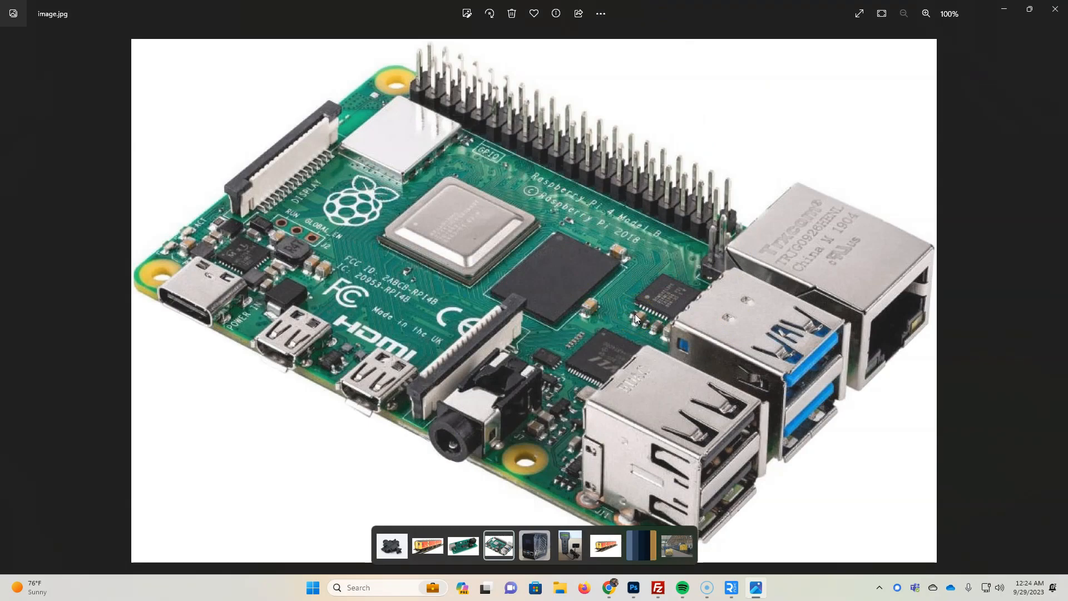
mouse_move(1002, 43)
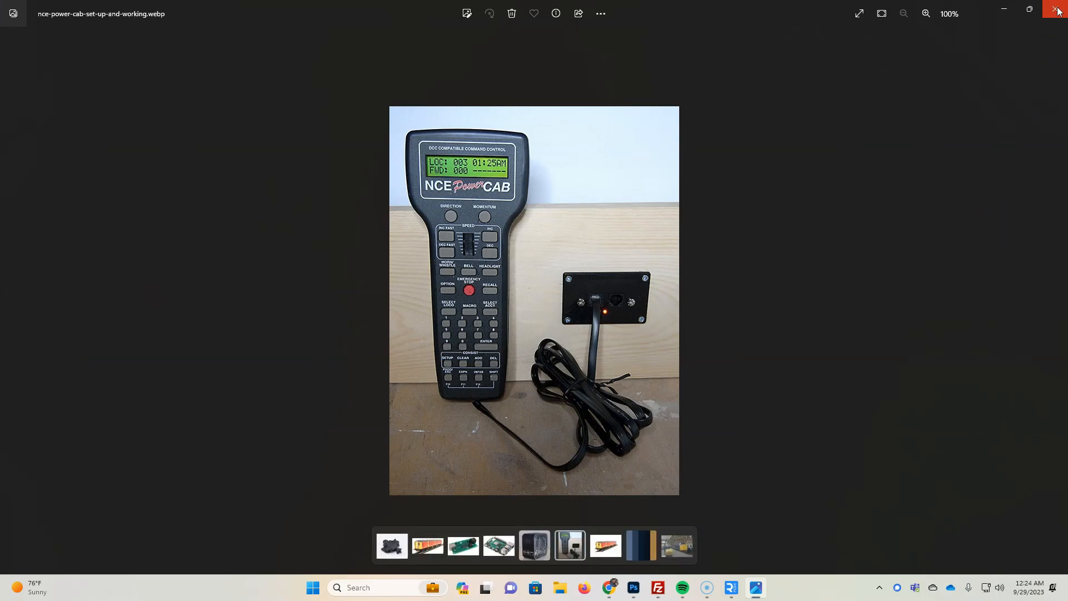
mouse_move(1058, 12)
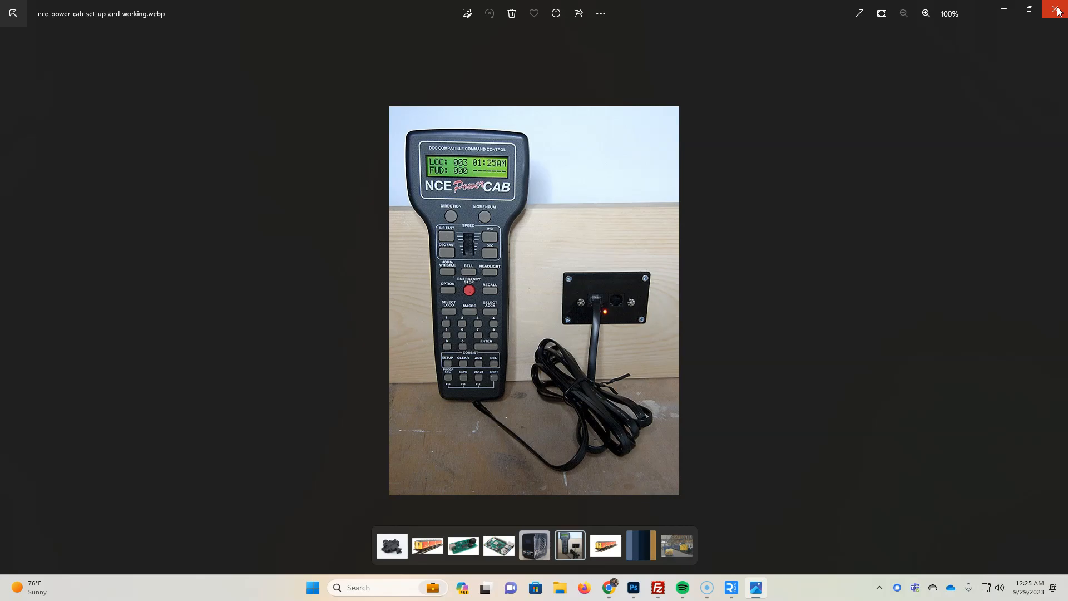
Close Windows Photos after viewing the NCE Power Cab and USB interface photos
left_click(1059, 10)
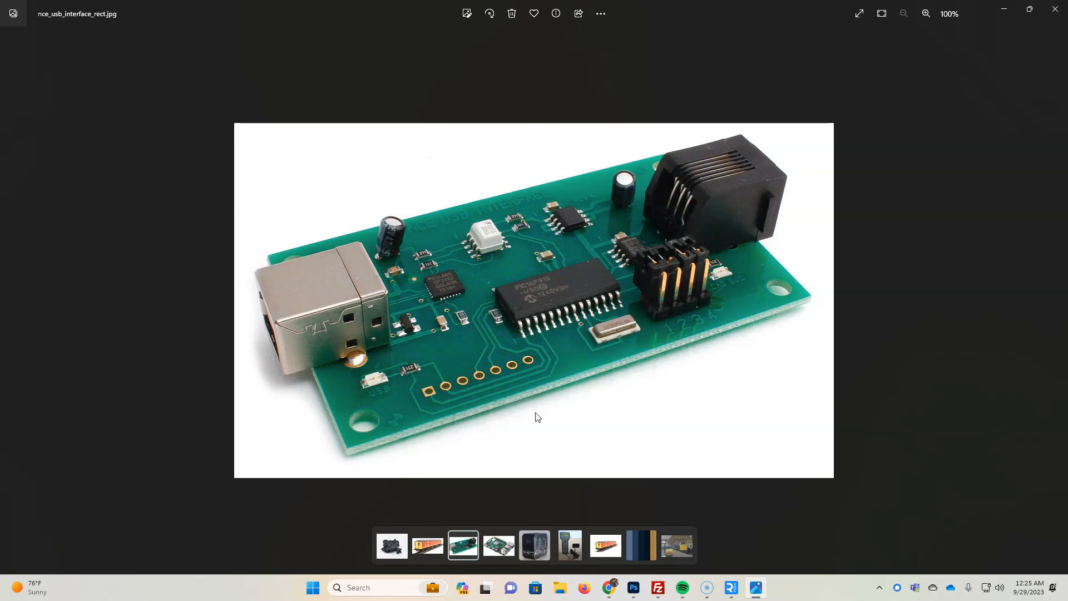
mouse_move(1055, 14)
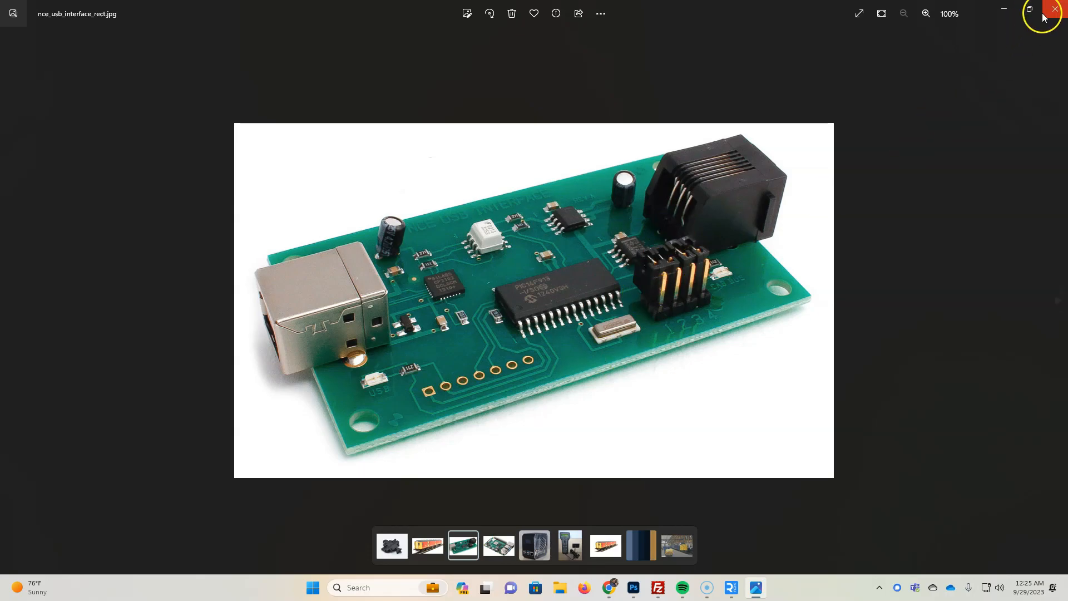
left_click(1054, 10)
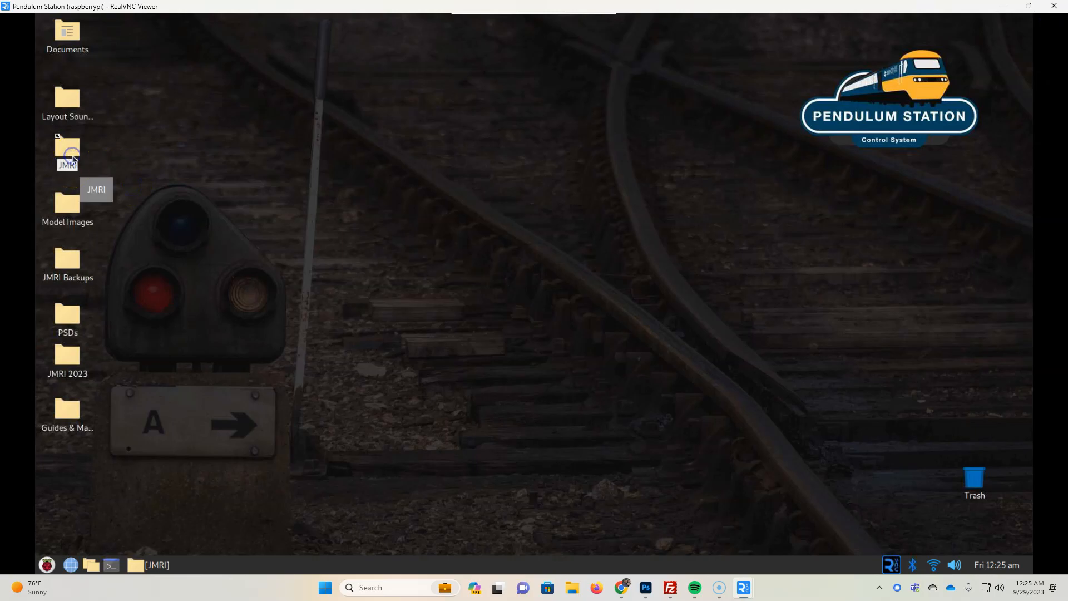
Launch the DecoderPro script from the desktop JMRI folder to show the locomotive roster
double_click(67, 153)
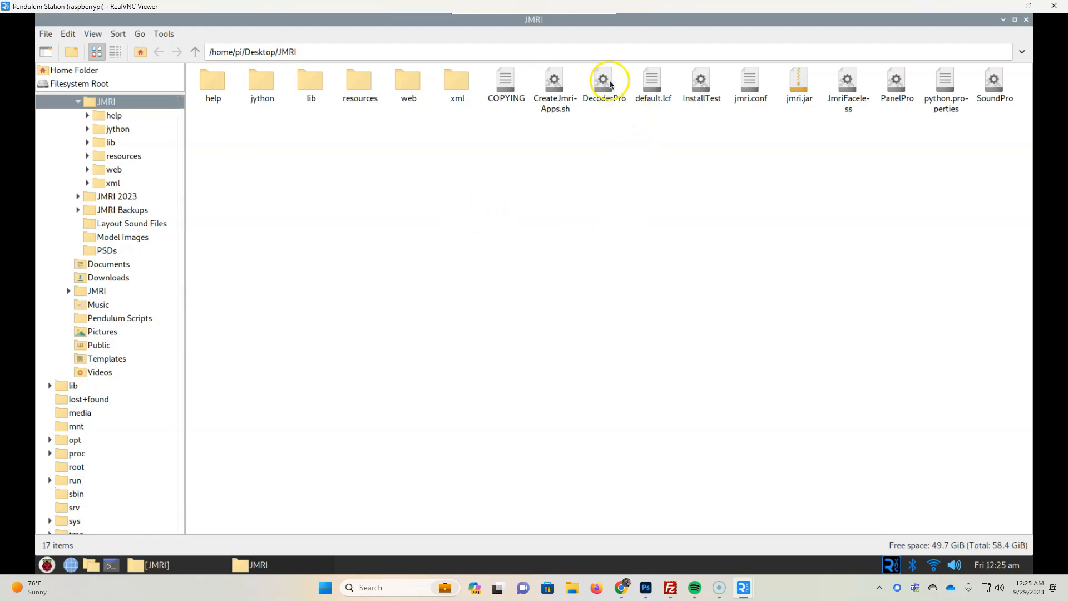
left_click(603, 85)
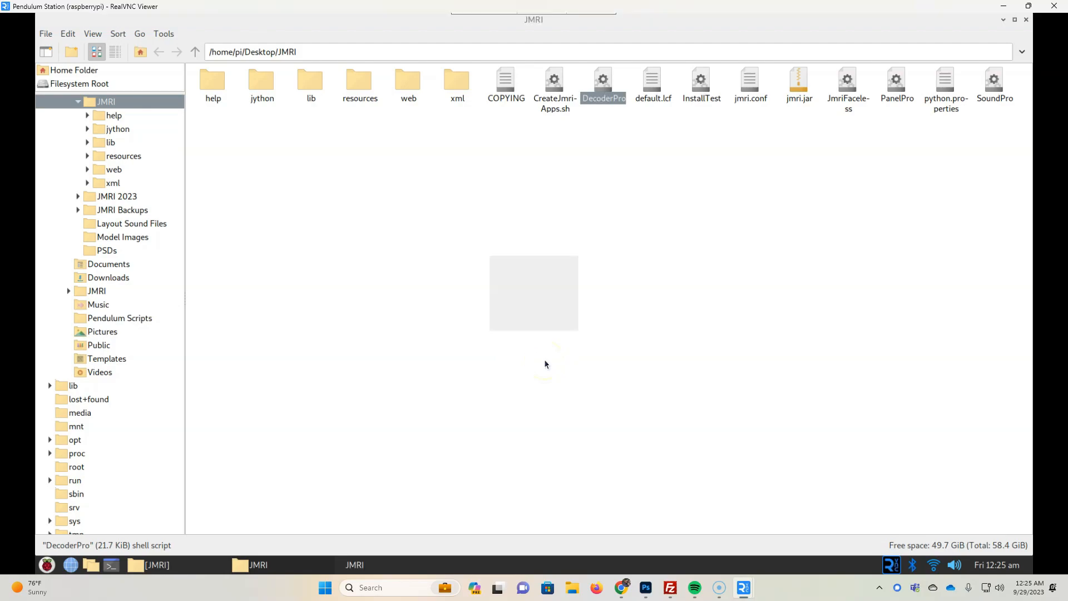
double_click(602, 84)
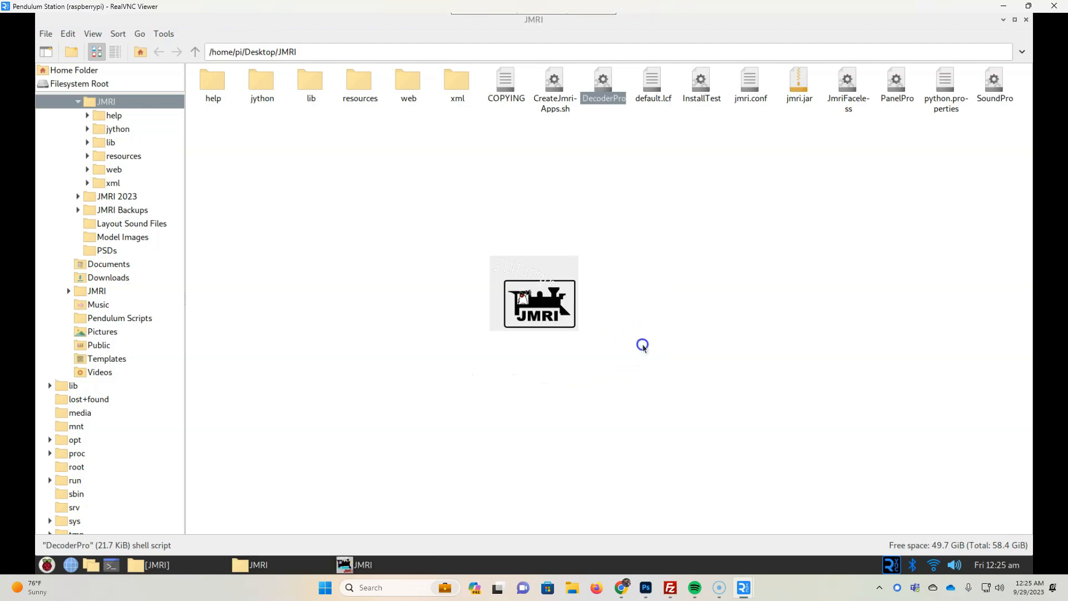
mouse_move(522, 366)
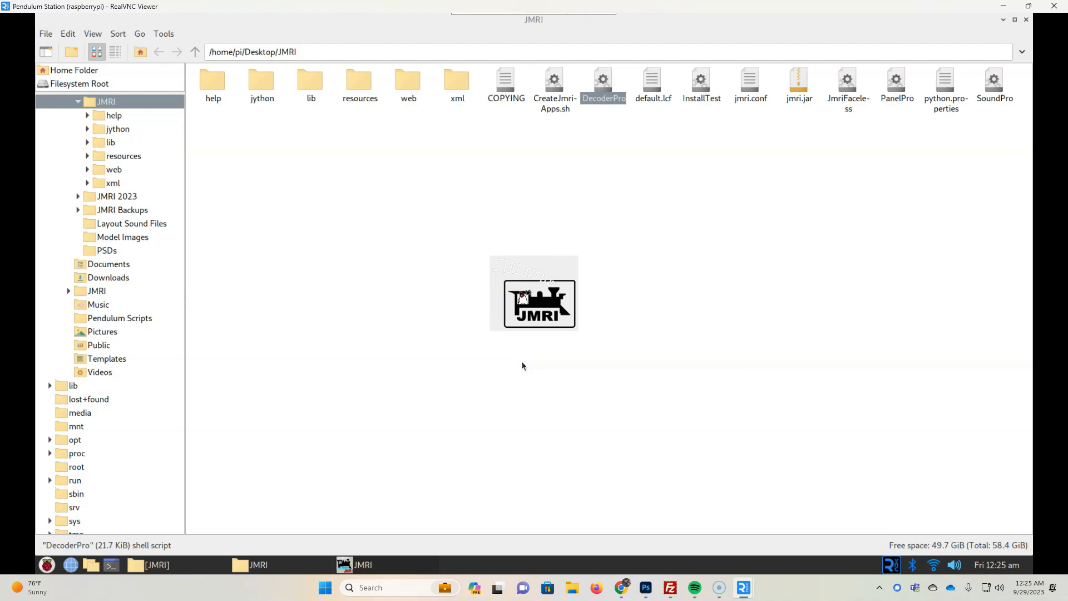
double_click(602, 80)
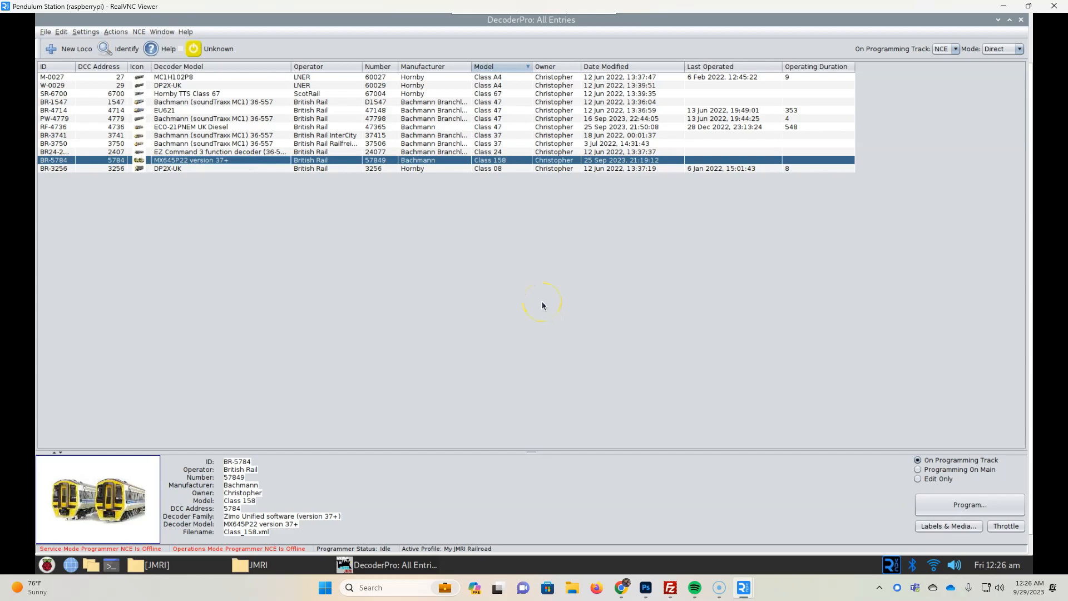
mouse_move(976, 392)
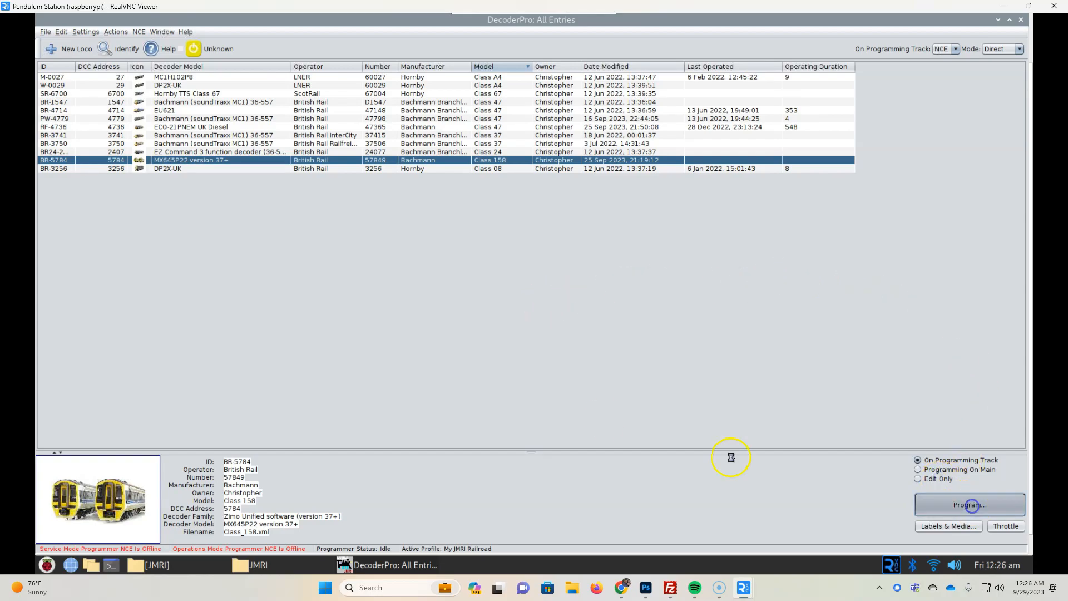
mouse_move(494, 348)
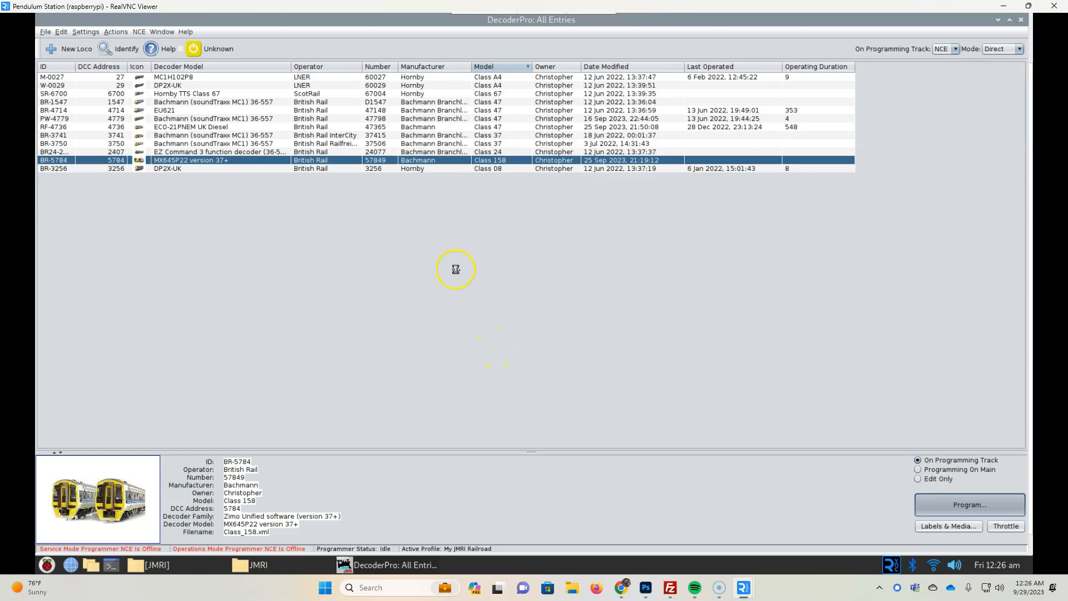
mouse_move(453, 273)
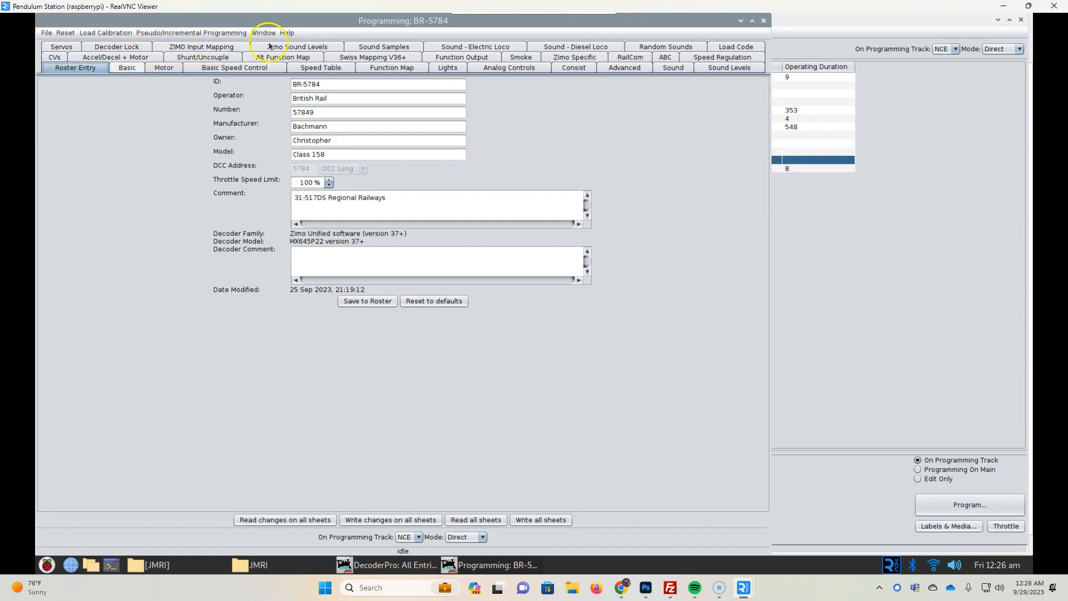
mouse_move(708, 138)
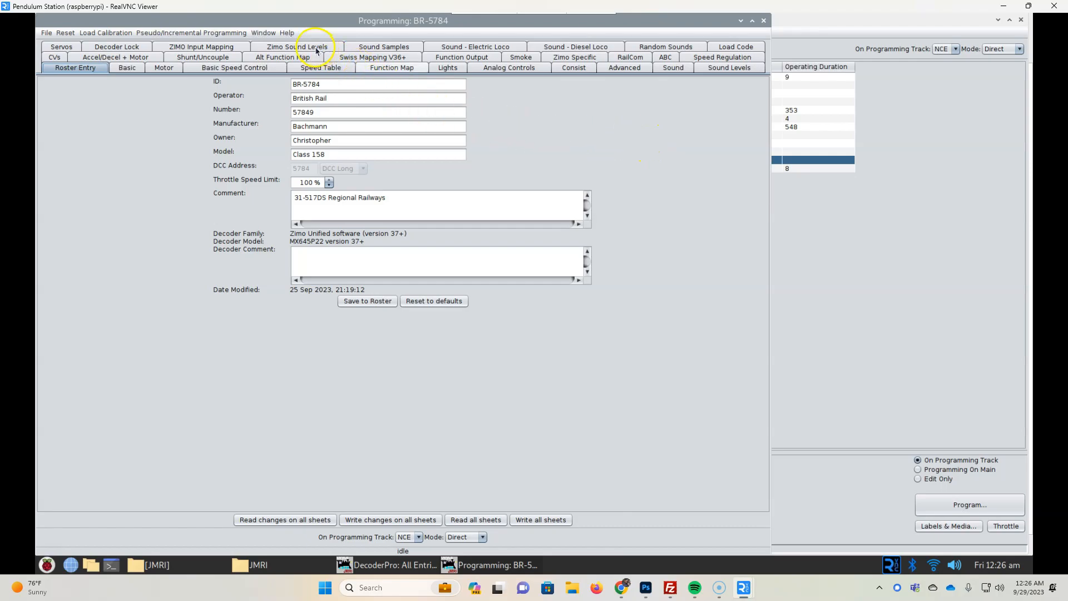
Show the Zimo Sound Levels sheet for BR-5784 (volume 64, whistle 128, F2 at 91)
left_click(306, 47)
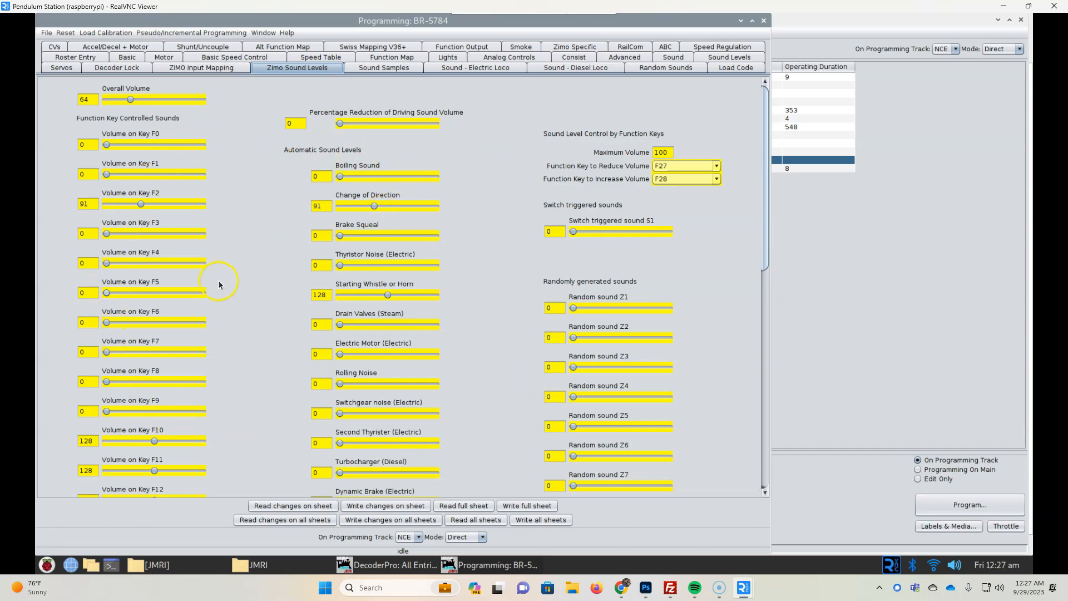
mouse_move(457, 484)
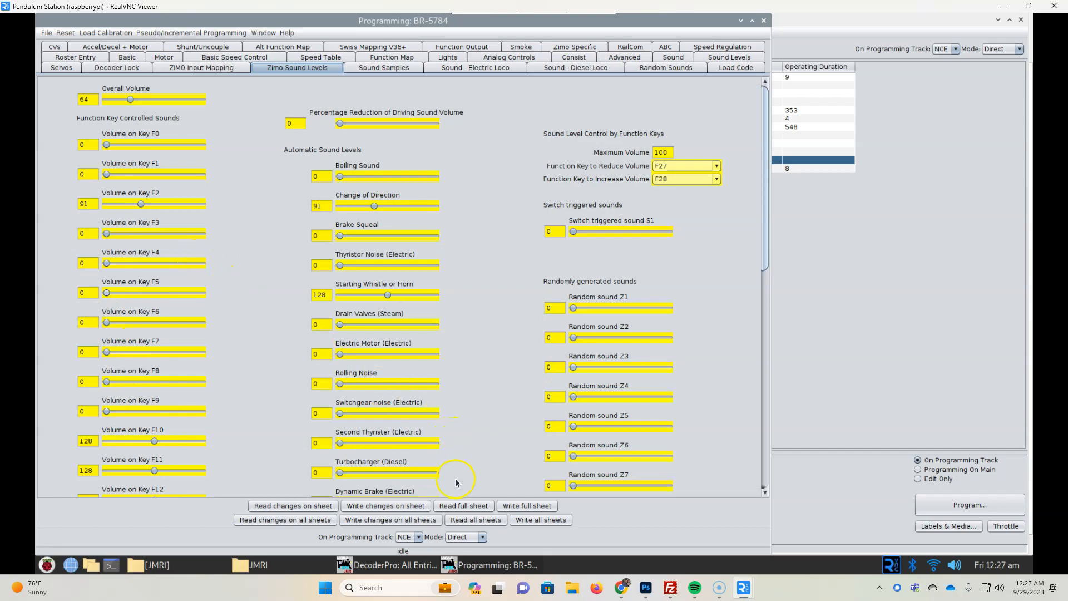
mouse_move(524, 485)
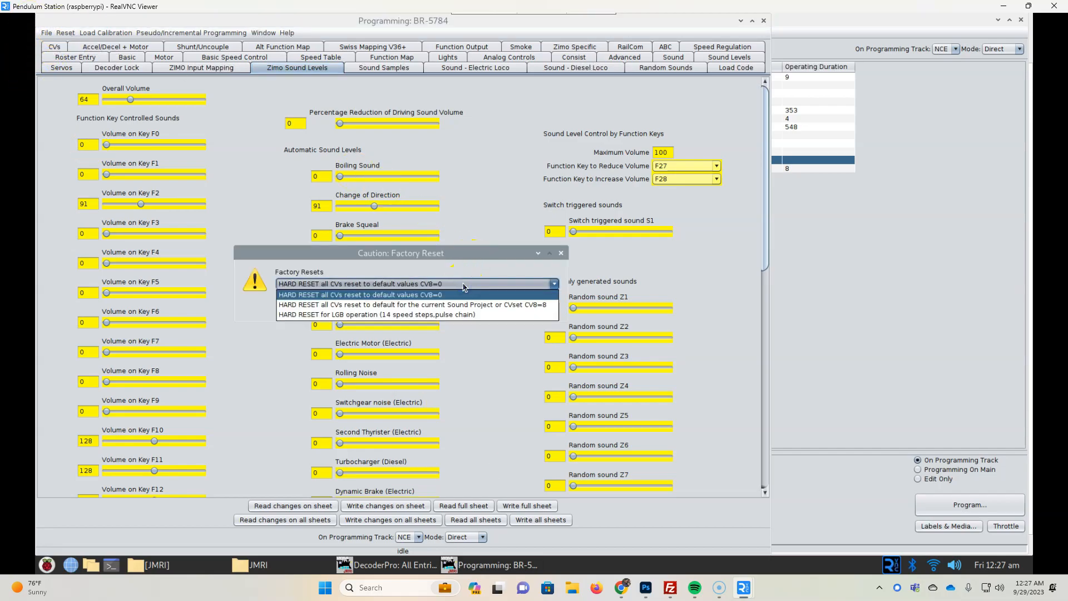
mouse_move(470, 305)
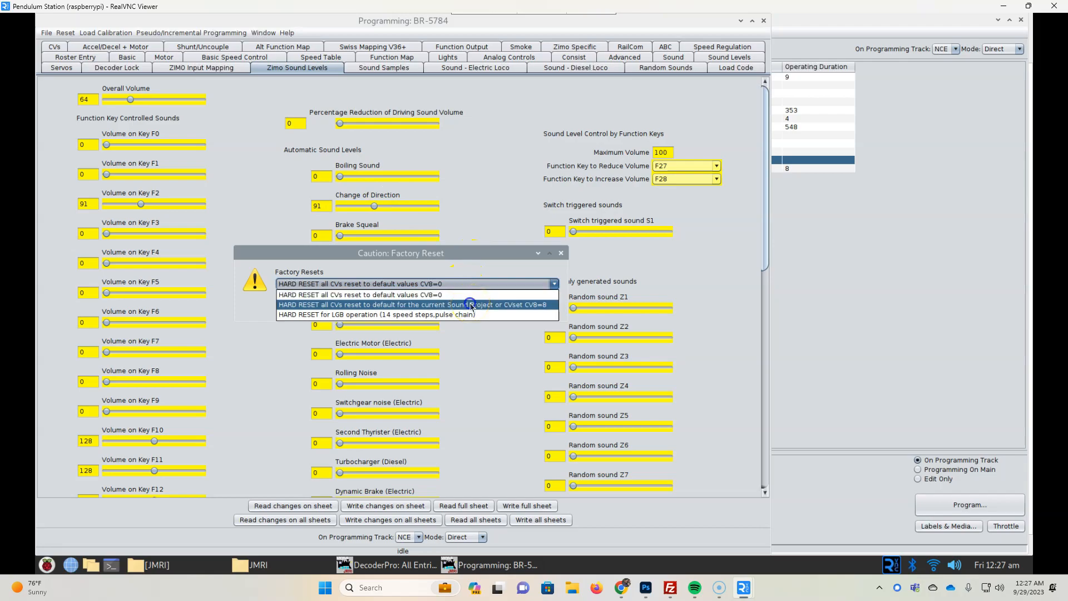
Choose the reset to current Sound Project defaults option in the Factory Reset caution dialog
left_click(412, 304)
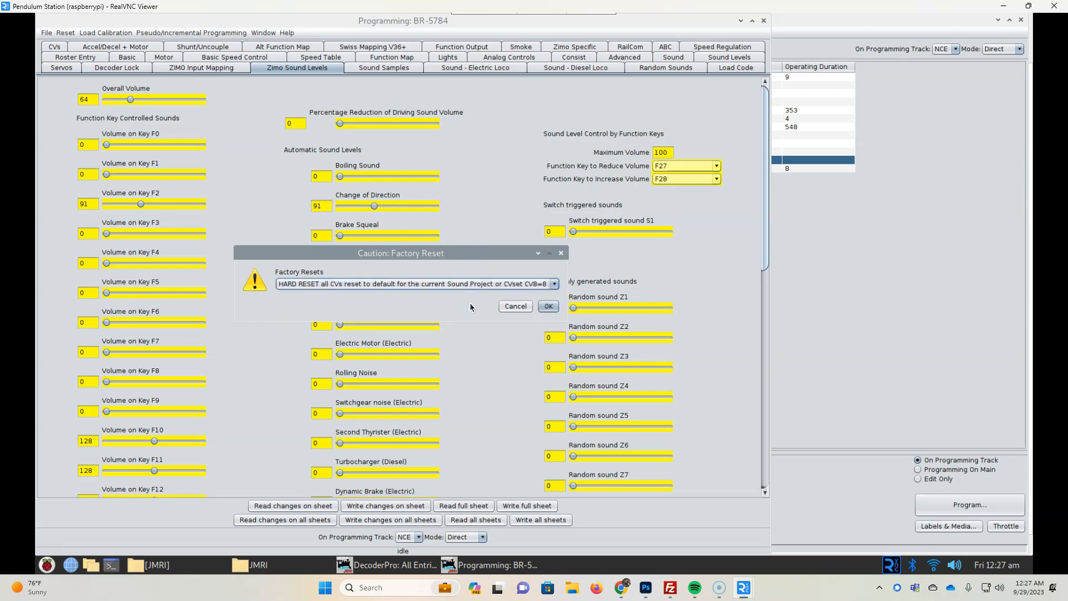
mouse_move(469, 298)
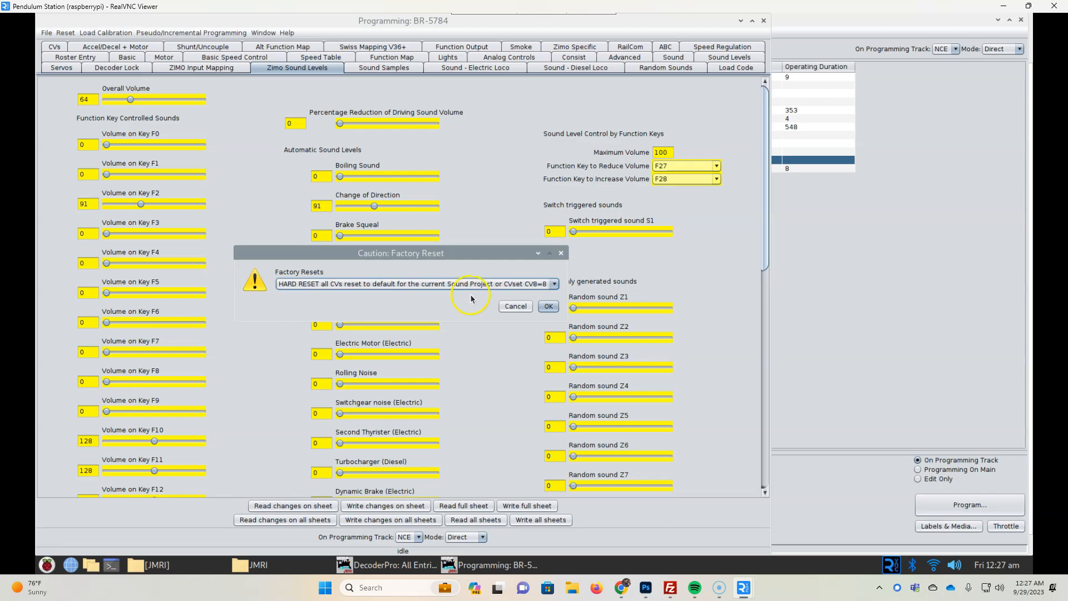
mouse_move(472, 292)
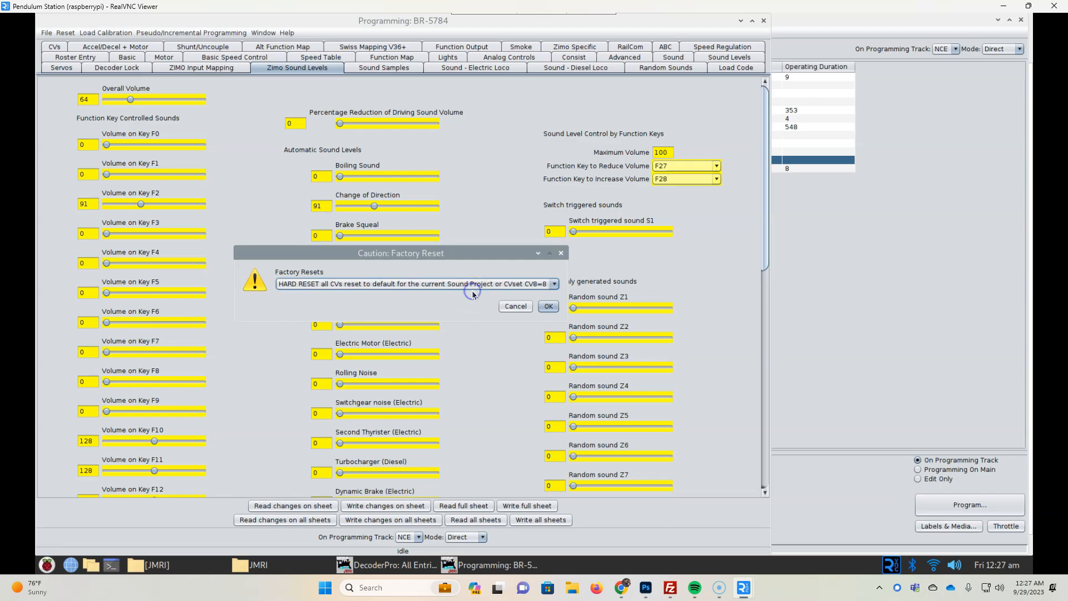
left_click(553, 284)
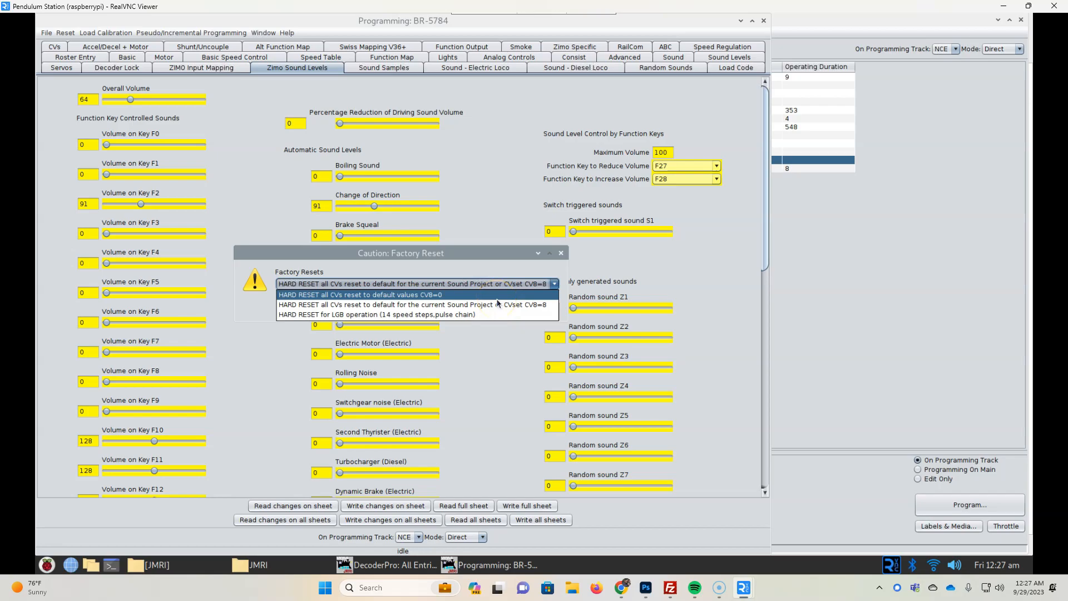
mouse_move(497, 305)
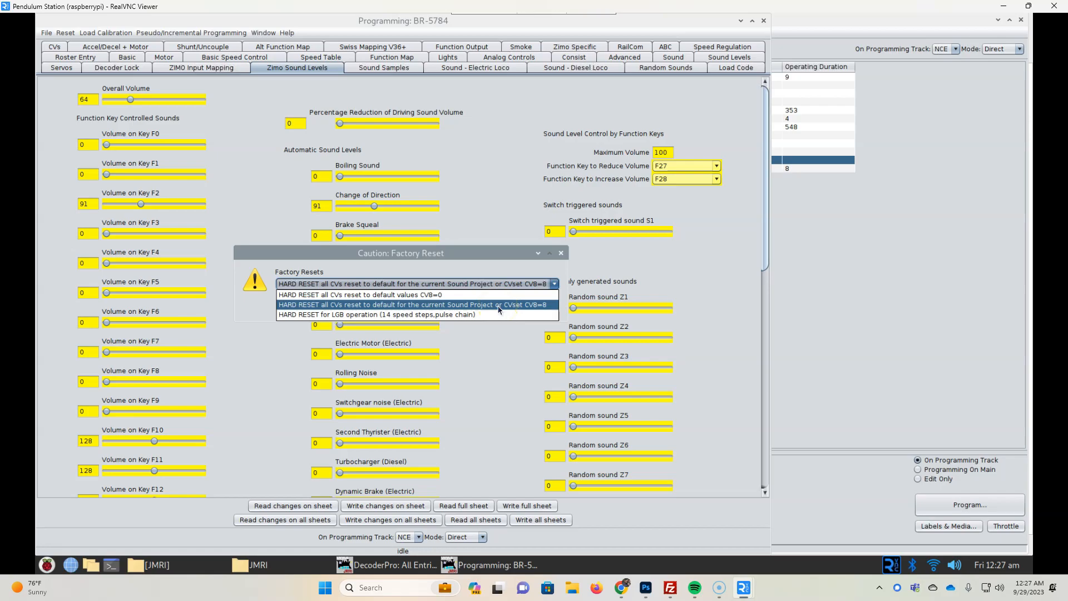
left_click(414, 304)
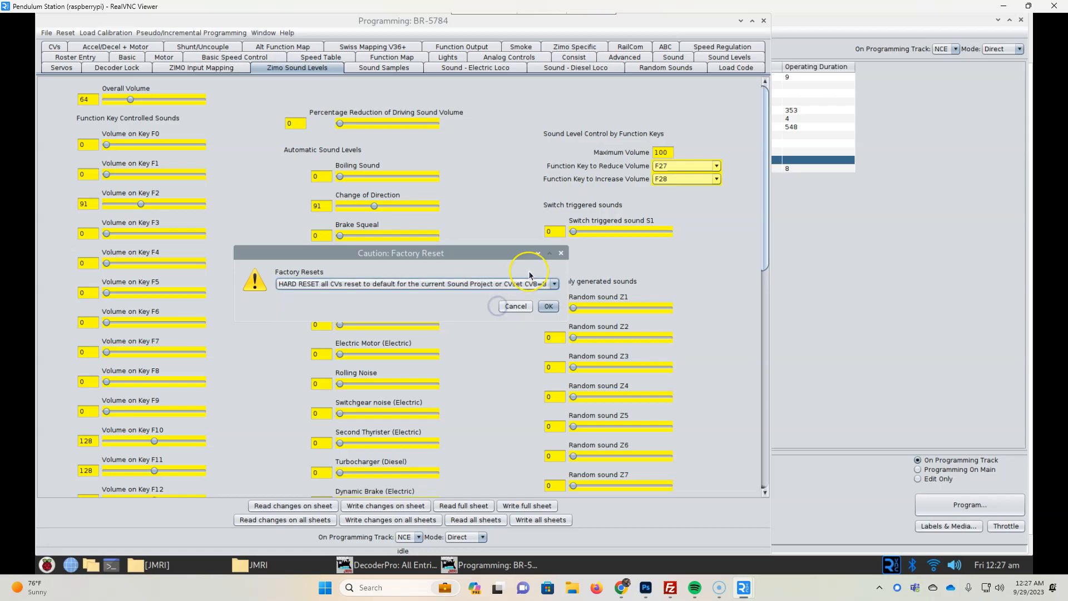
mouse_move(527, 276)
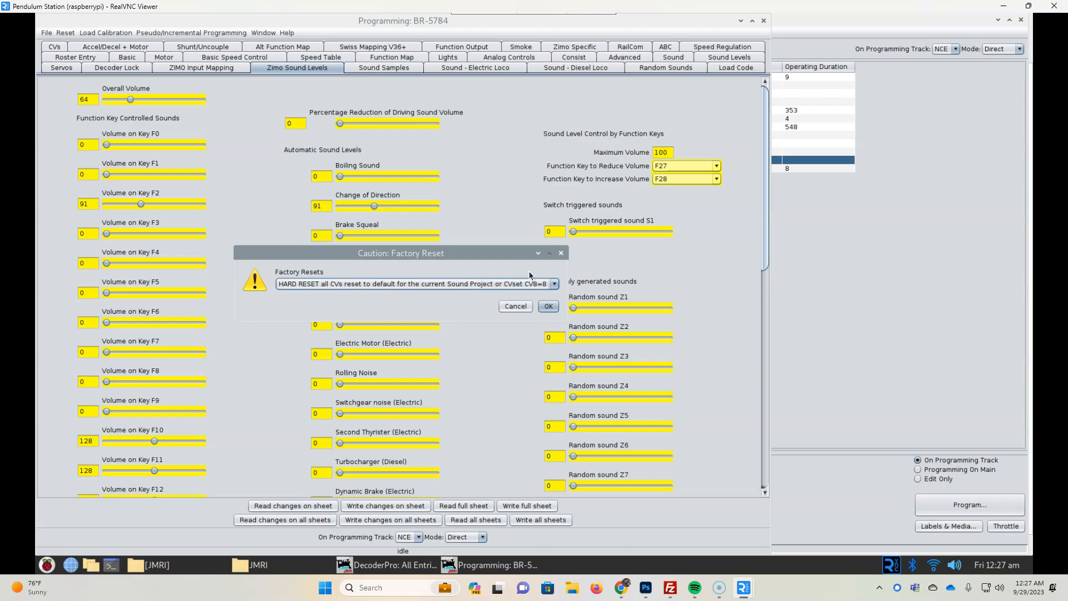
mouse_move(454, 270)
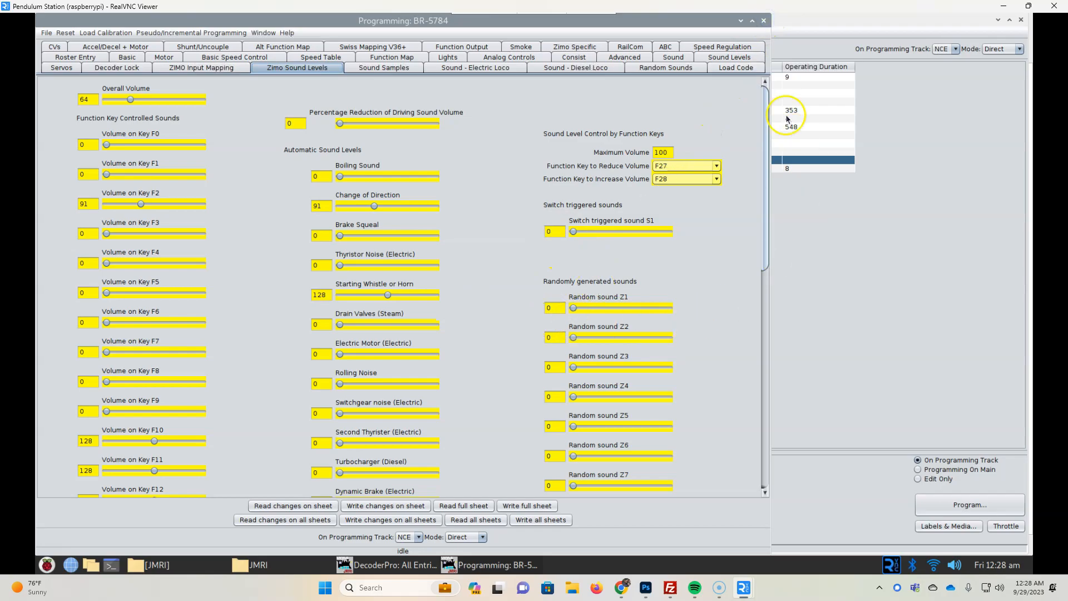
left_click(394, 565)
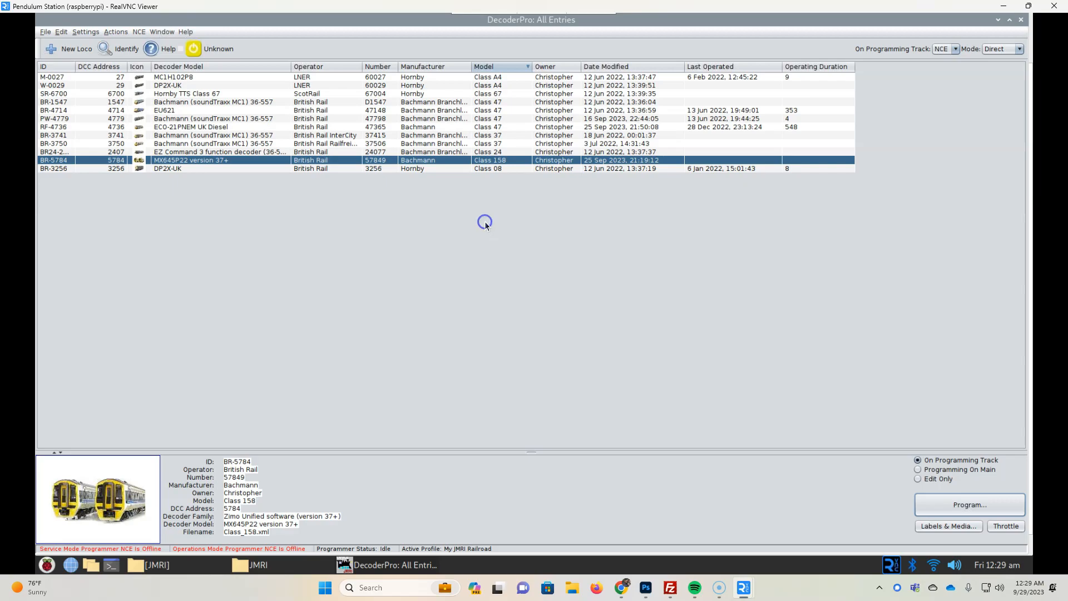
mouse_move(227, 280)
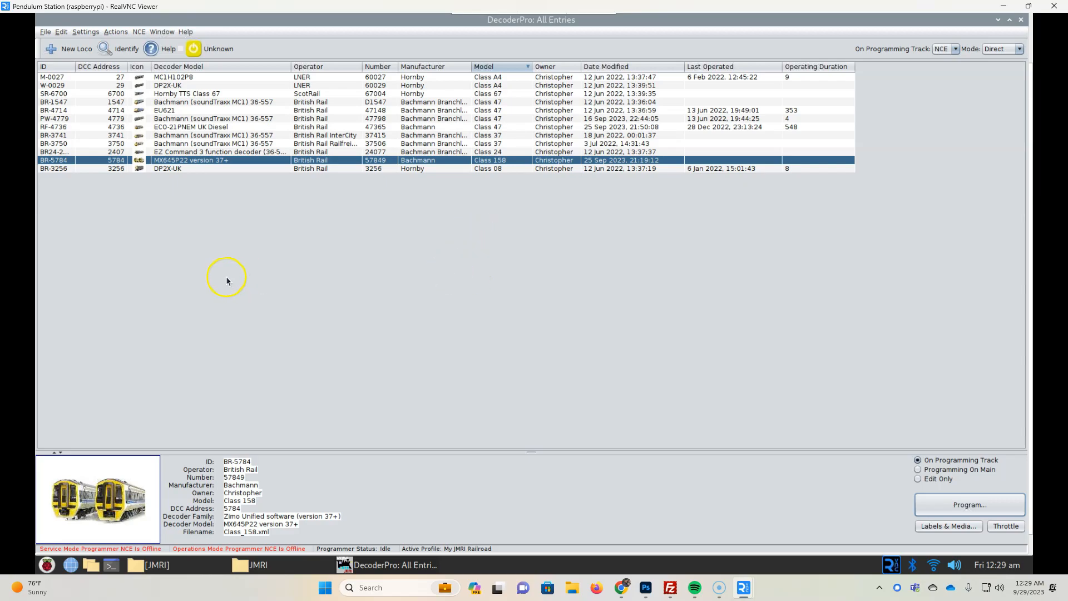
mouse_move(77, 56)
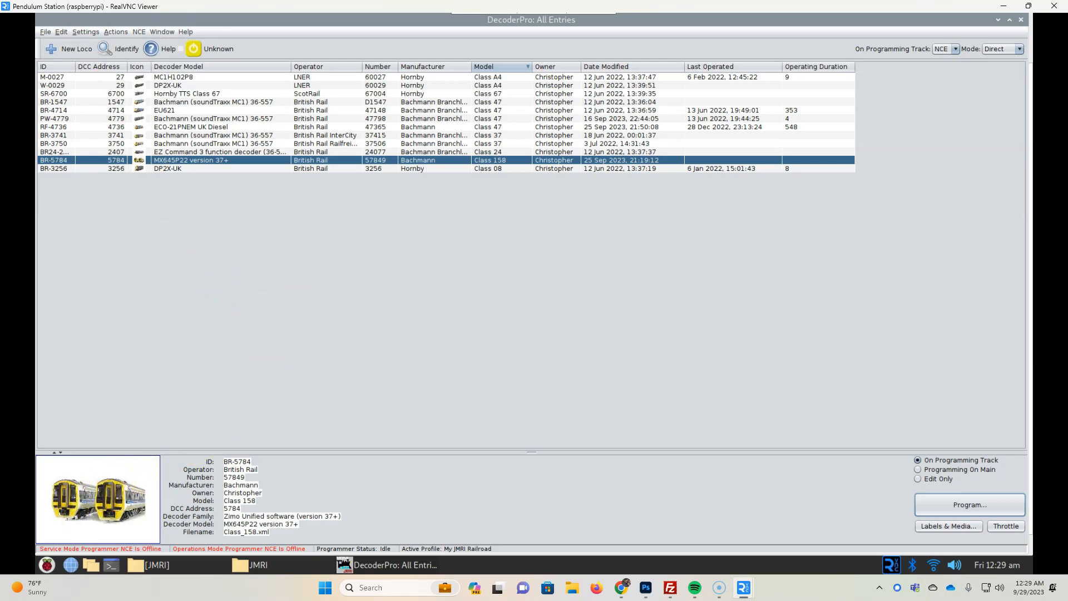
mouse_move(129, 494)
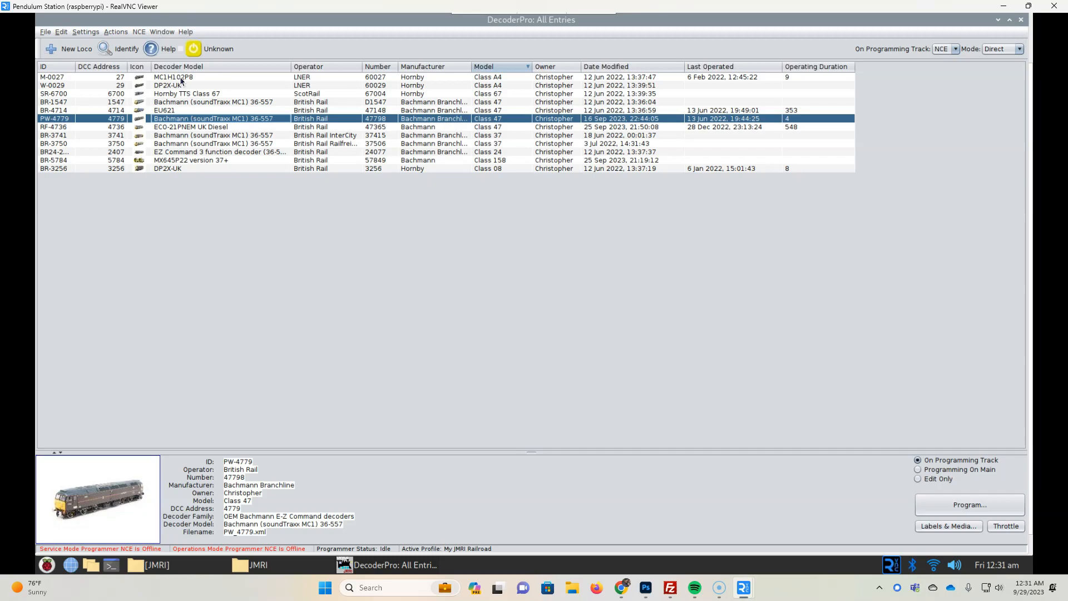
left_click(204, 134)
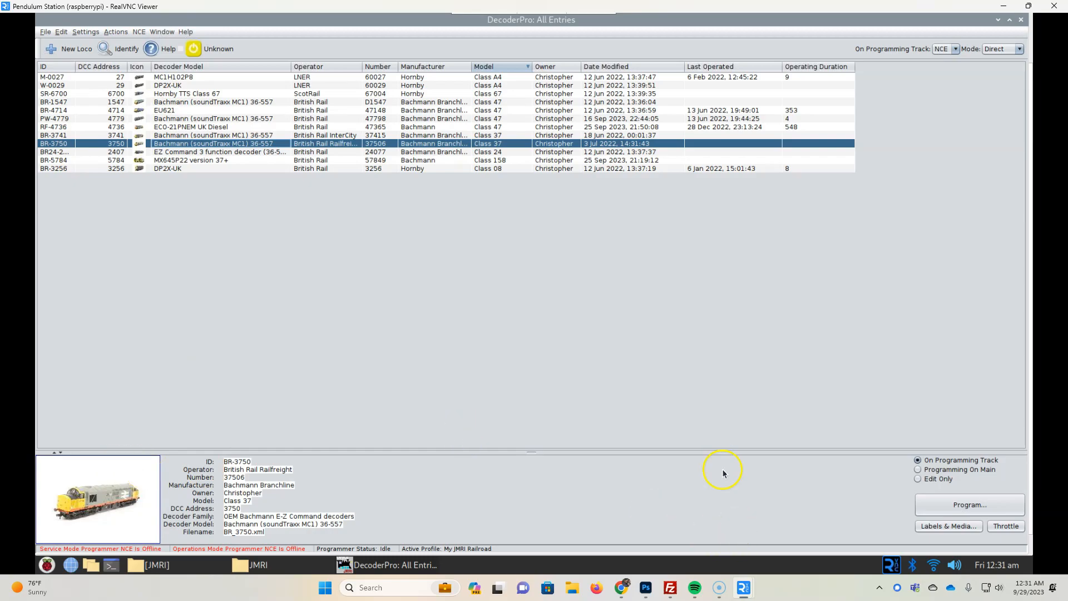
left_click(644, 587)
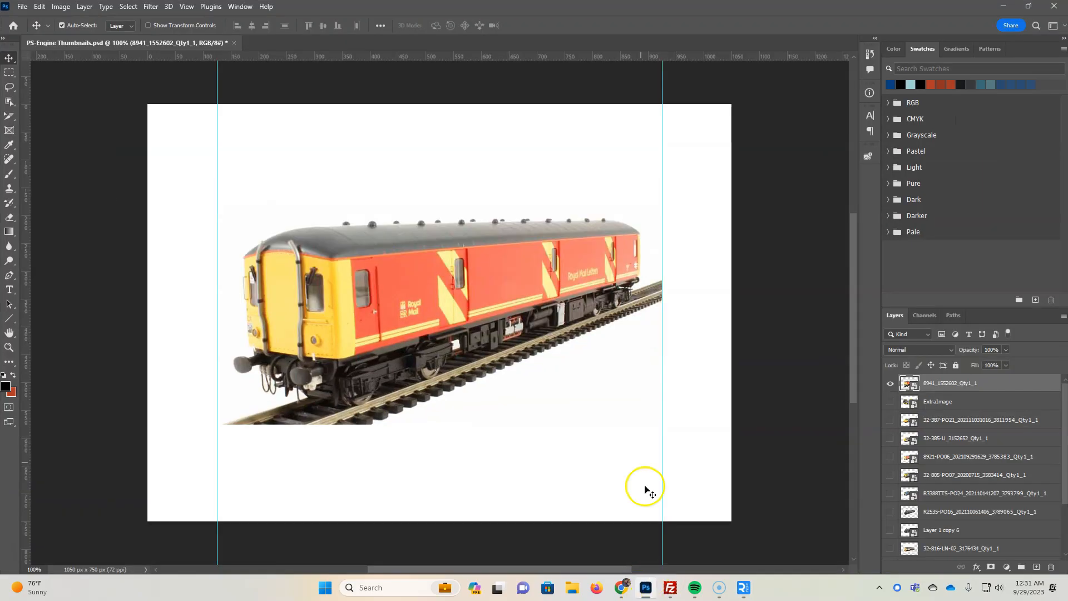
mouse_move(171, 135)
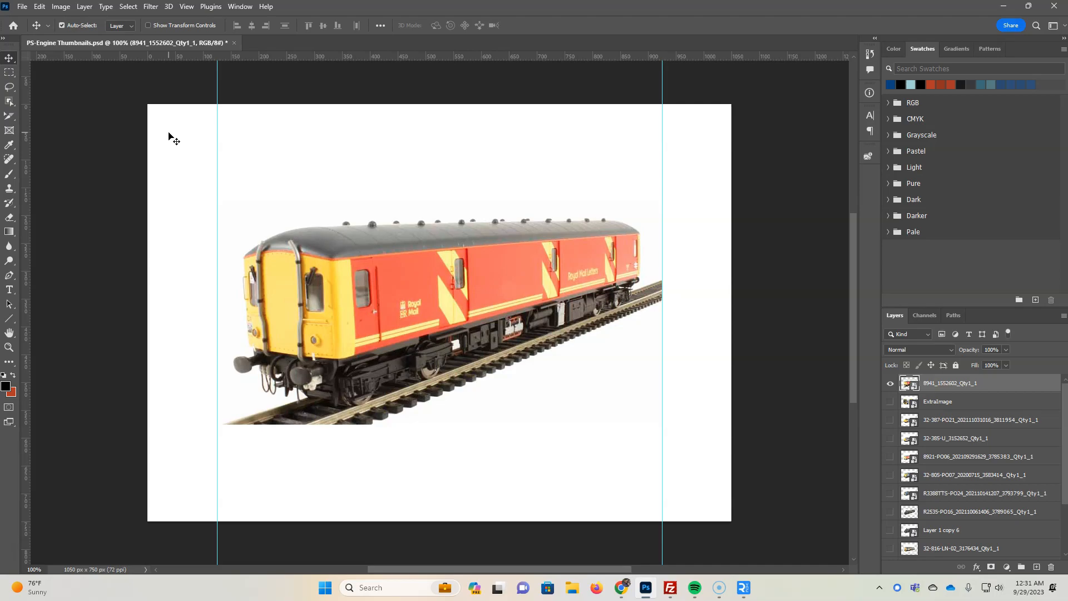
mouse_move(218, 109)
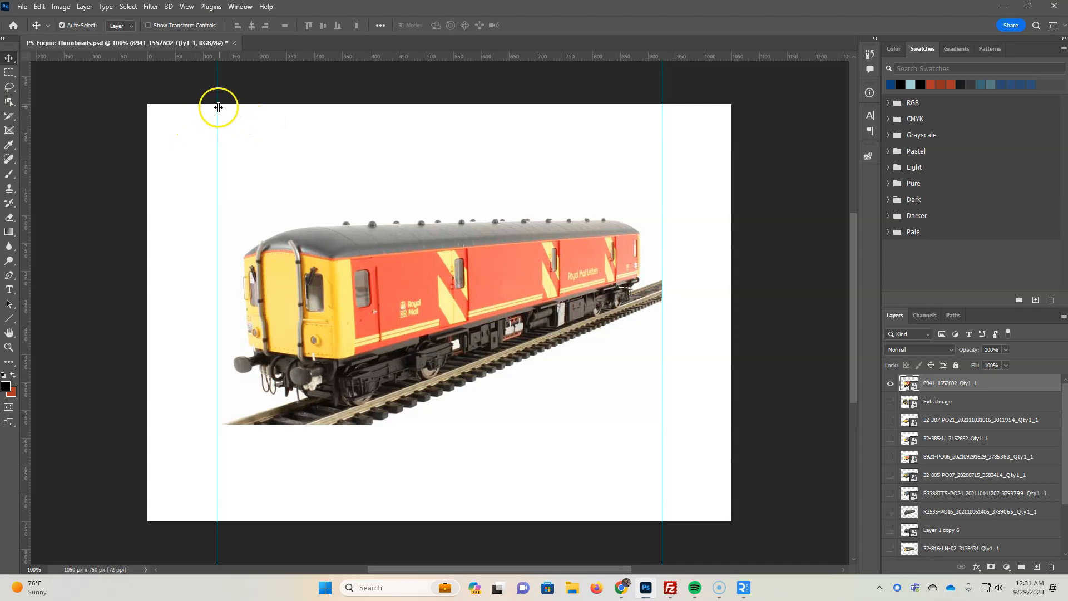
left_click(60, 6)
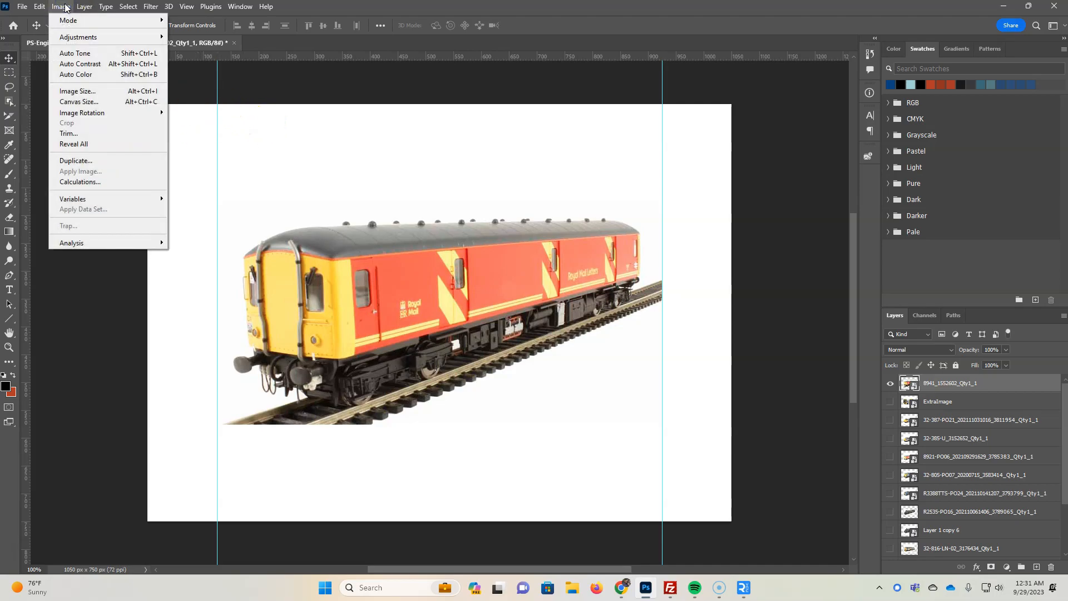
left_click(78, 102)
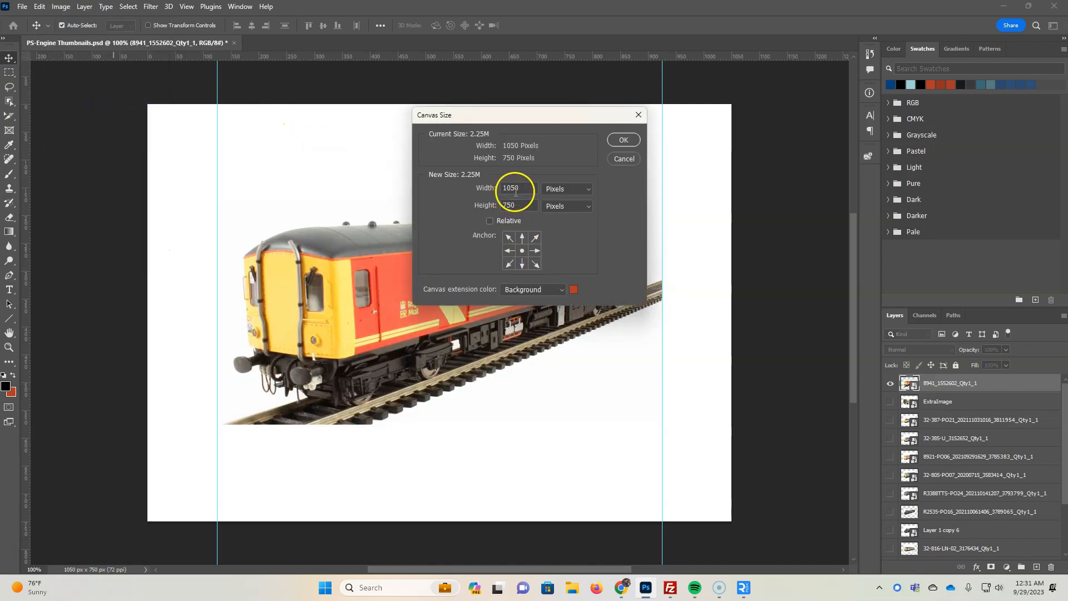
left_click(514, 204)
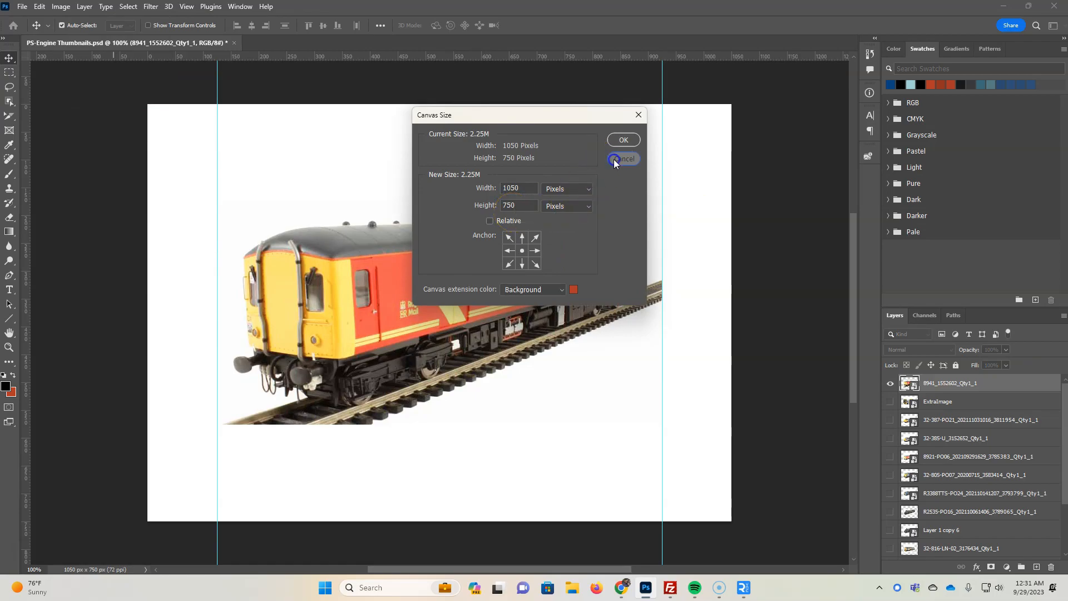
left_click(622, 159)
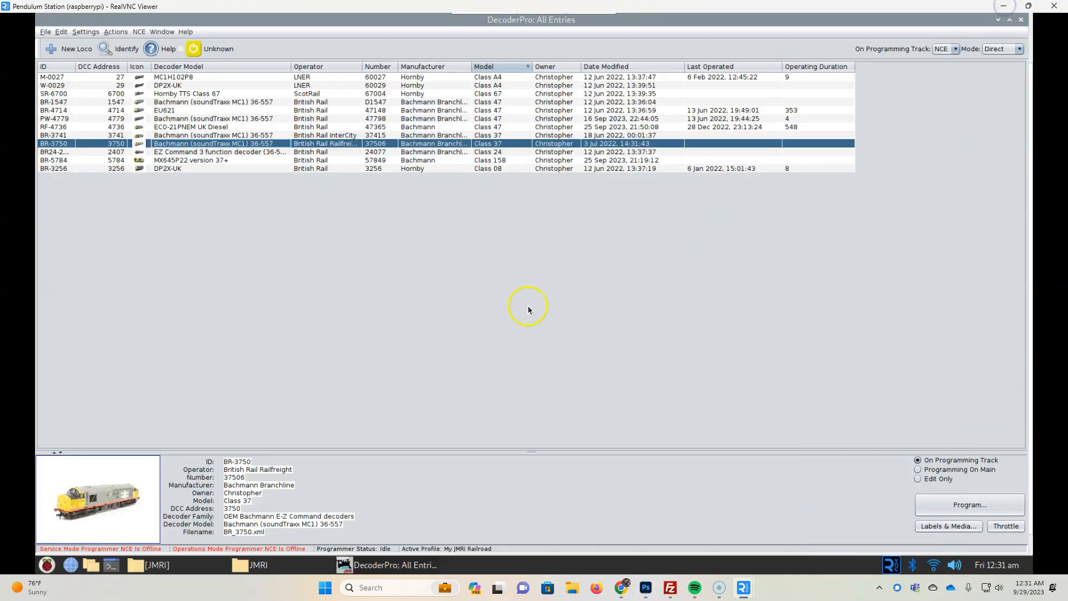
mouse_move(119, 492)
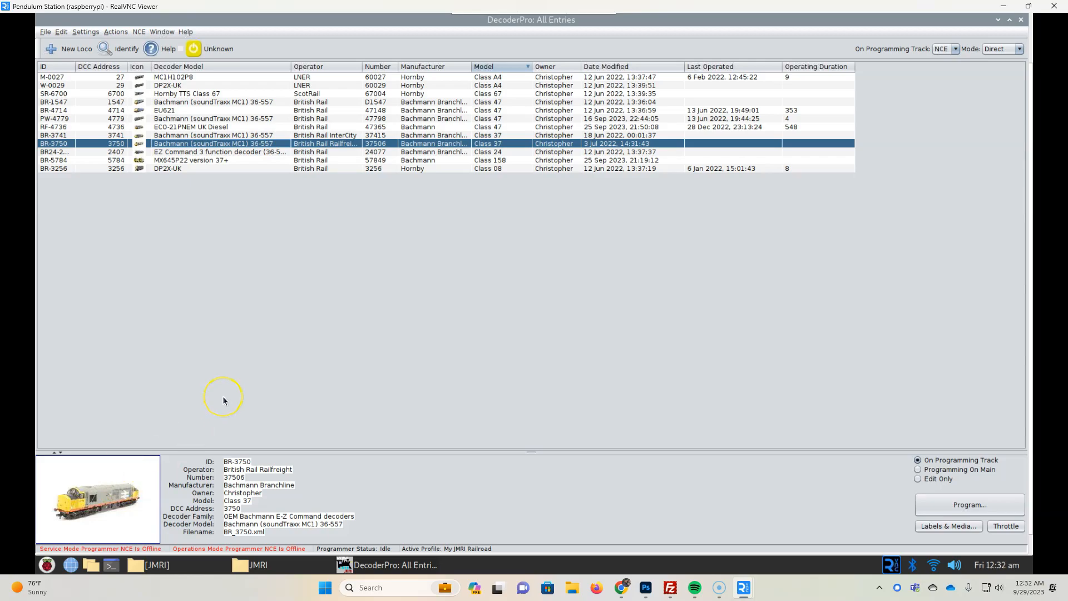
mouse_move(187, 233)
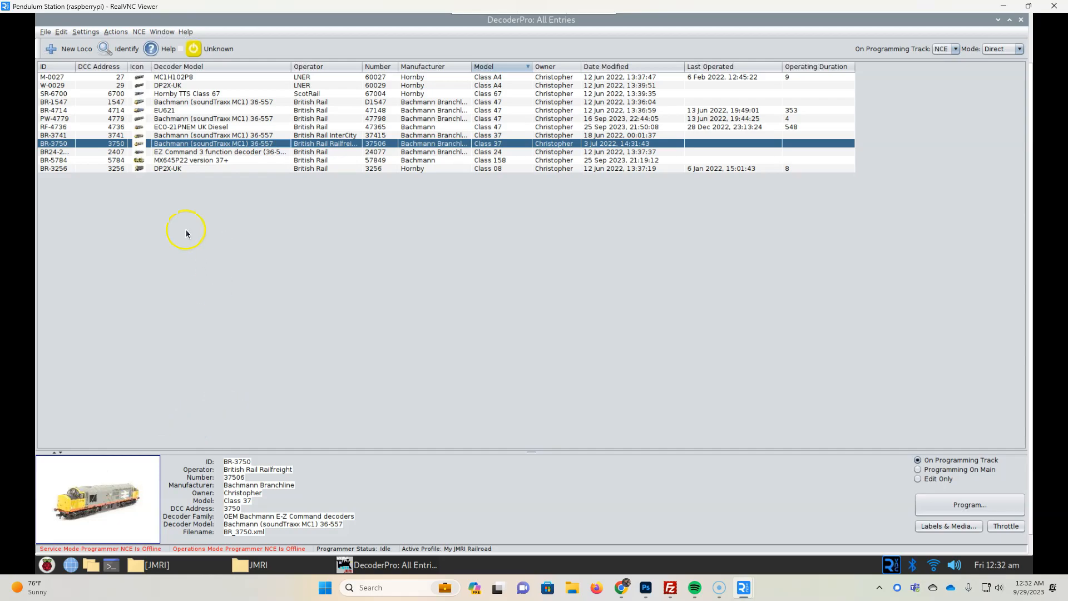
mouse_move(48, 37)
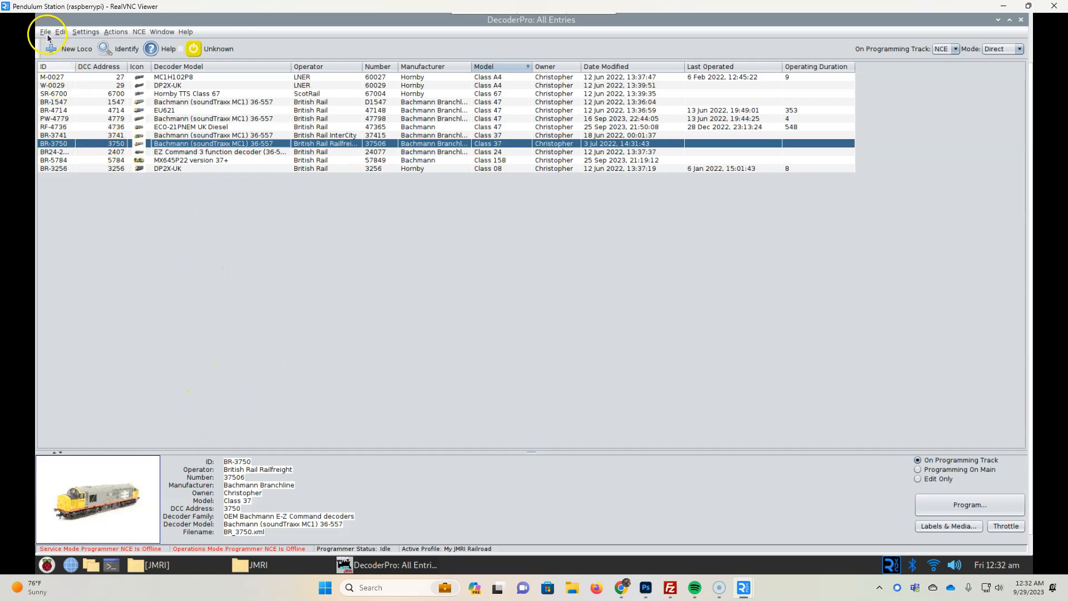
Start a new loco and select decoder MC1H104P21 under MC Motor Decoders
left_click(66, 48)
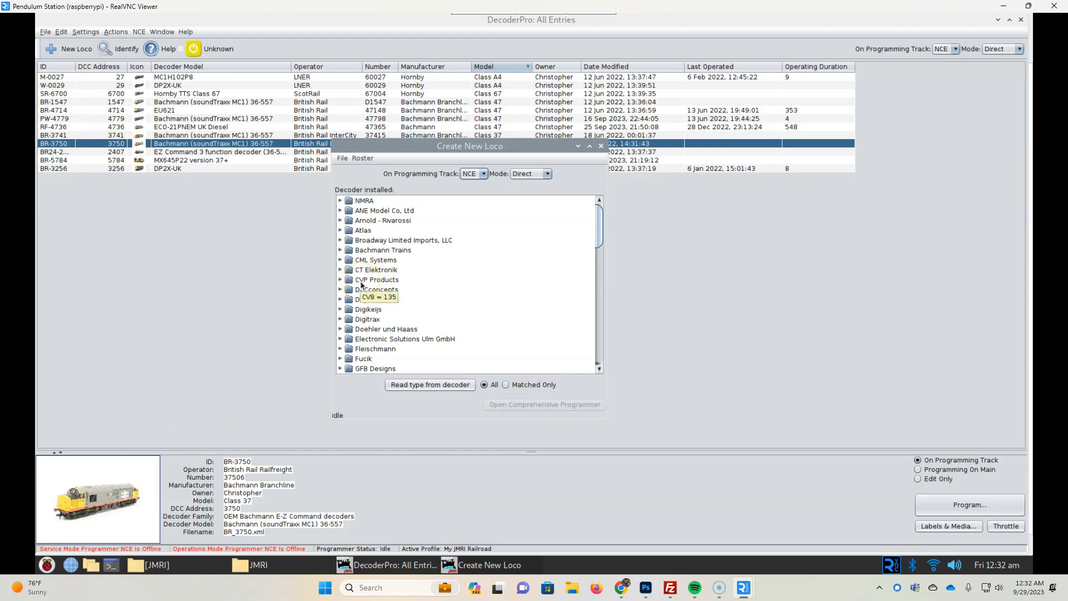
mouse_move(378, 300)
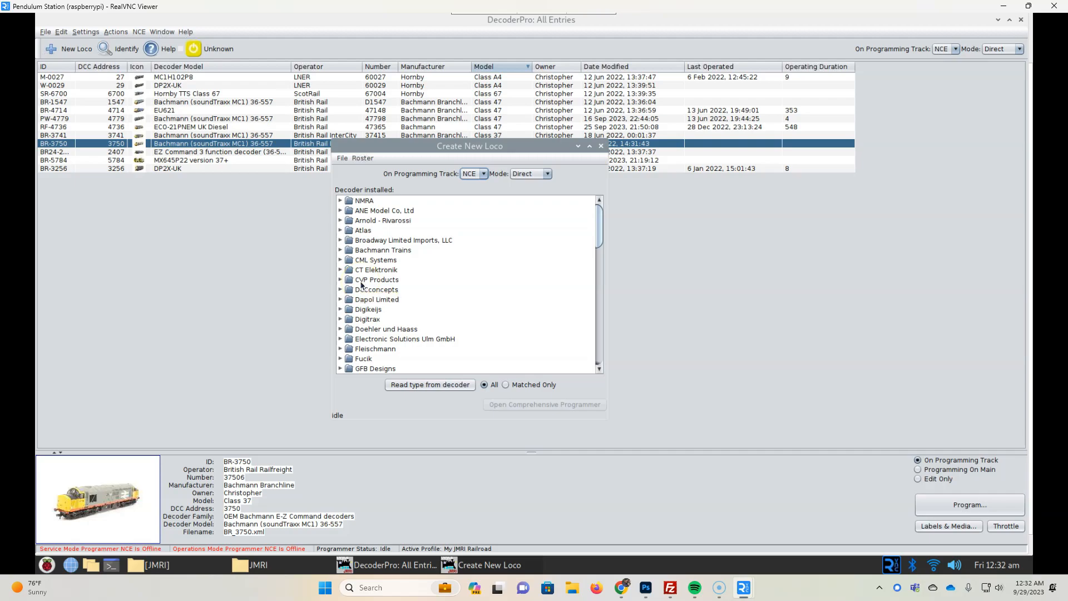
mouse_move(278, 549)
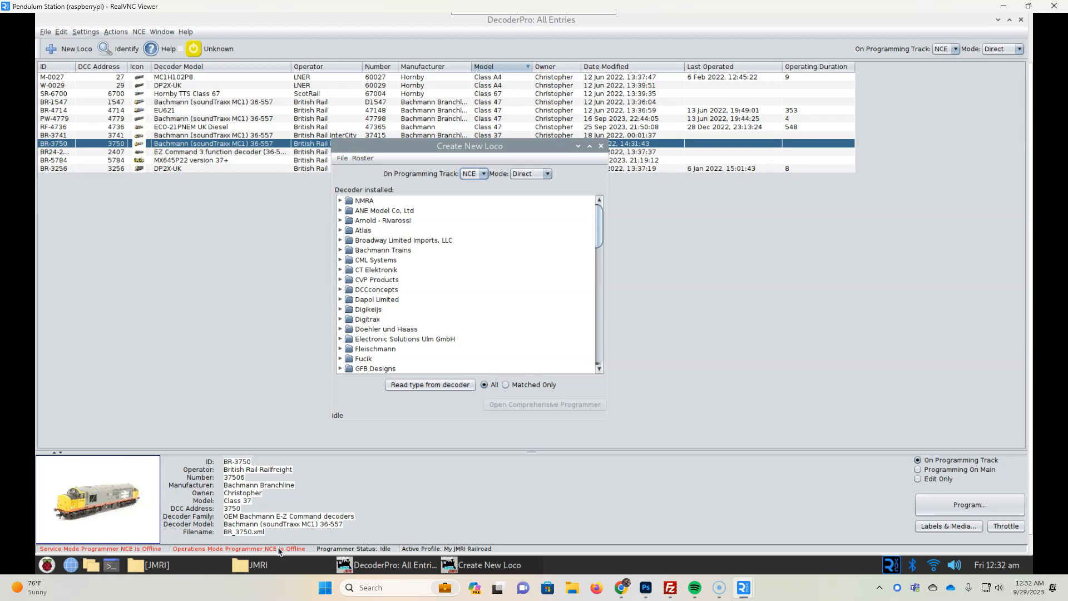
mouse_move(599, 235)
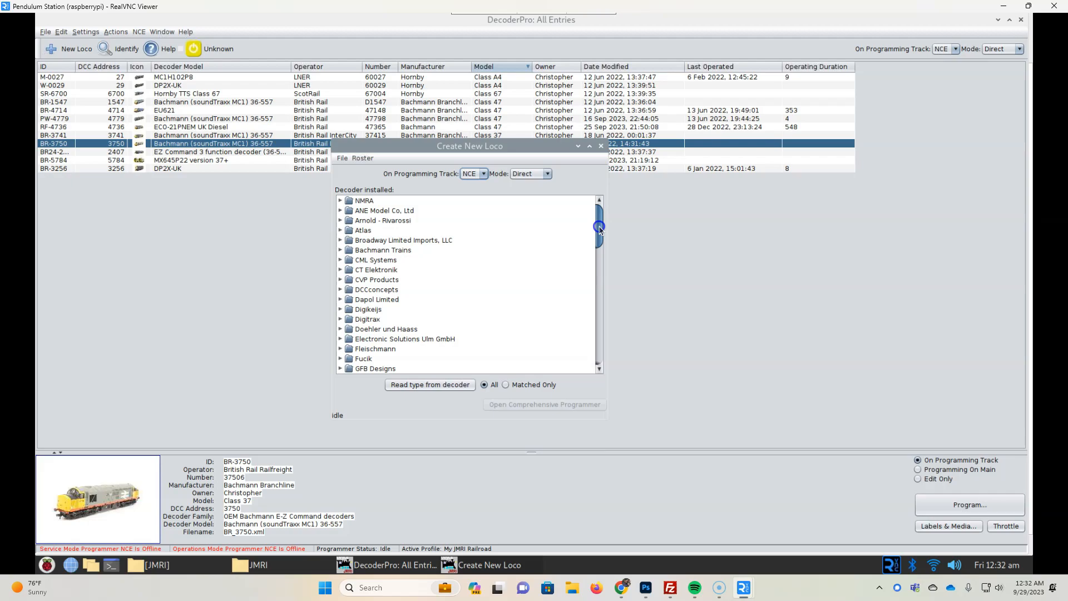
scroll("down", 3)
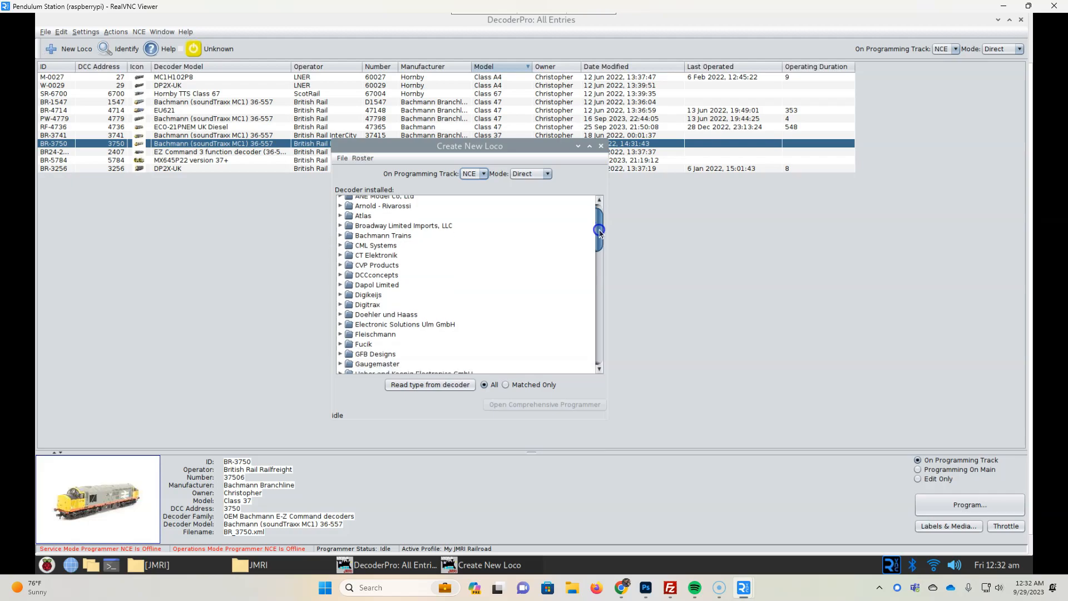
scroll("down", 3)
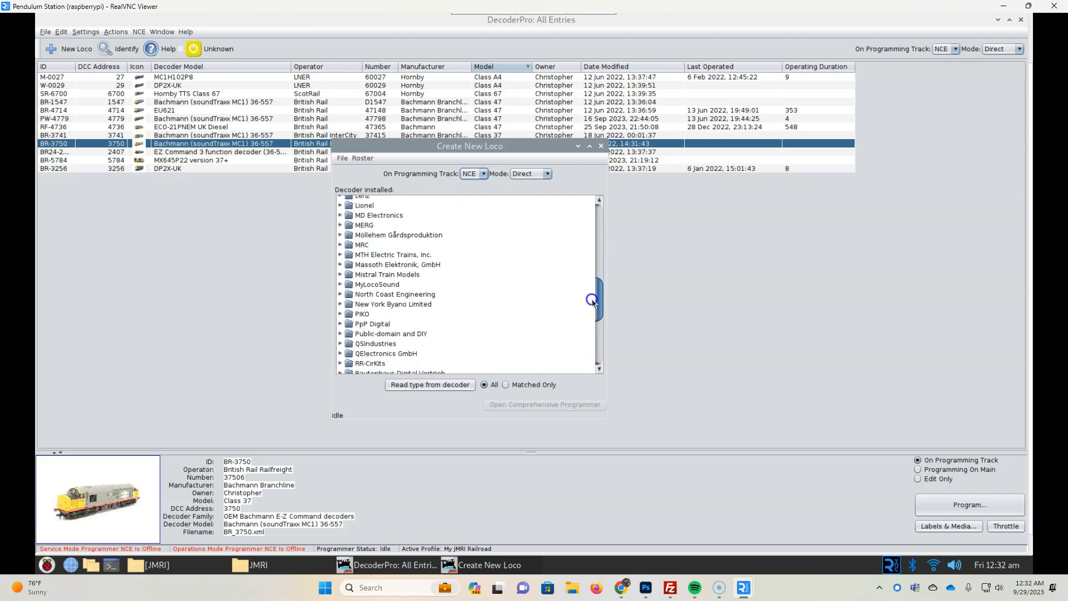
scroll("down", 3)
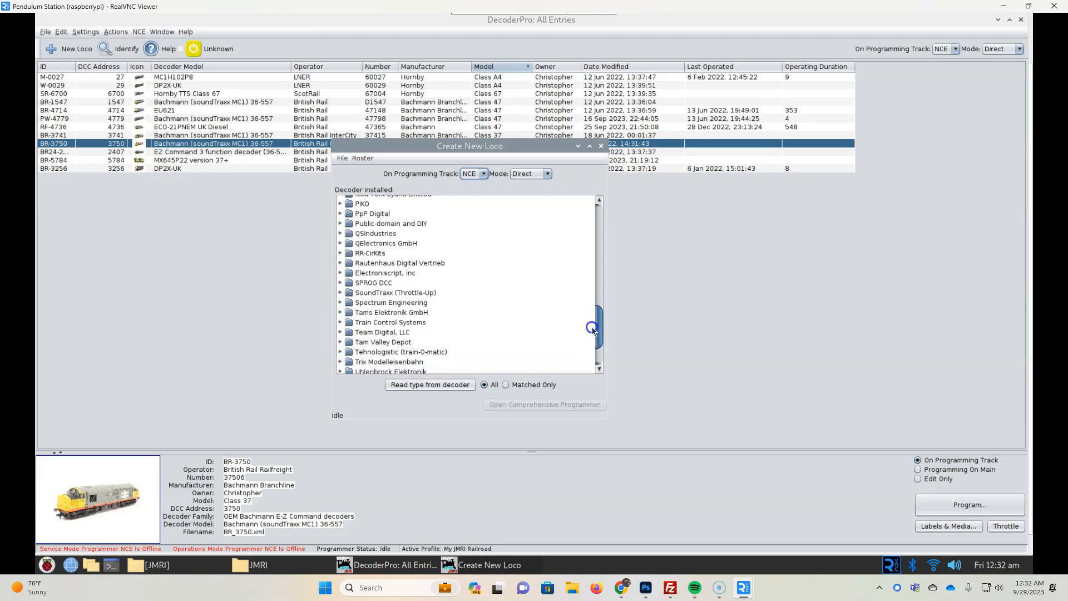
scroll("down", 3)
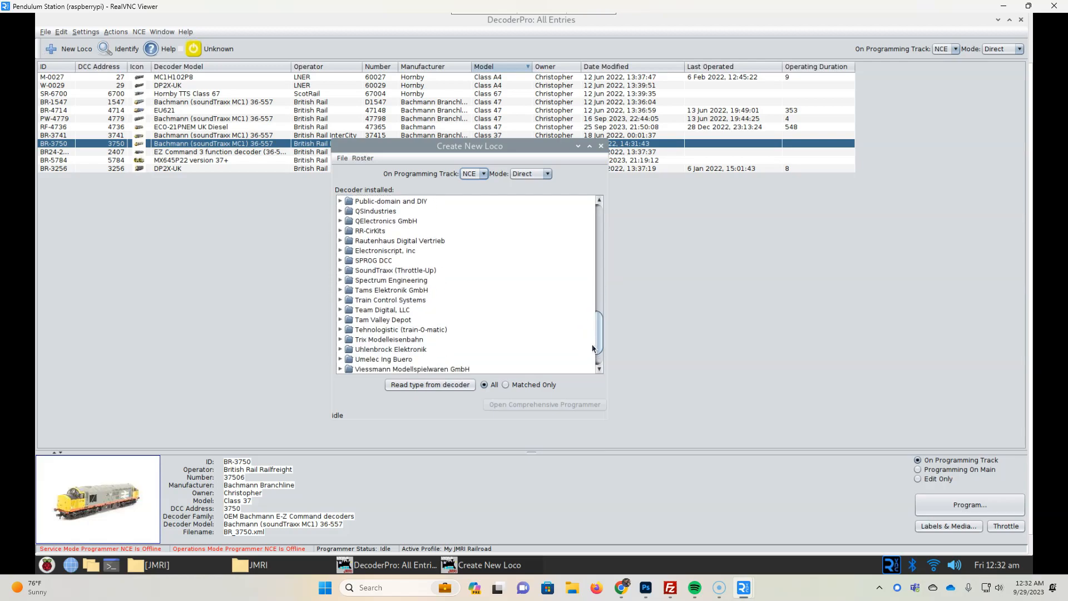
mouse_move(344, 308)
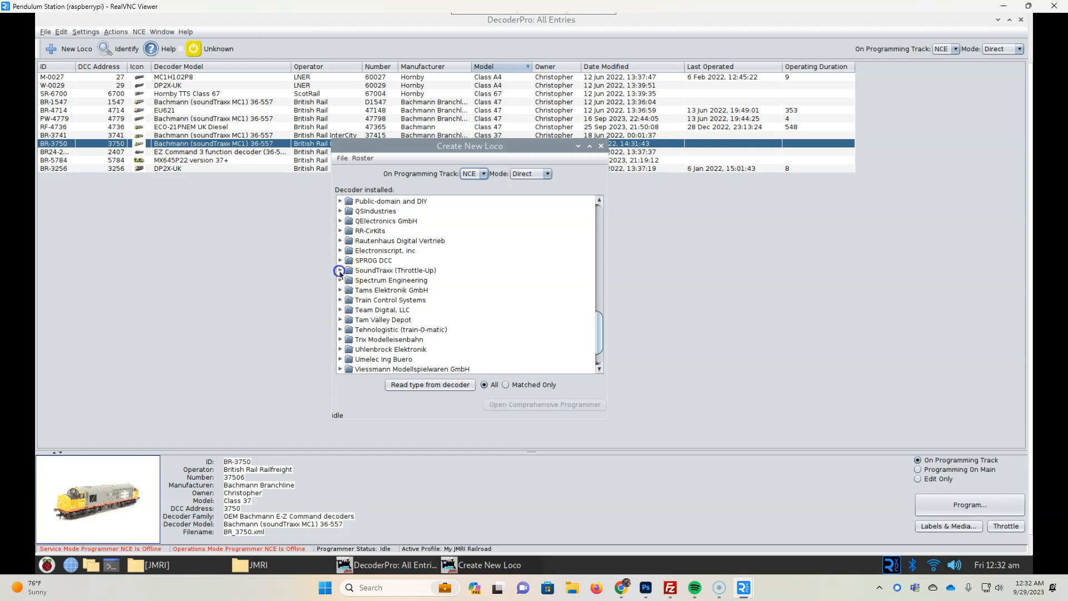
scroll("up", 3)
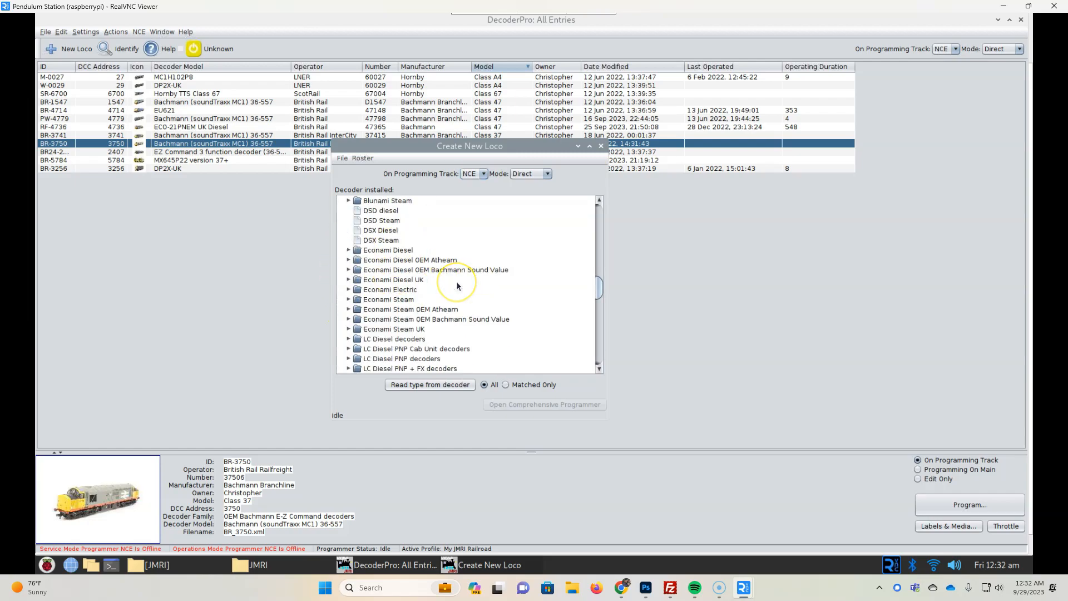
scroll("down", 3)
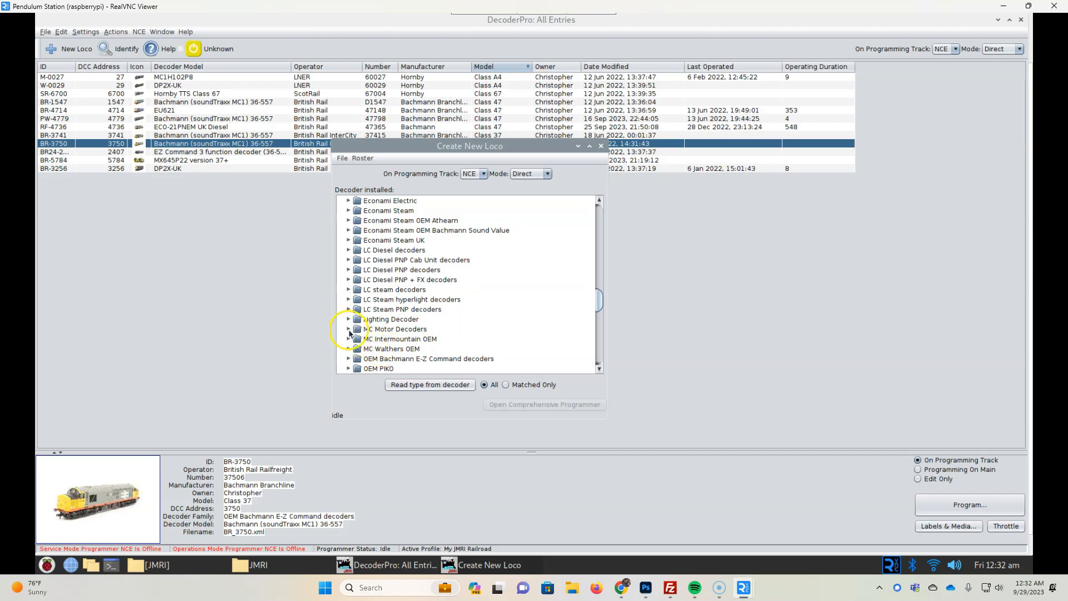
left_click(348, 329)
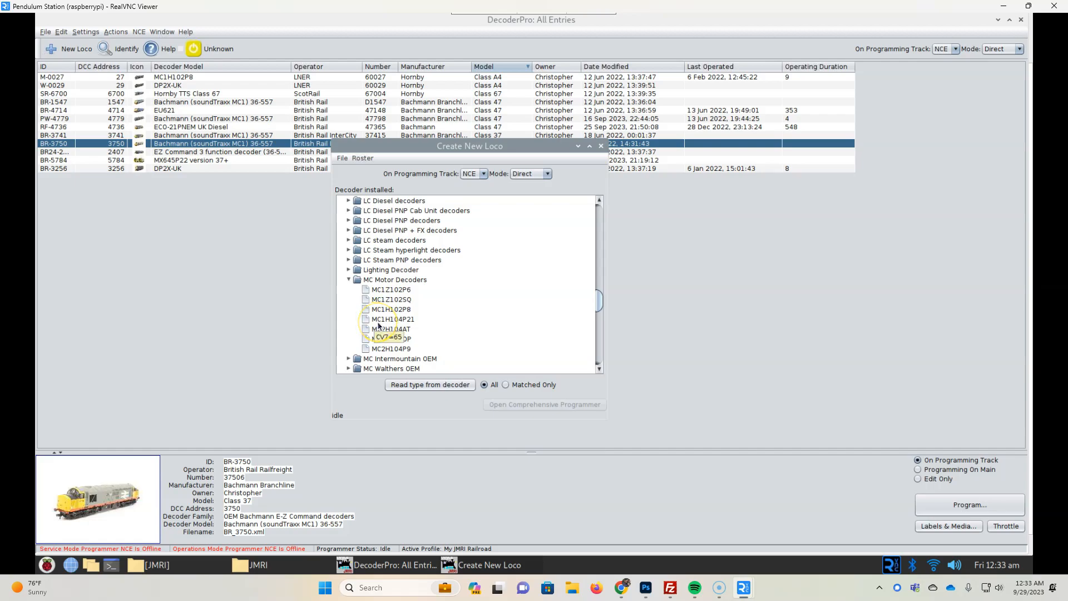
mouse_move(527, 332)
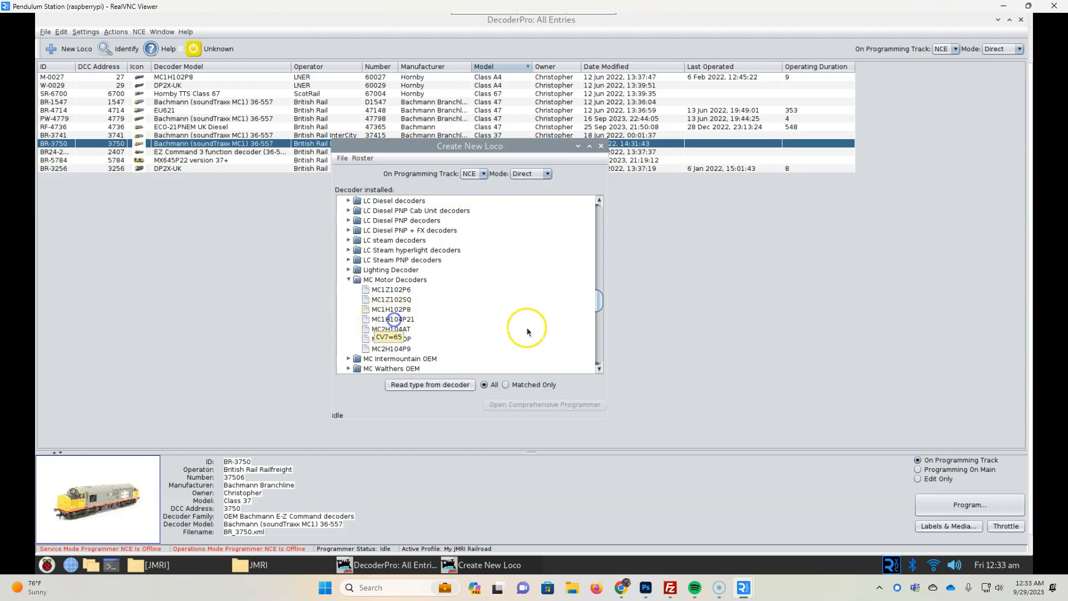
left_click(393, 319)
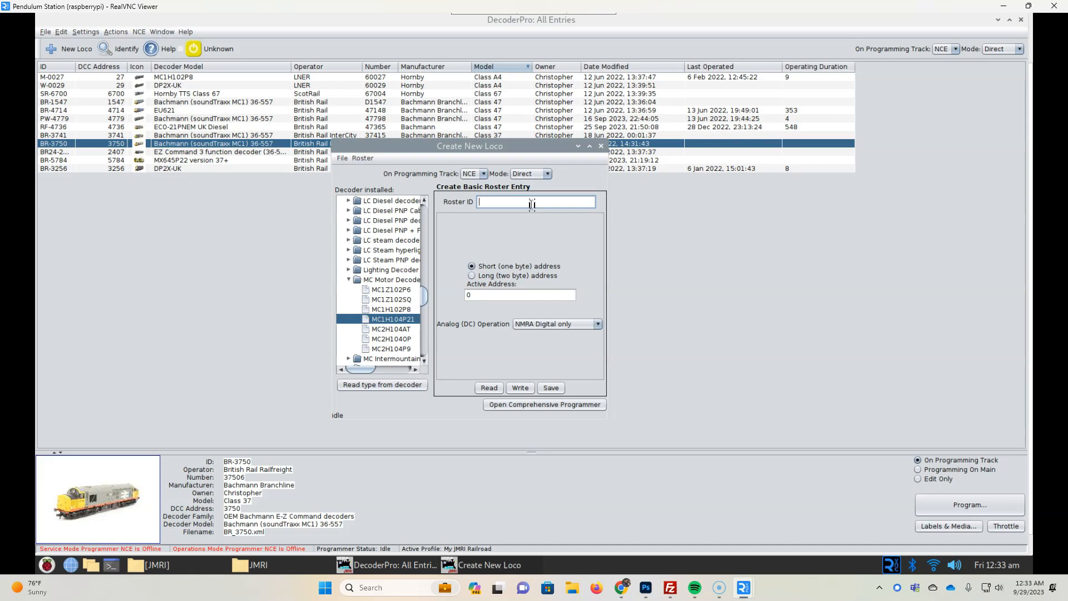
Enter roster ID BR-5599 and active short address 3 for the new loco
type("BR-55")
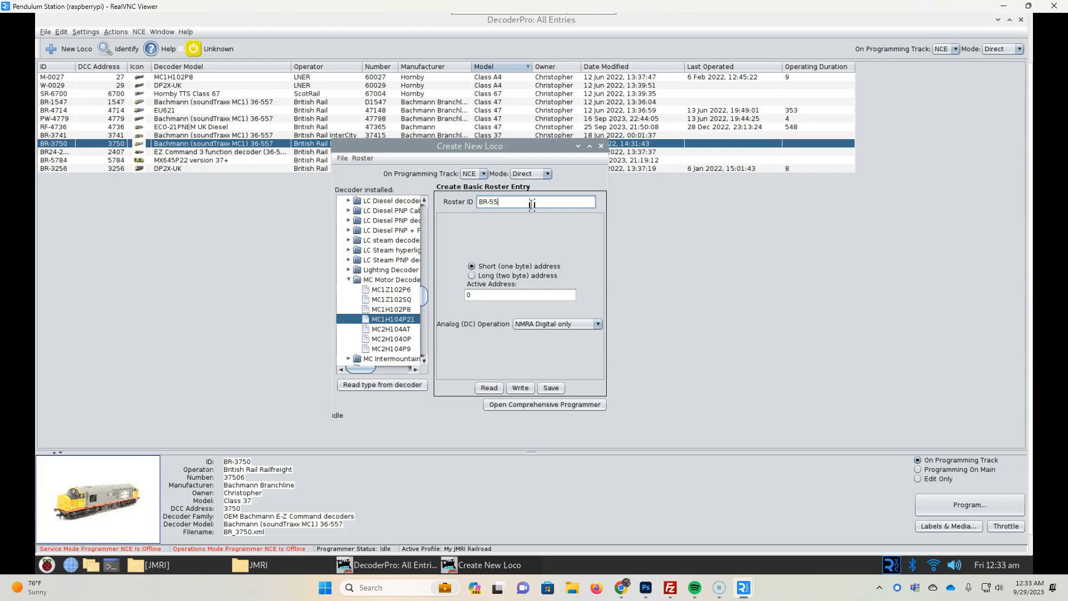
type("99")
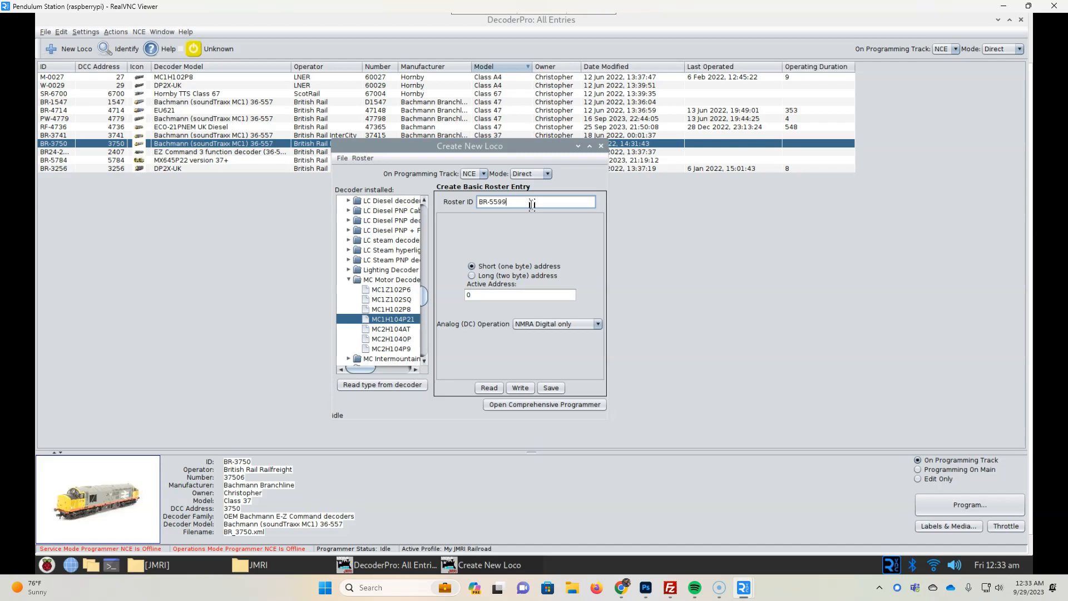
mouse_move(538, 266)
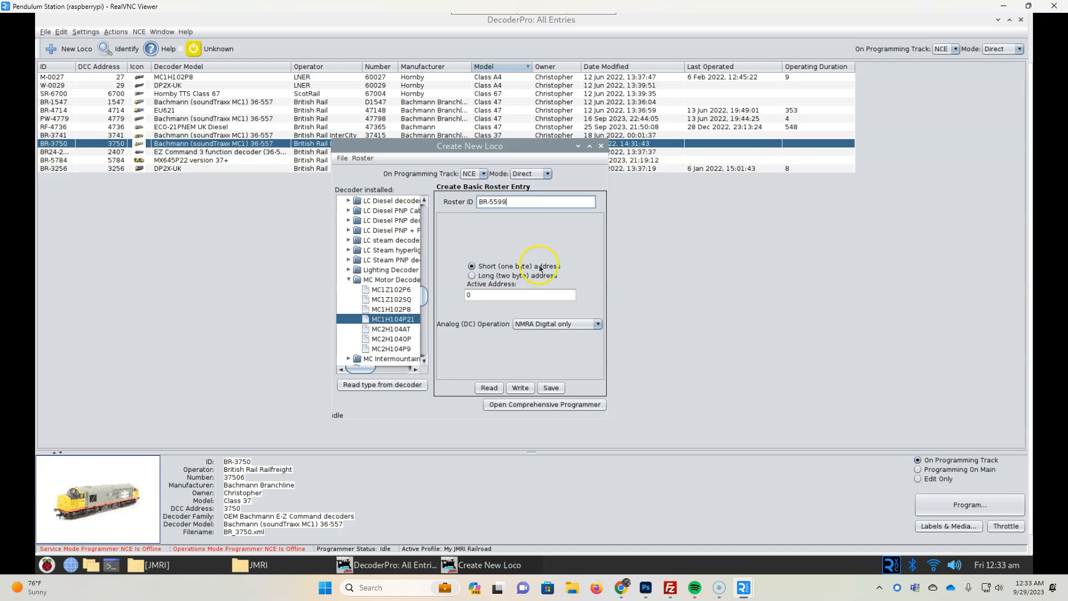
left_click(519, 294)
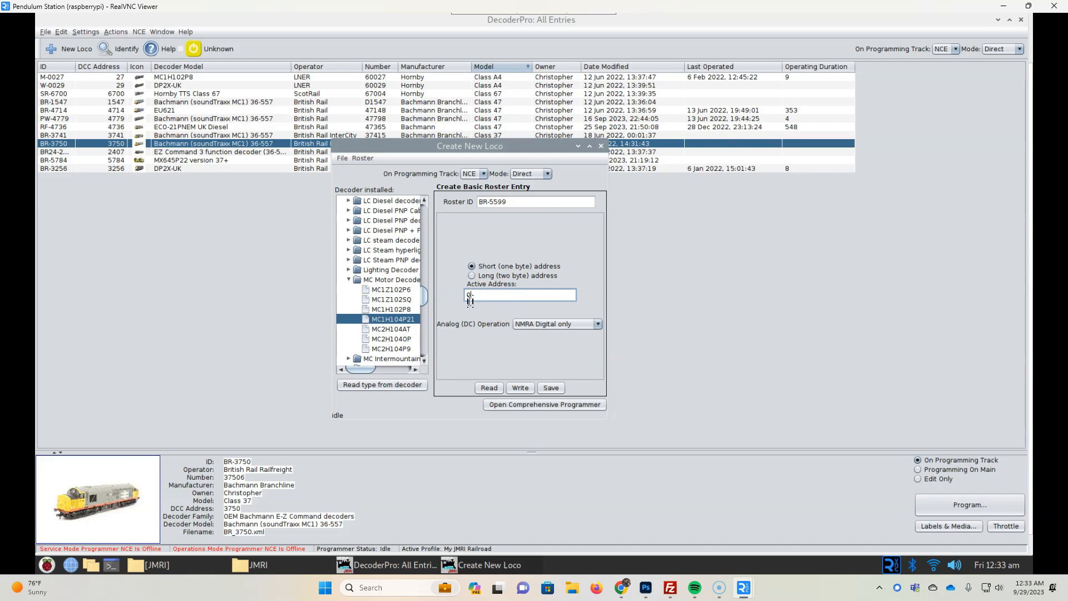
type("3")
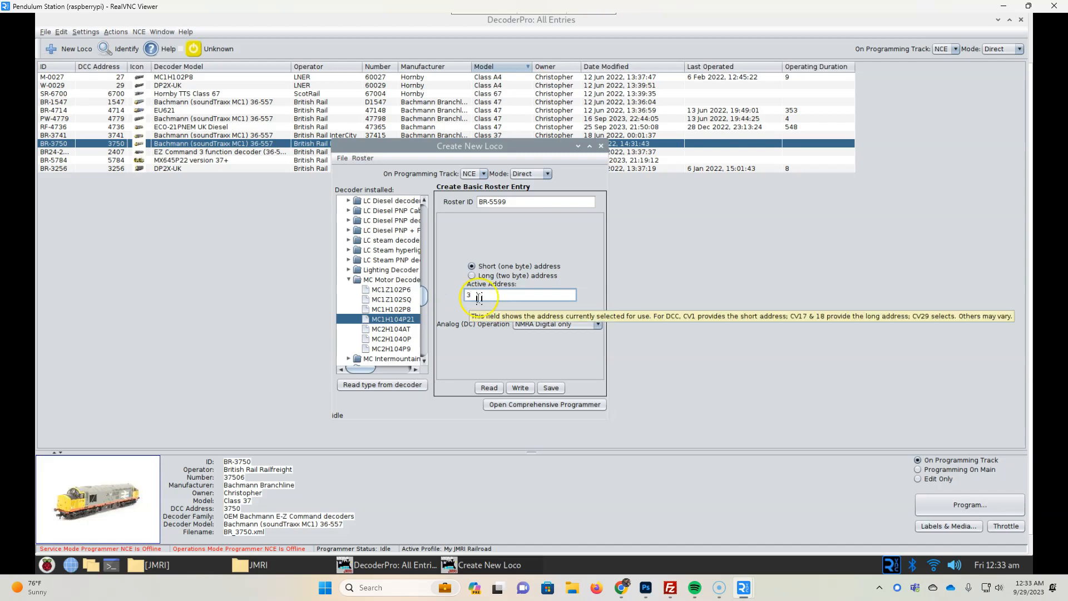
mouse_move(473, 372)
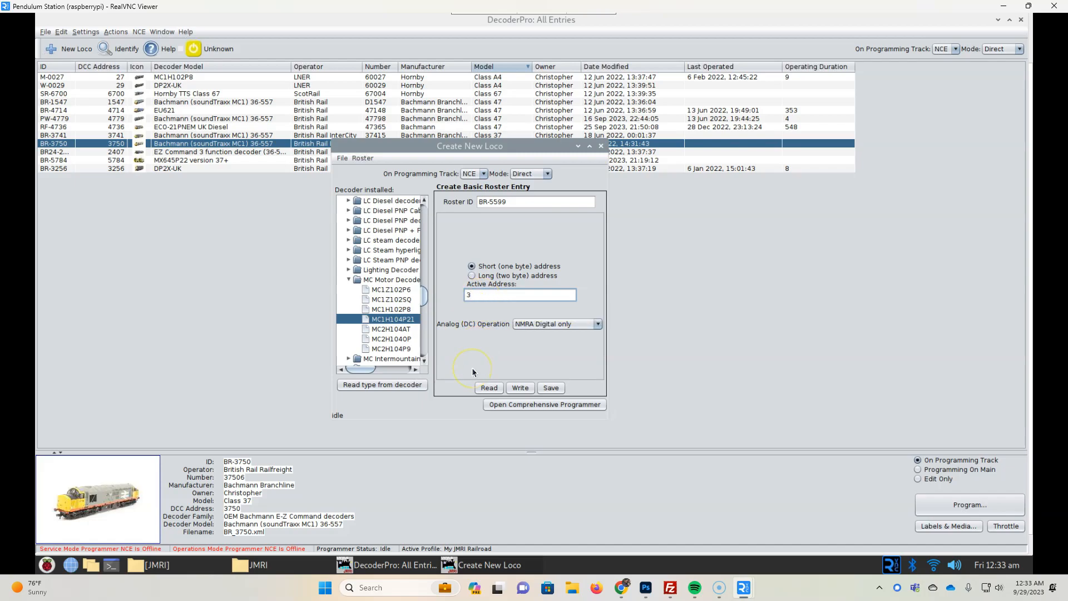
left_click(519, 294)
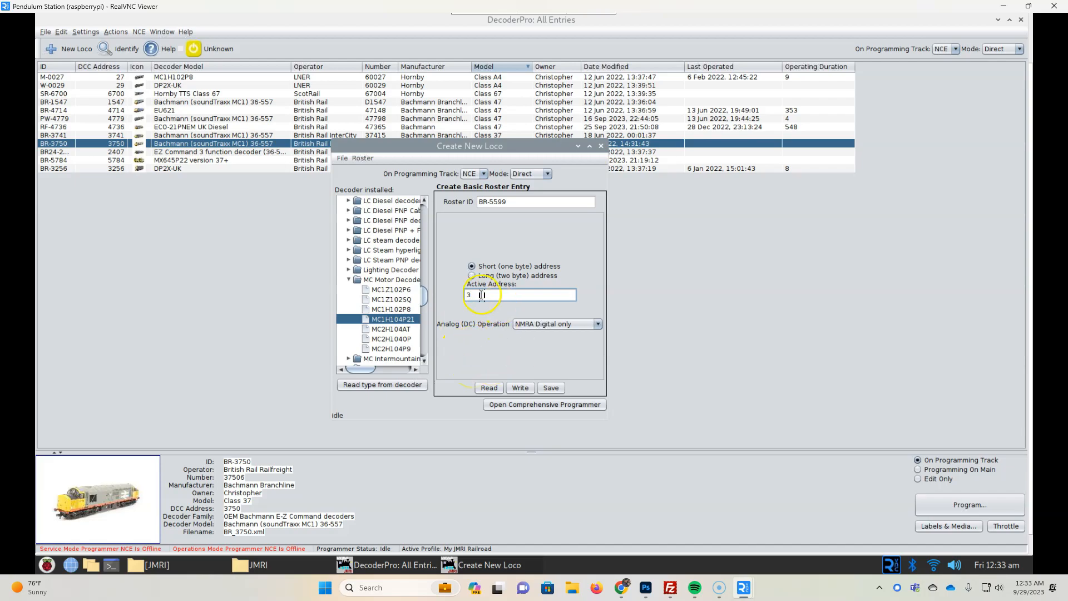
Save the BR-5599 roster entry and close the Create New Loco window
left_click(550, 387)
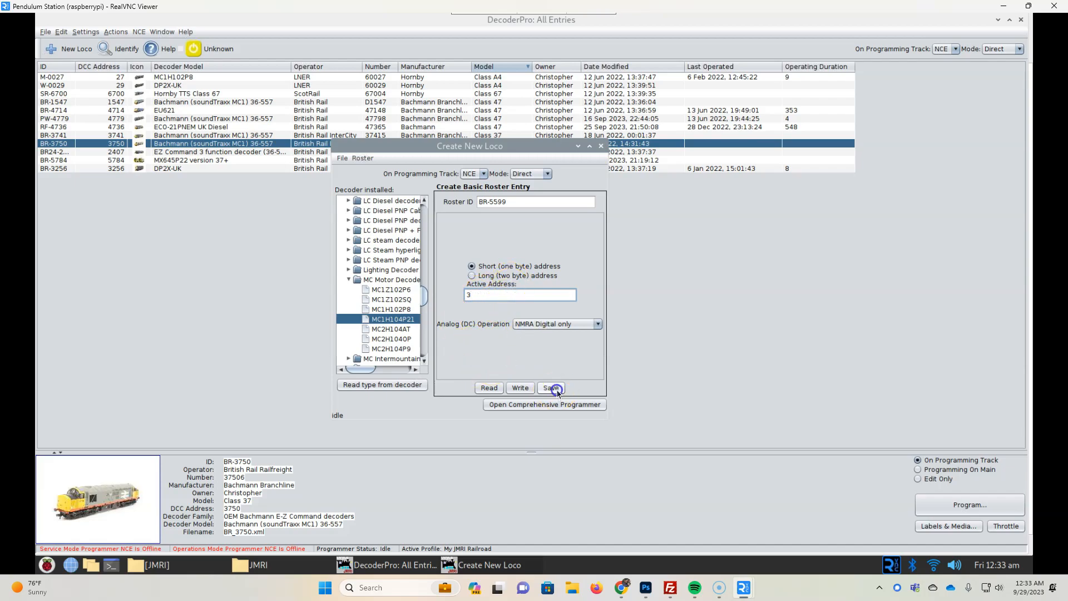
left_click(550, 387)
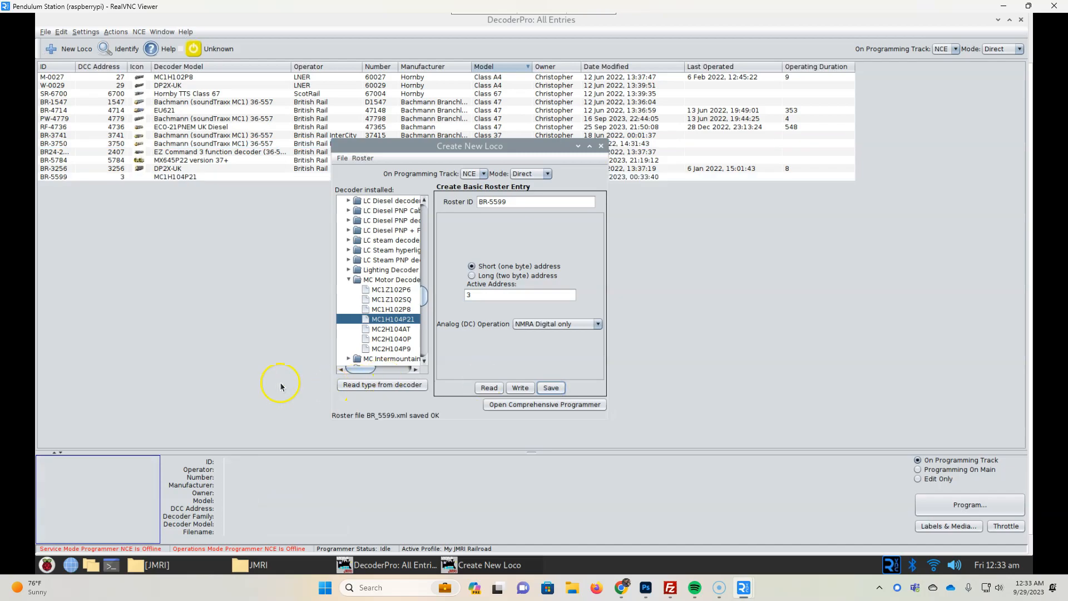
mouse_move(598, 154)
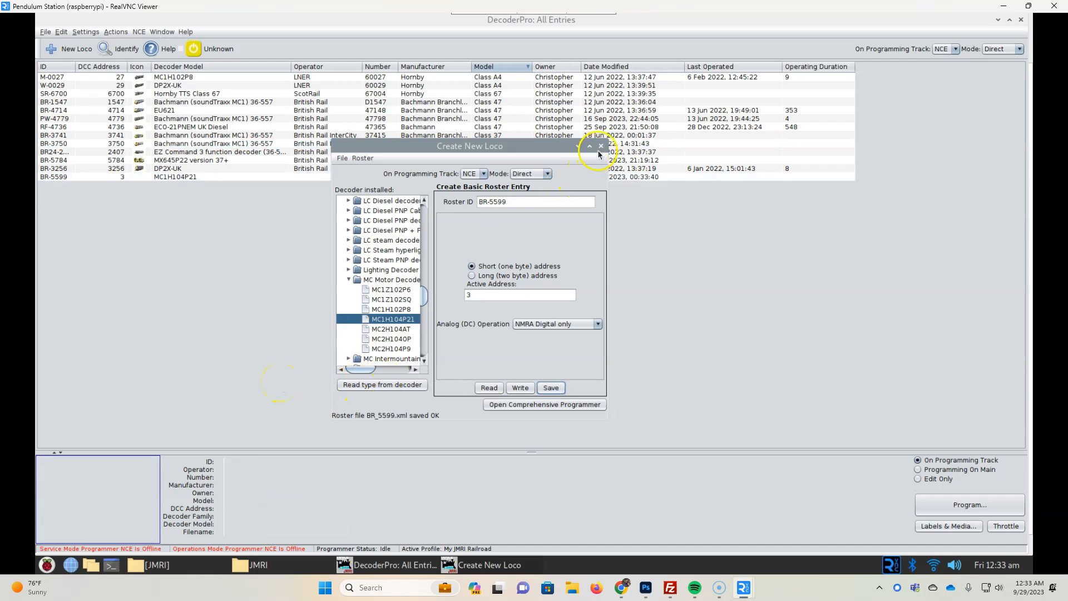
left_click(599, 146)
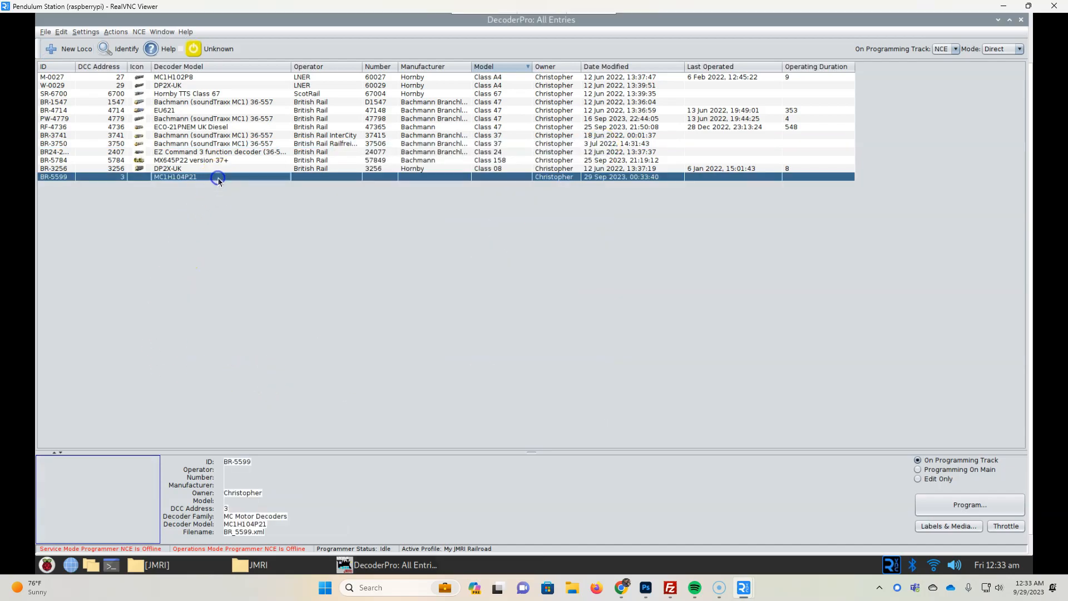
mouse_move(600, 177)
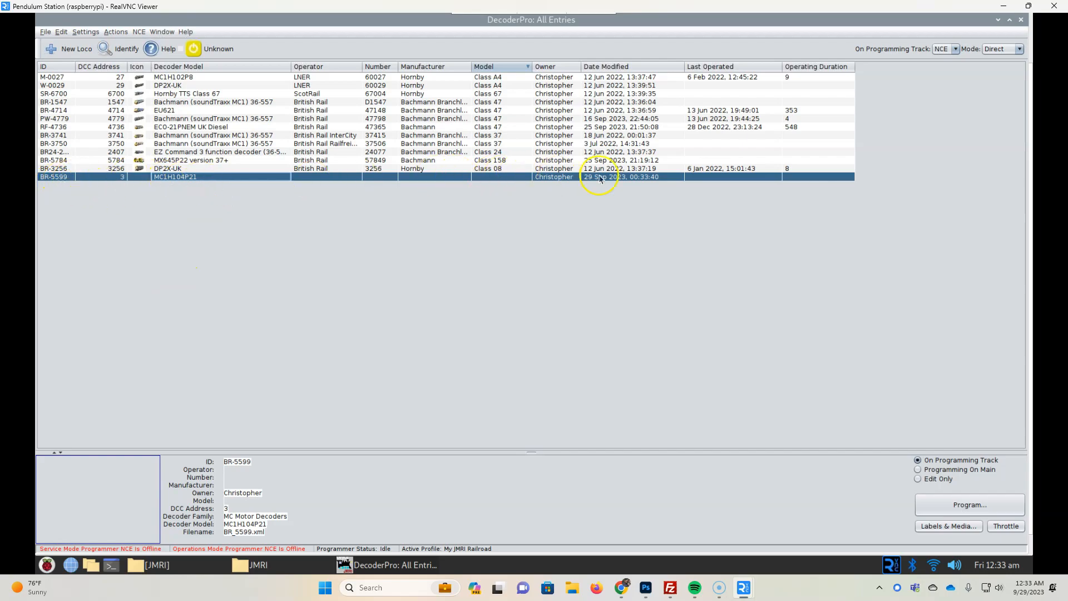
mouse_move(290, 245)
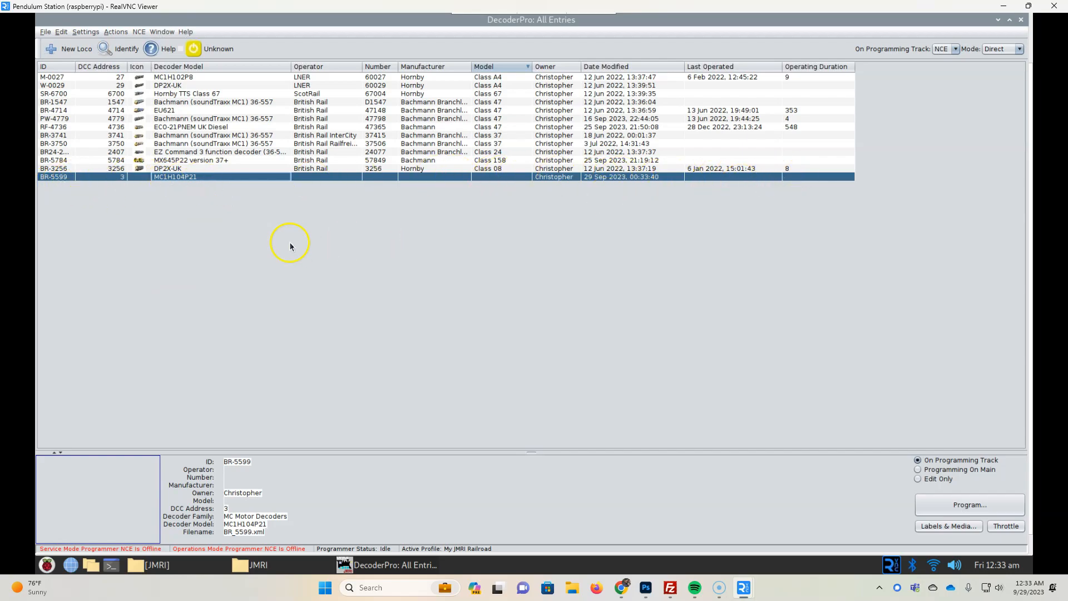
mouse_move(375, 396)
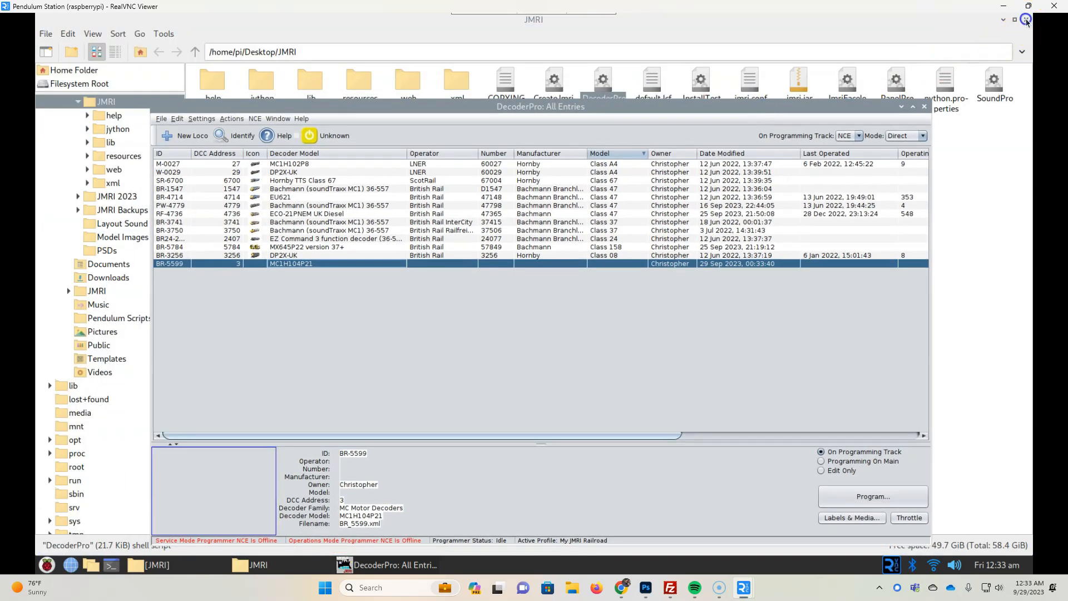
Restore the All Entries window and open Labels & Media for BR-5599
left_click(1025, 19)
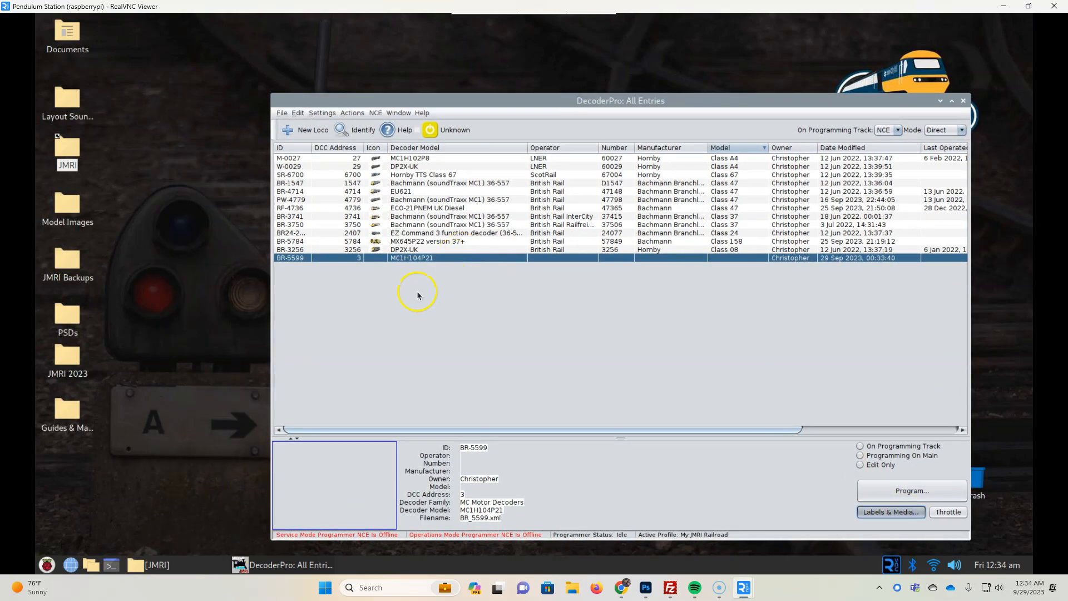
left_click(890, 512)
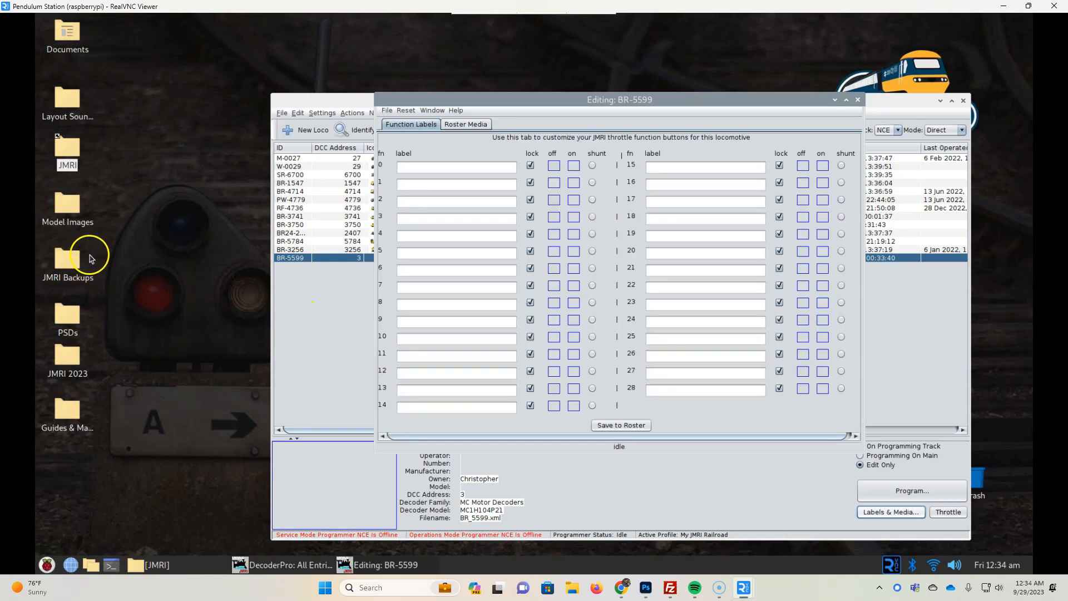
Set Class 128 parcels DMU.jpg from Model Images as BR-5599's main image and icon, then close the folder
double_click(67, 203)
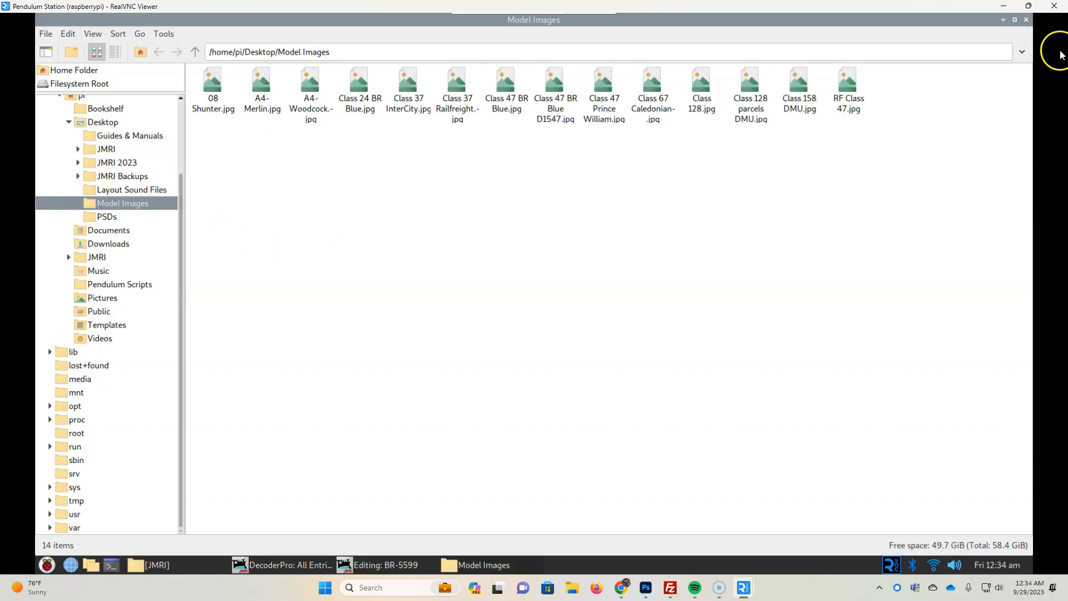
mouse_move(909, 25)
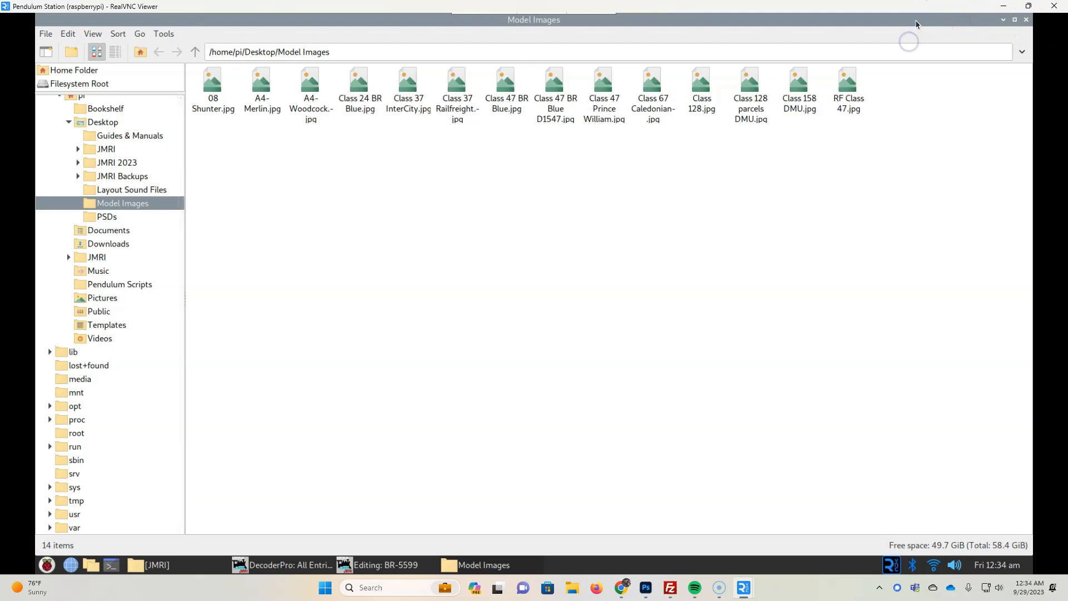
left_click(385, 565)
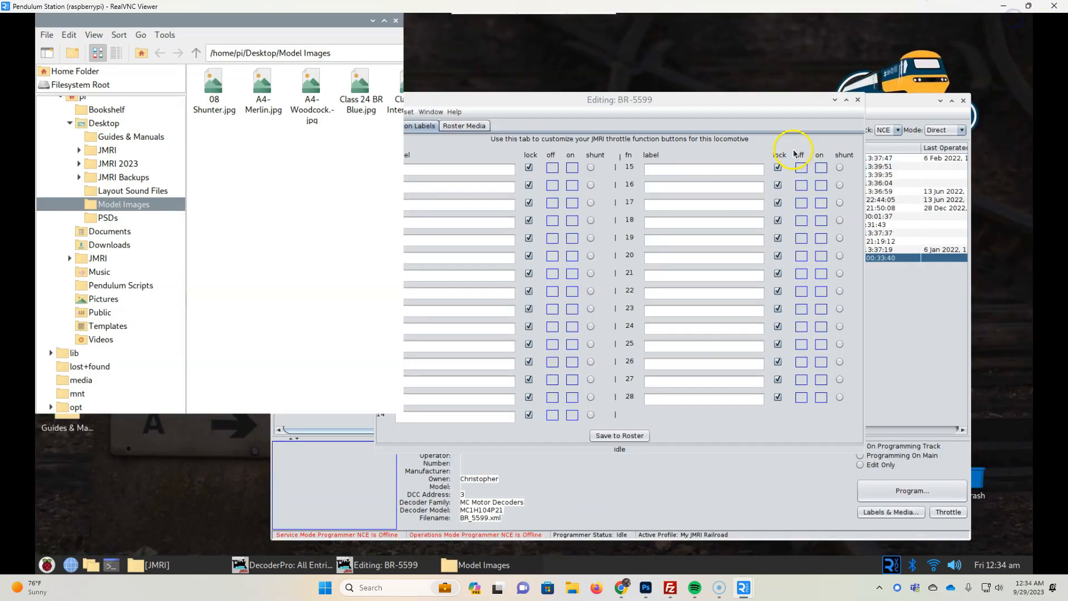
left_click(464, 126)
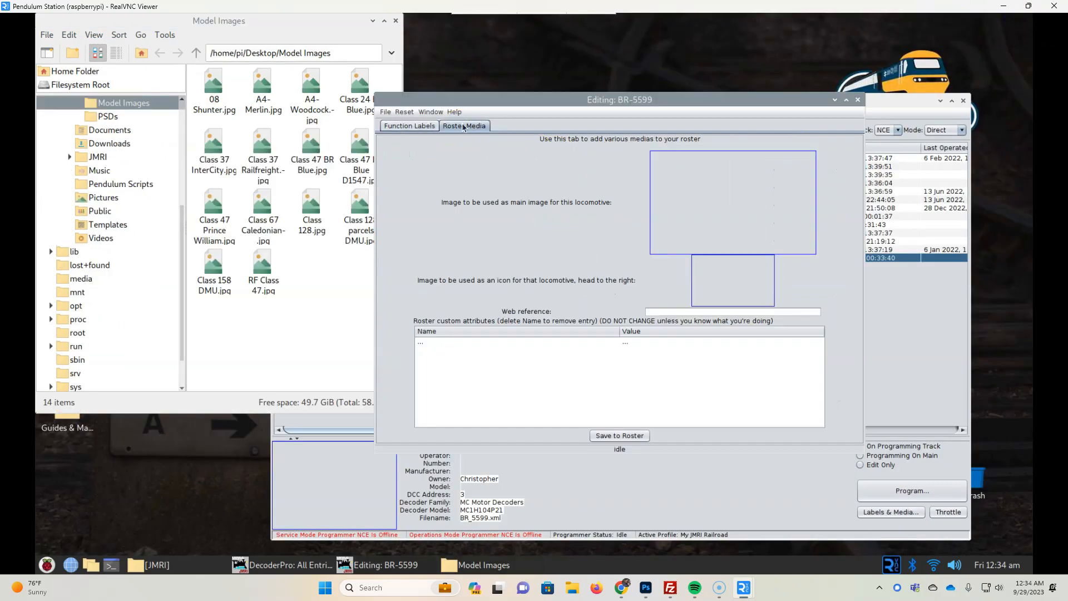
left_click(360, 204)
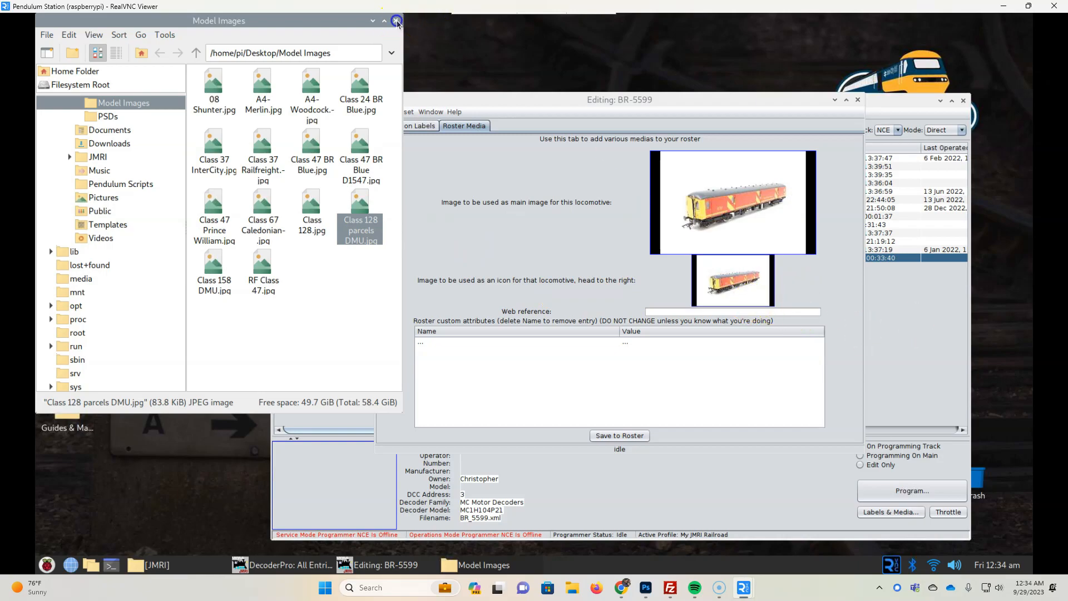
left_click(396, 20)
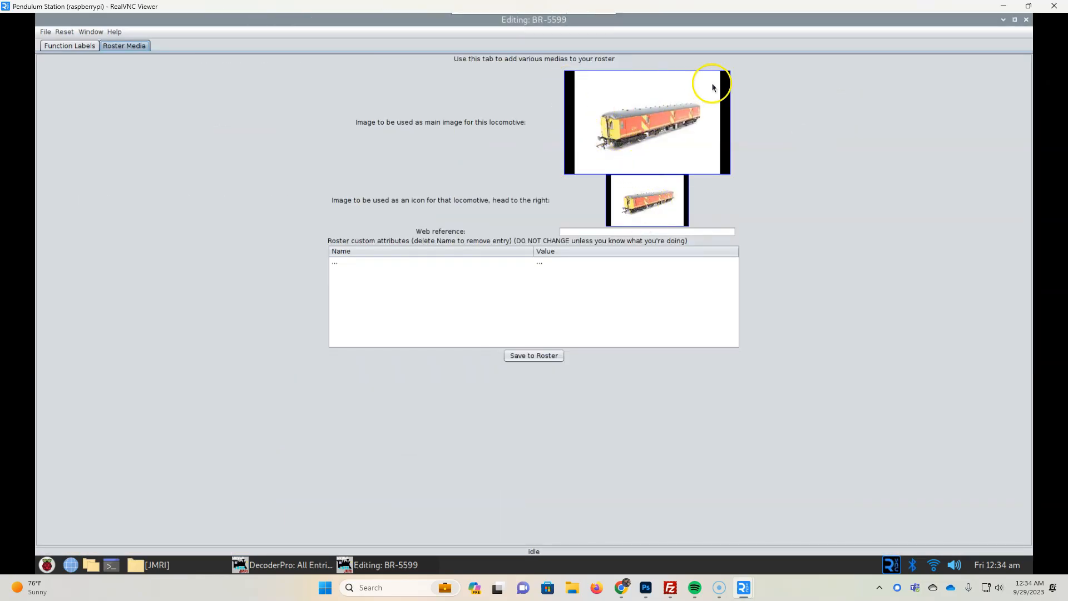
mouse_move(796, 318)
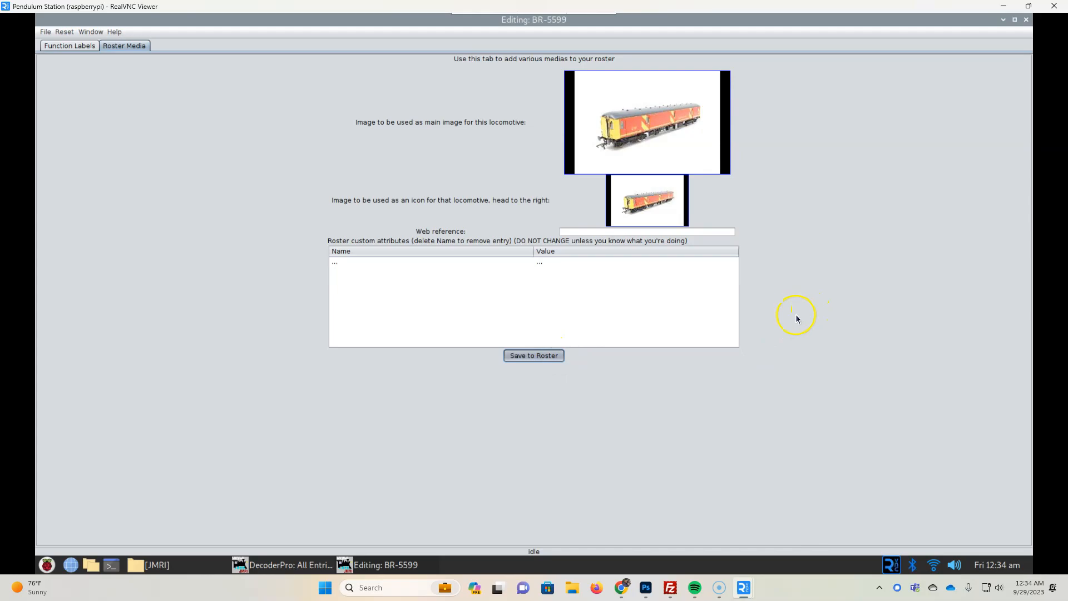
Save BR-5599 to the roster so its entry shows the Class 128 parcels DMU picture
left_click(533, 355)
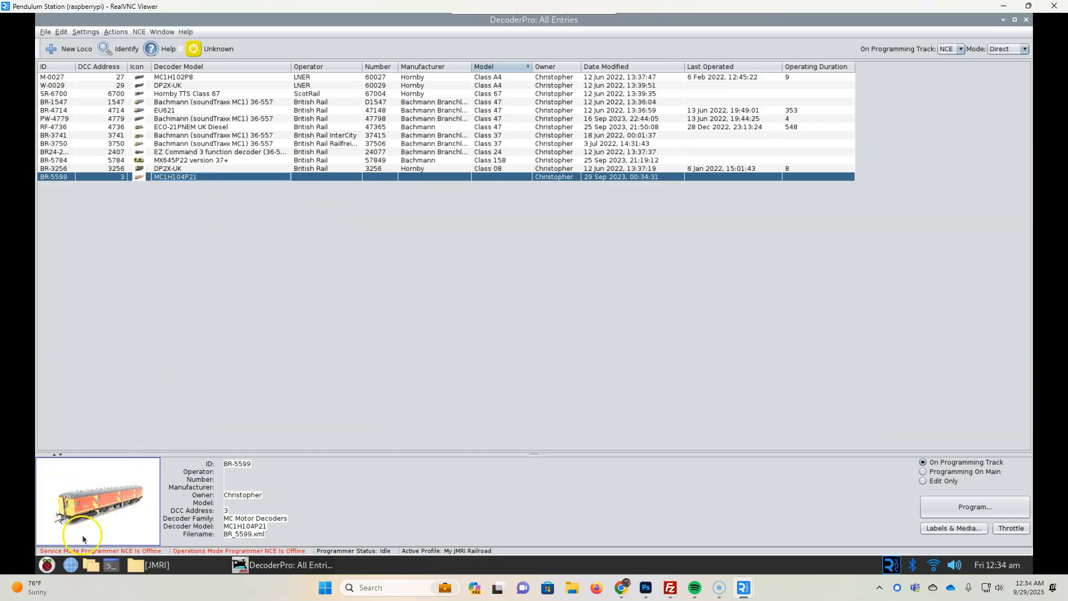
mouse_move(113, 528)
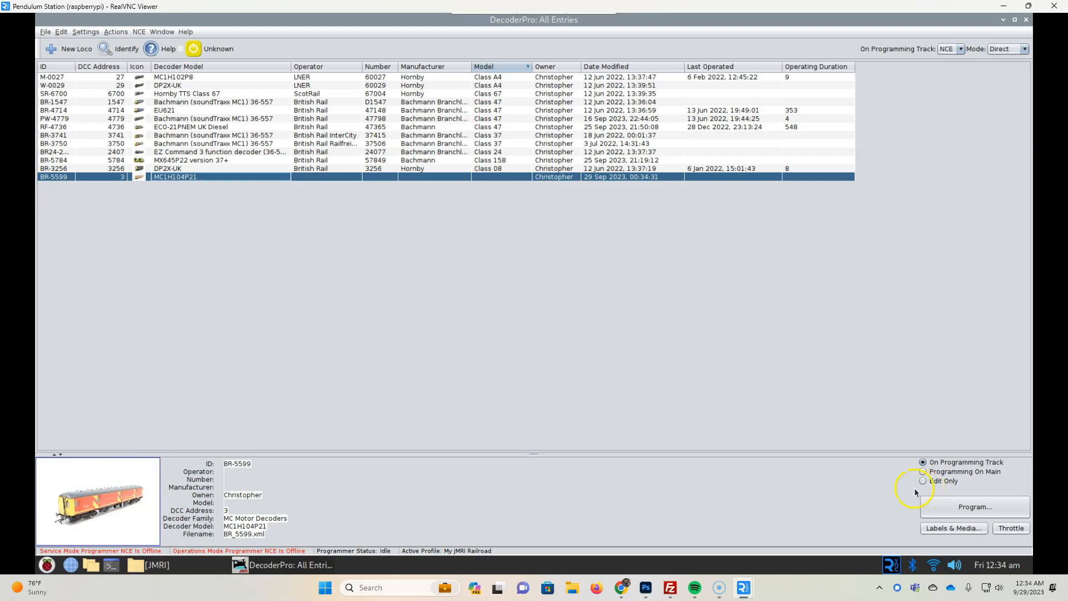
mouse_move(157, 539)
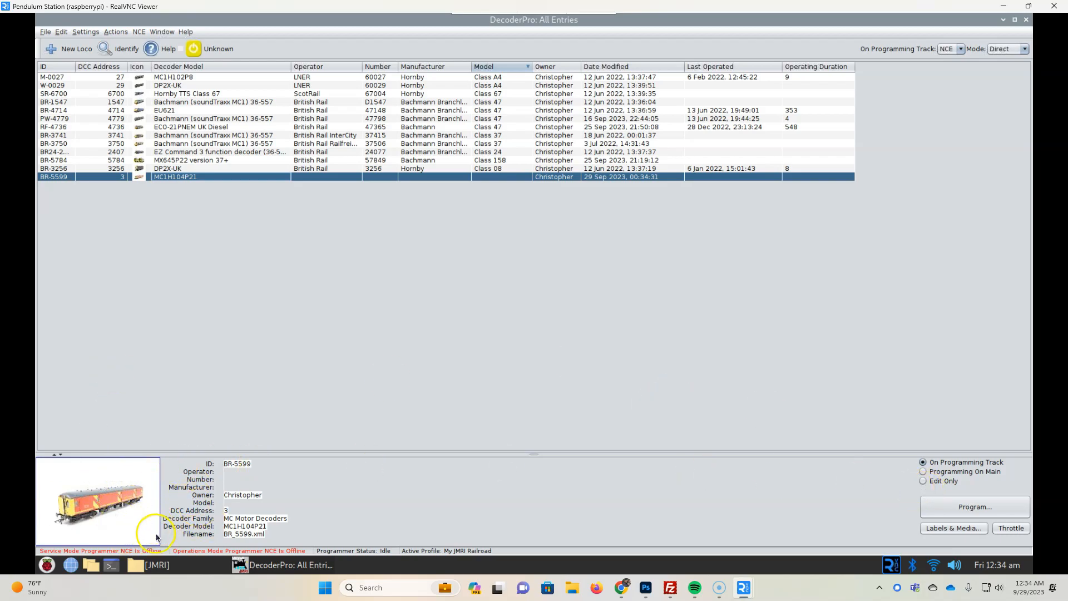
mouse_move(575, 532)
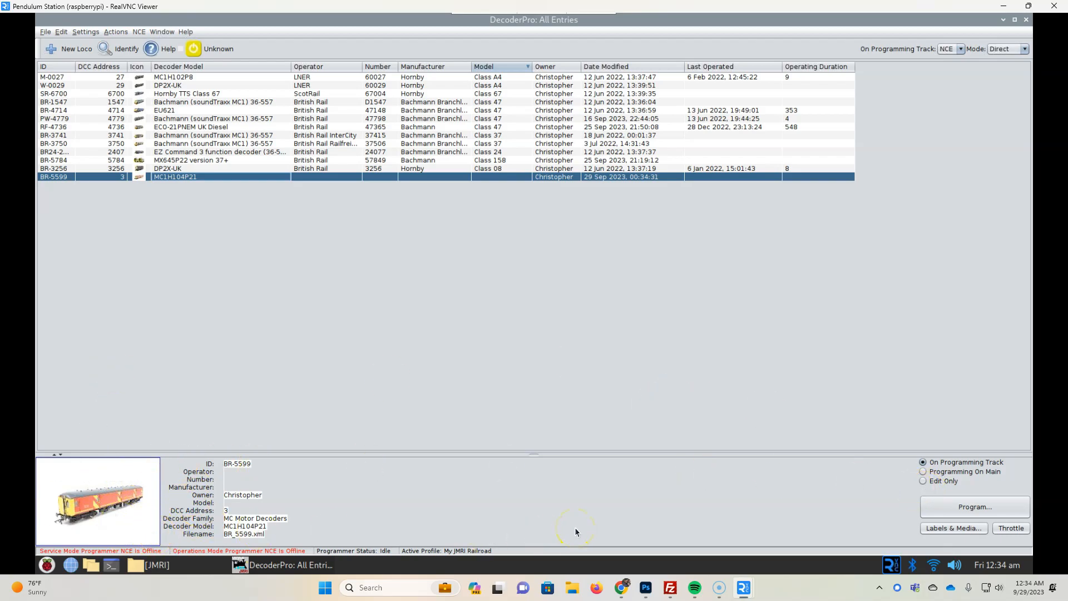
mouse_move(881, 489)
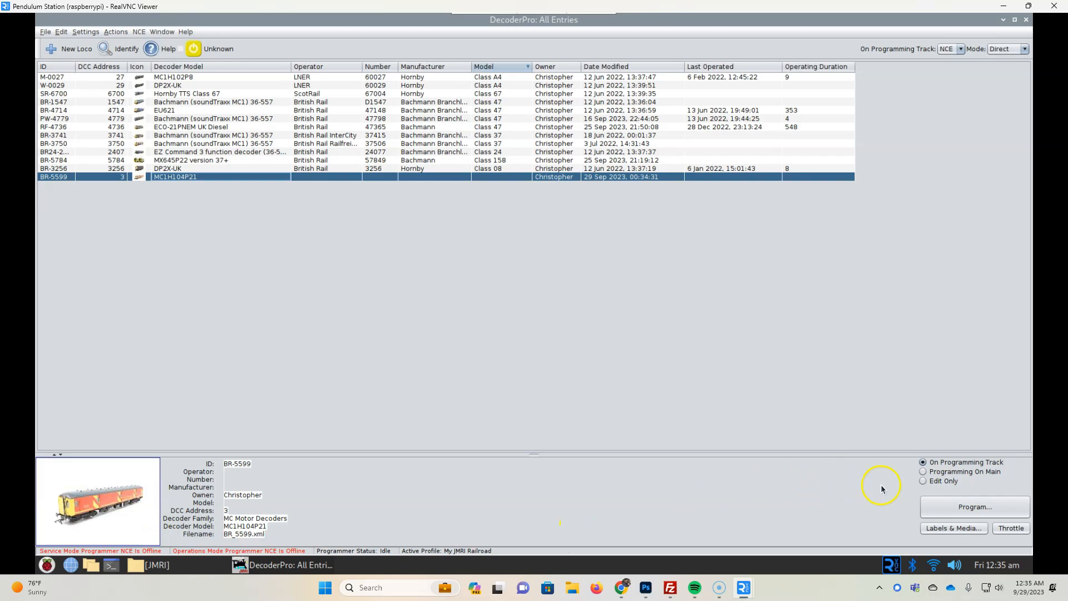
mouse_move(890, 497)
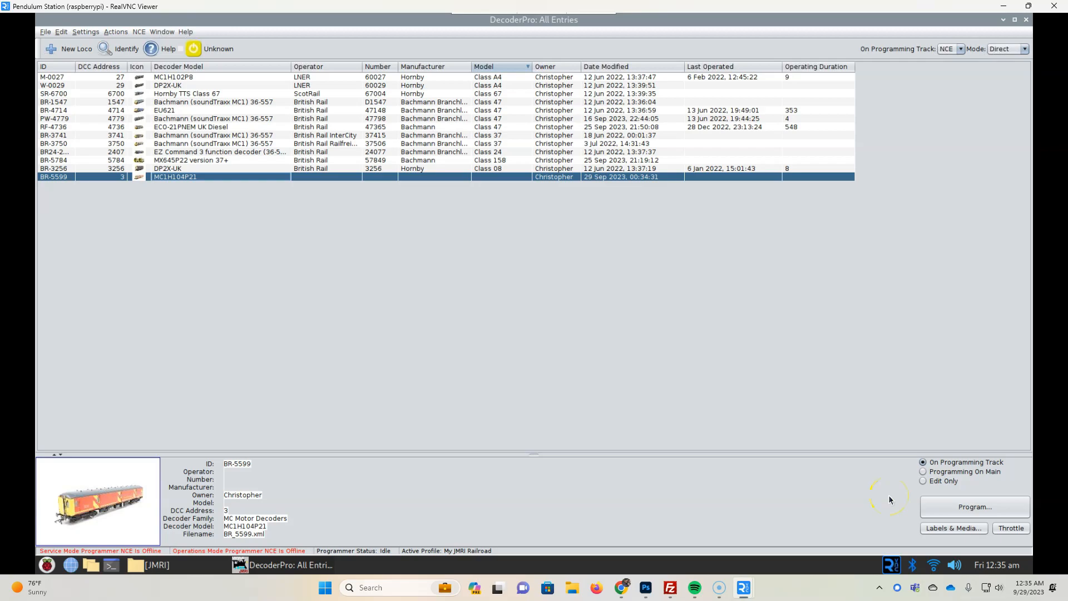
Choose programming-track mode and launch the BR-5599 programmer on its Roster Entry sheet
left_click(923, 481)
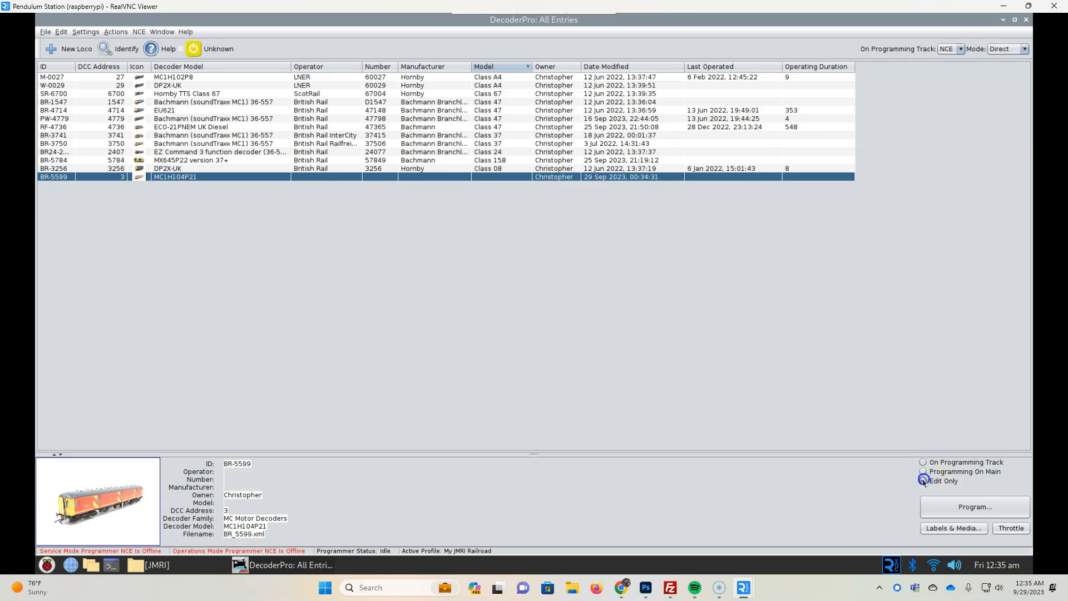
left_click(923, 461)
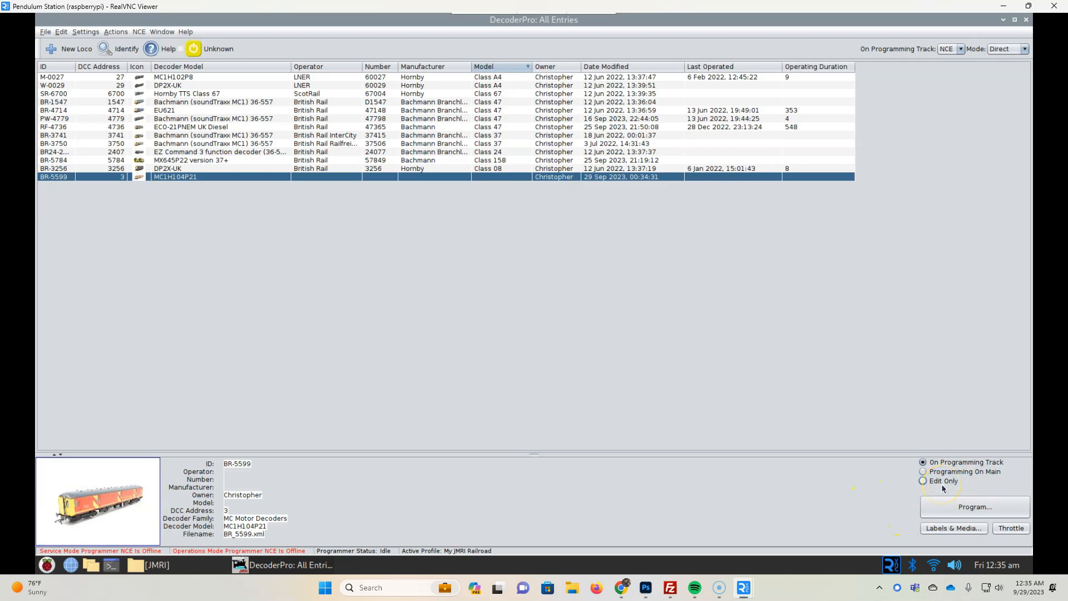
mouse_move(954, 475)
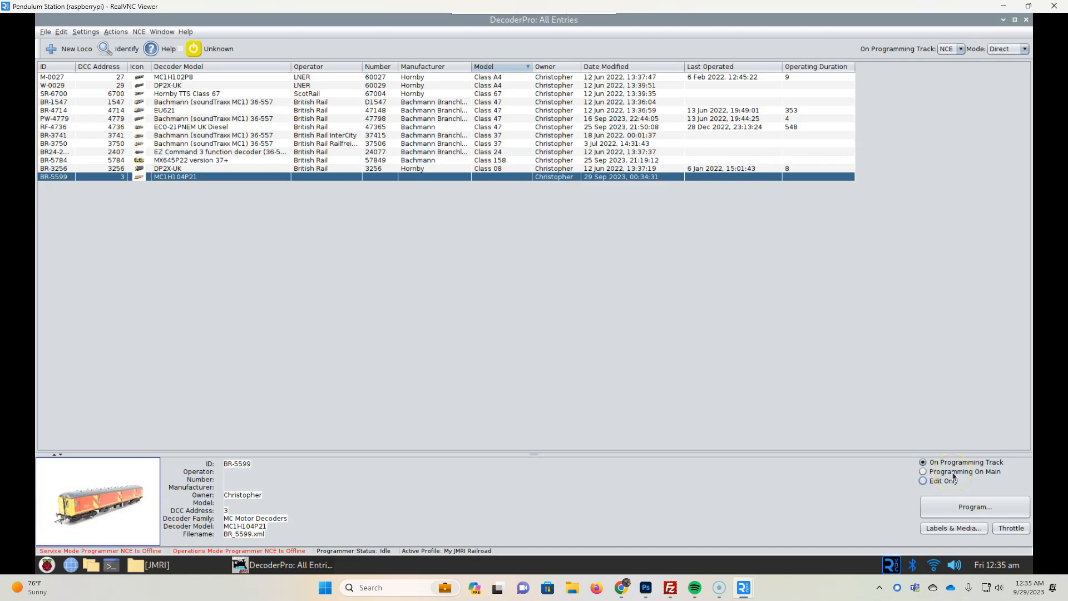
left_click(923, 481)
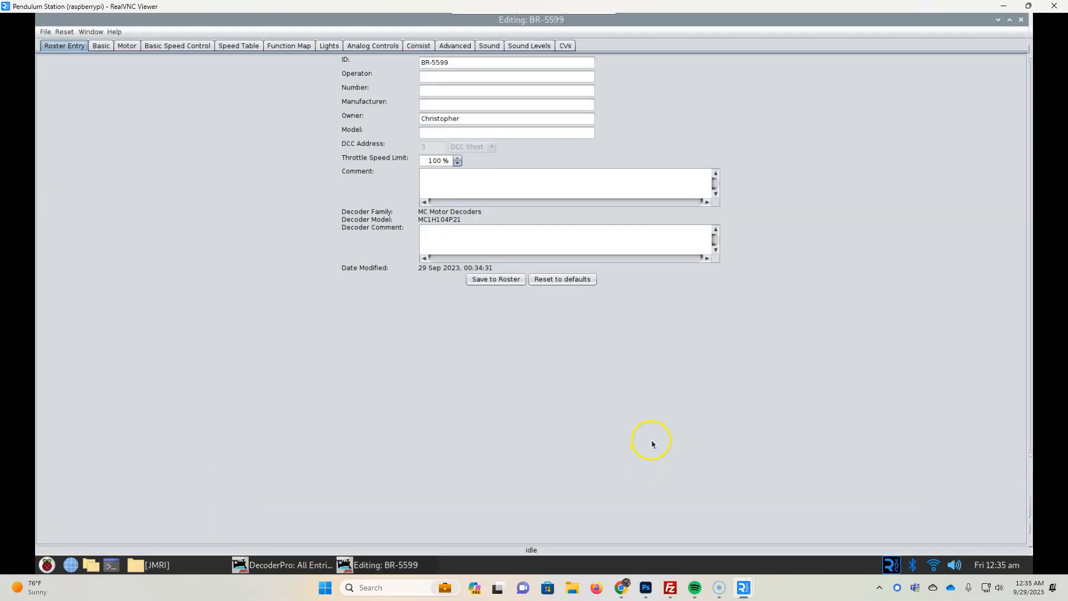
mouse_move(653, 444)
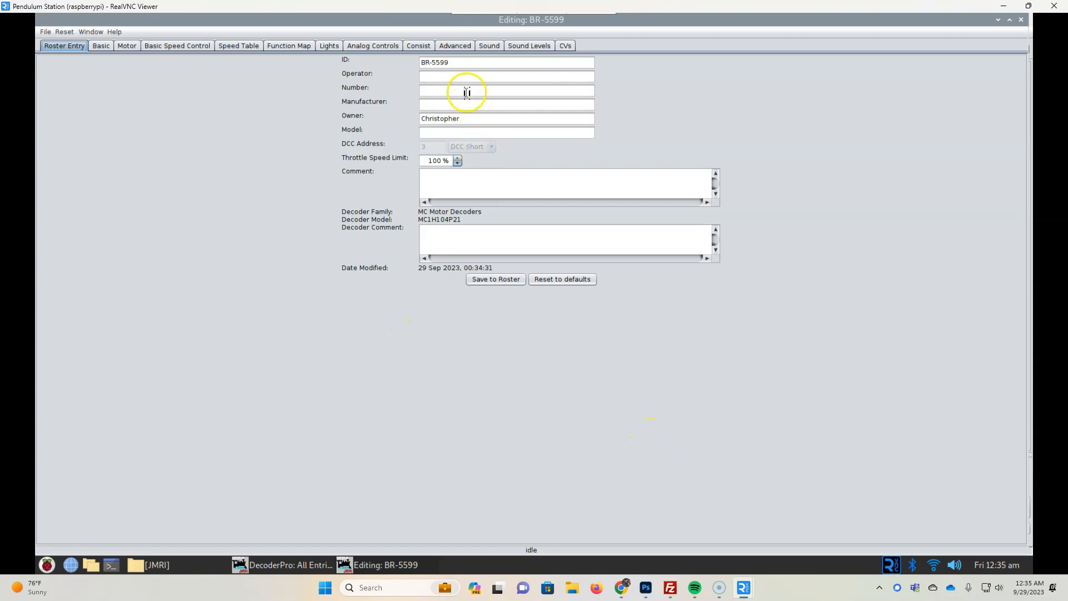
Enter operator British Rail, number 55992 and manufacturer Heljan for BR-5599
left_click(506, 76)
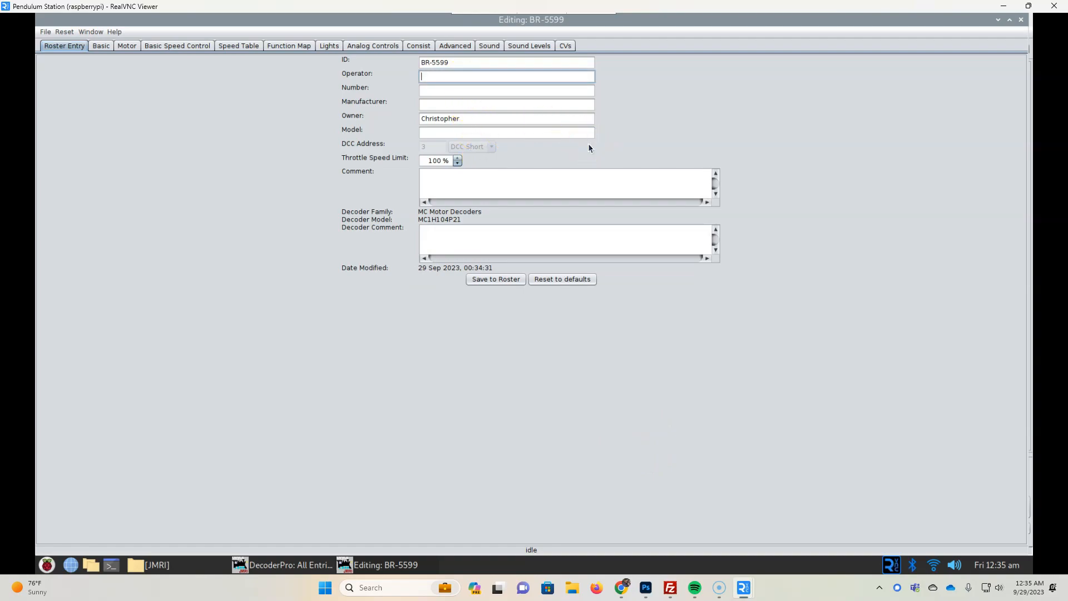
type("British Rail")
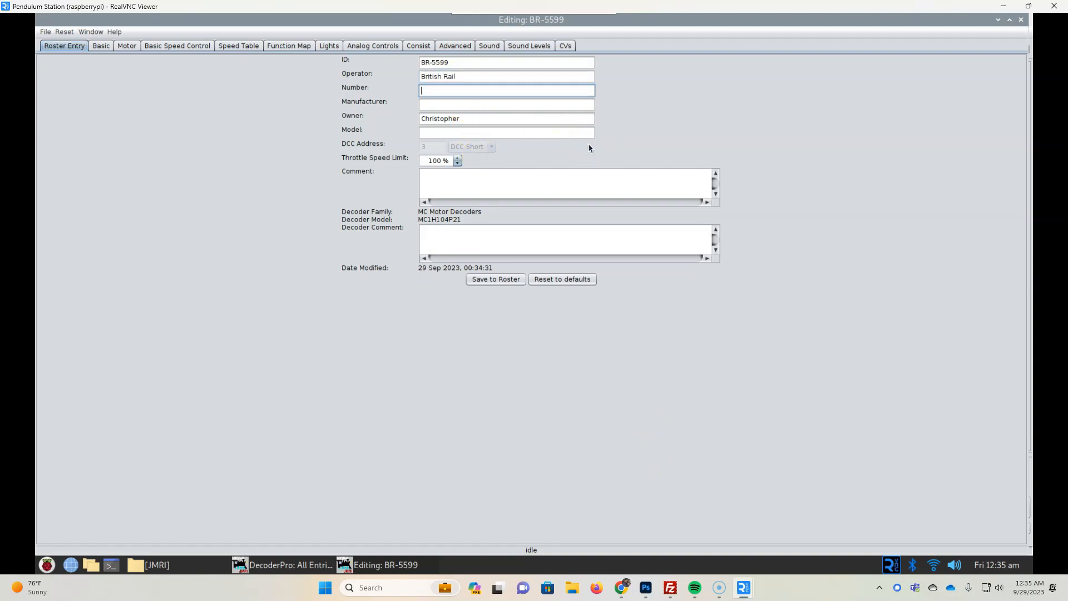
type("5")
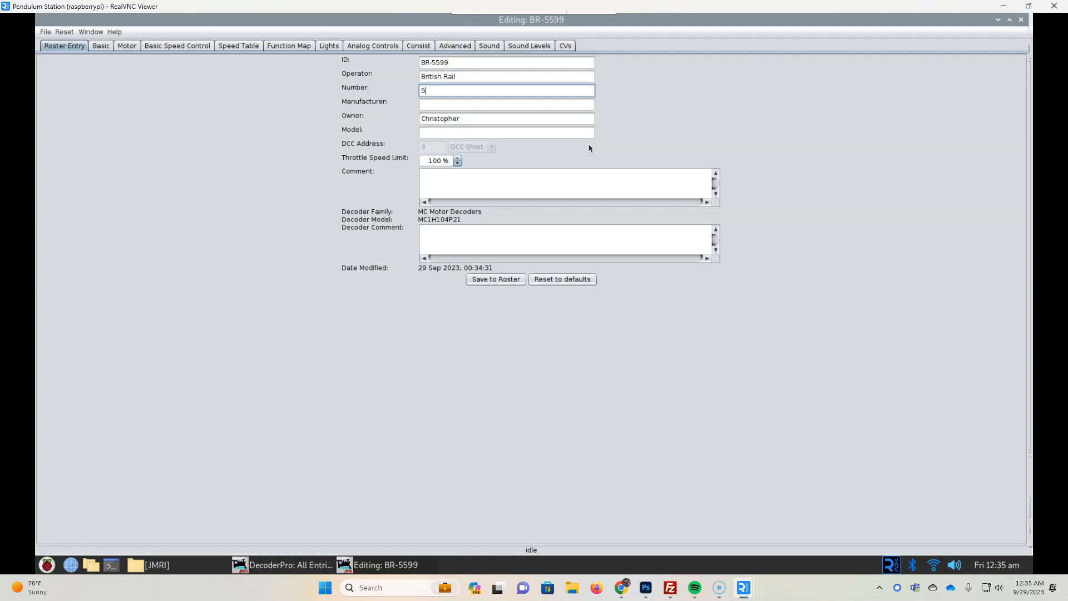
type("5992")
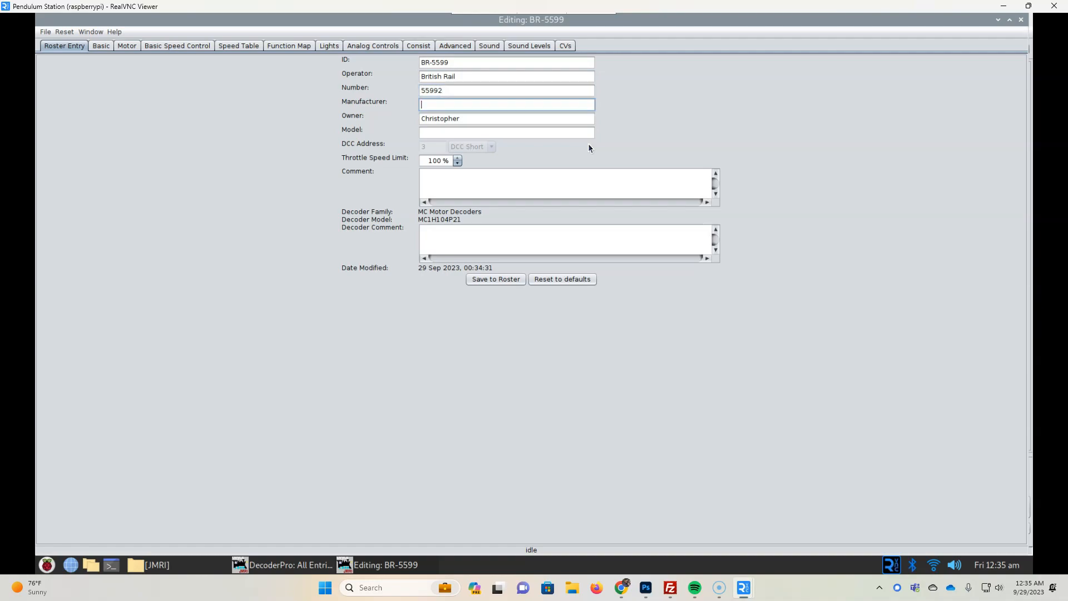
type("Heljan")
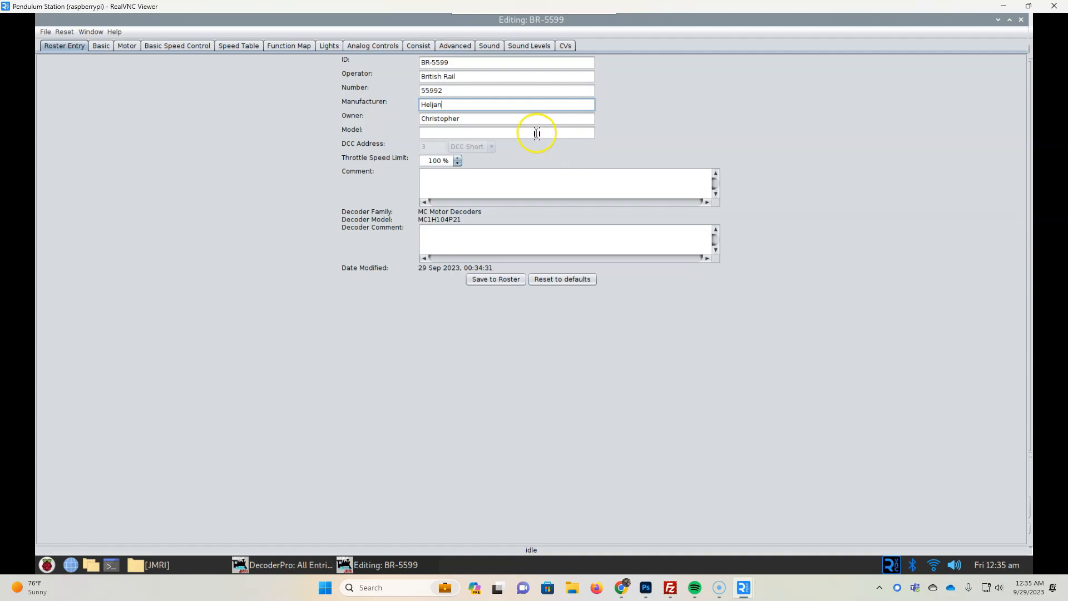
Enter model Class 128 and the comment 'Heljan 8921 Class 128 parcels DMU 55992 in Royal Mail Letters red'
left_click(506, 133)
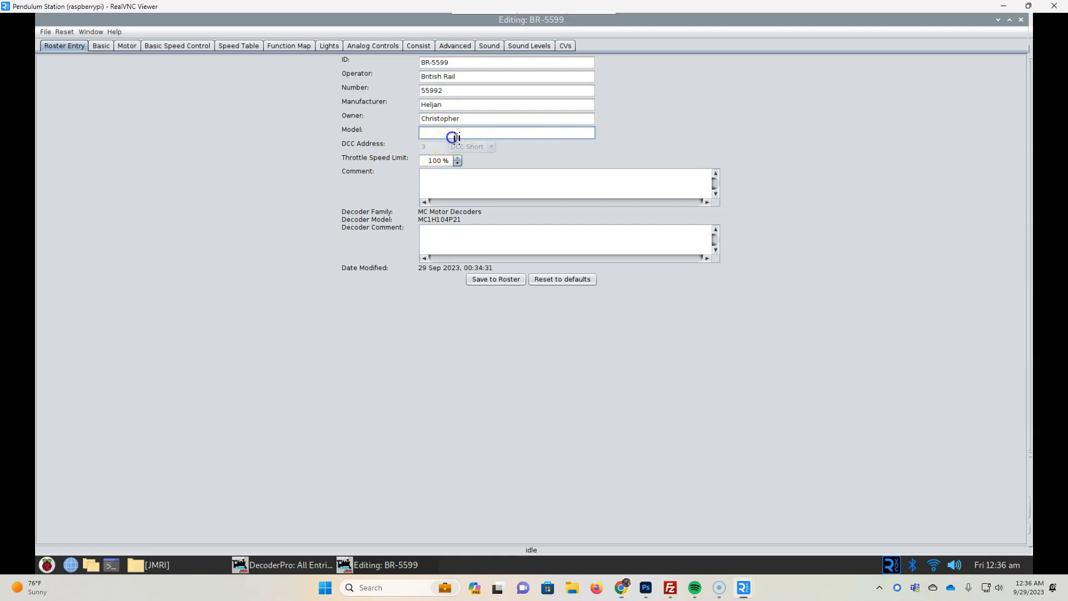
type("Class 128")
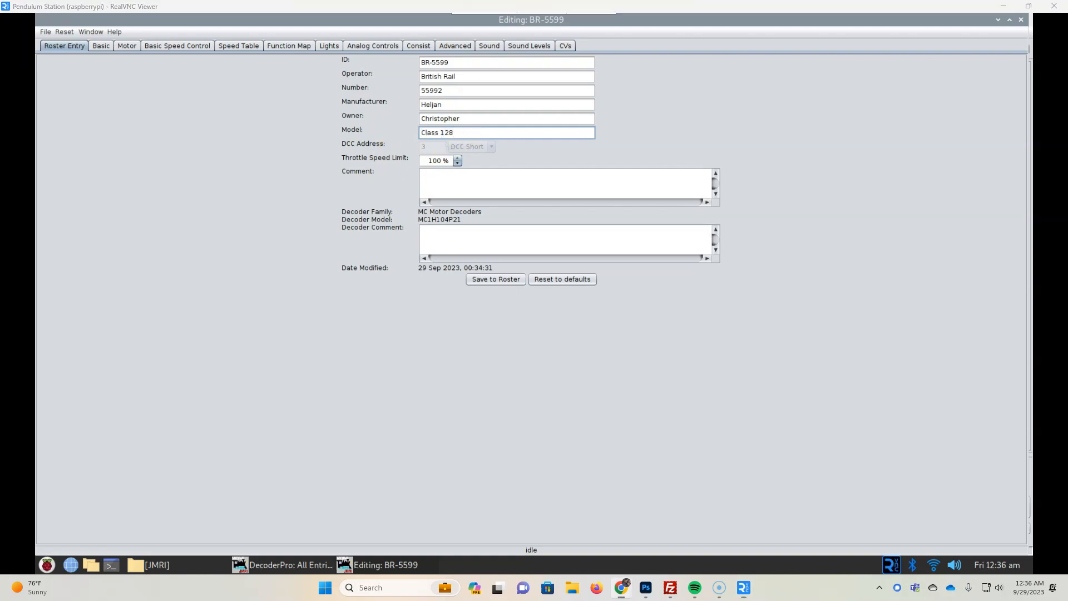
type("Heljan 8921 Class 128 parcels DMU 55992 in Royal Mail Letters red")
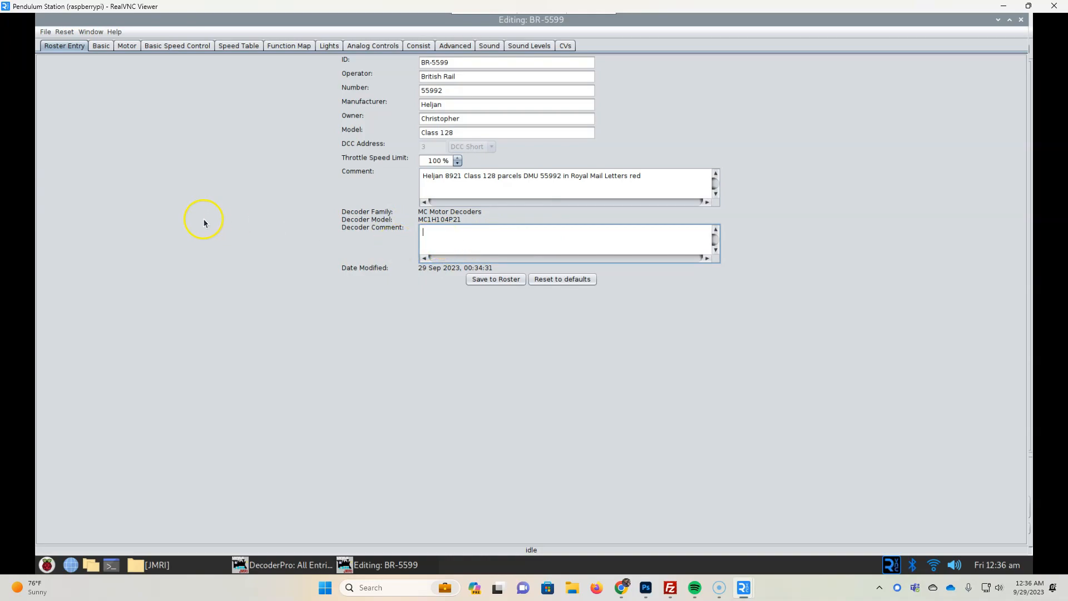
mouse_move(132, 46)
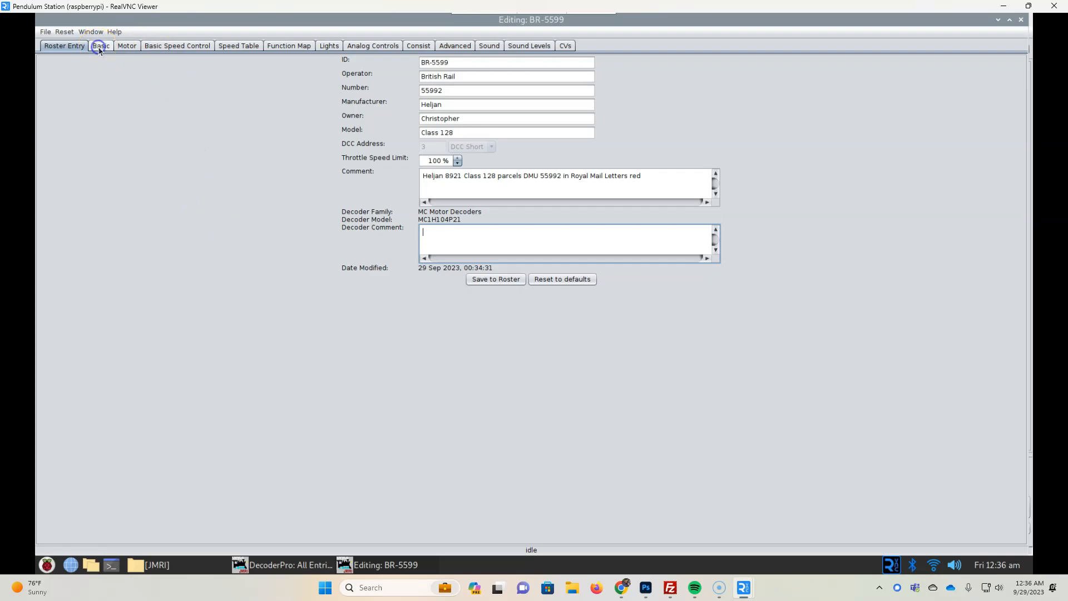
left_click(101, 46)
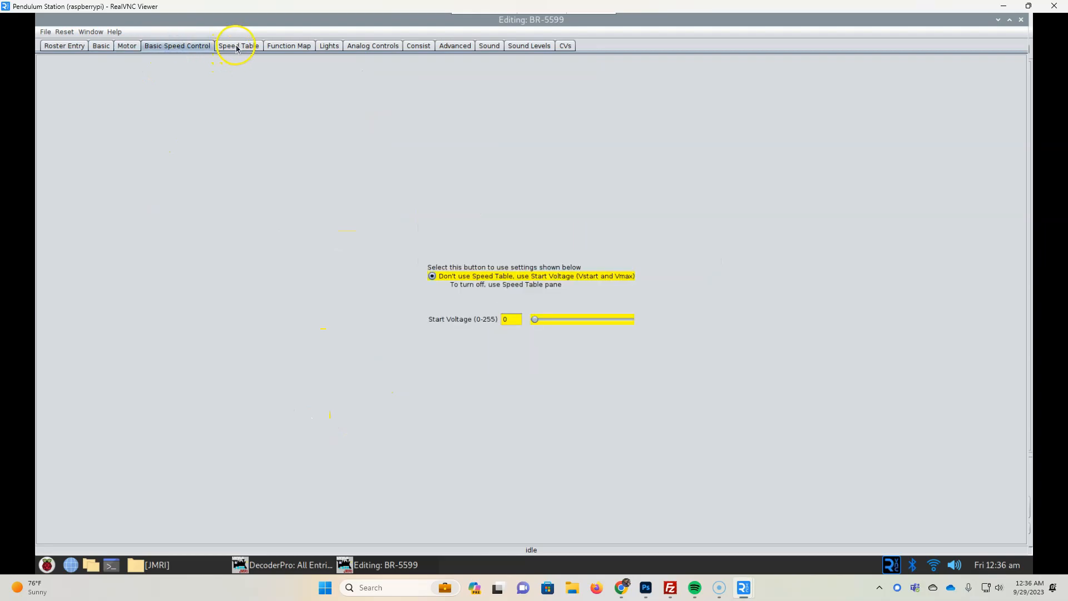
Show BR-5599's speed table sheet with speed tables disabled and trims at 128
left_click(238, 46)
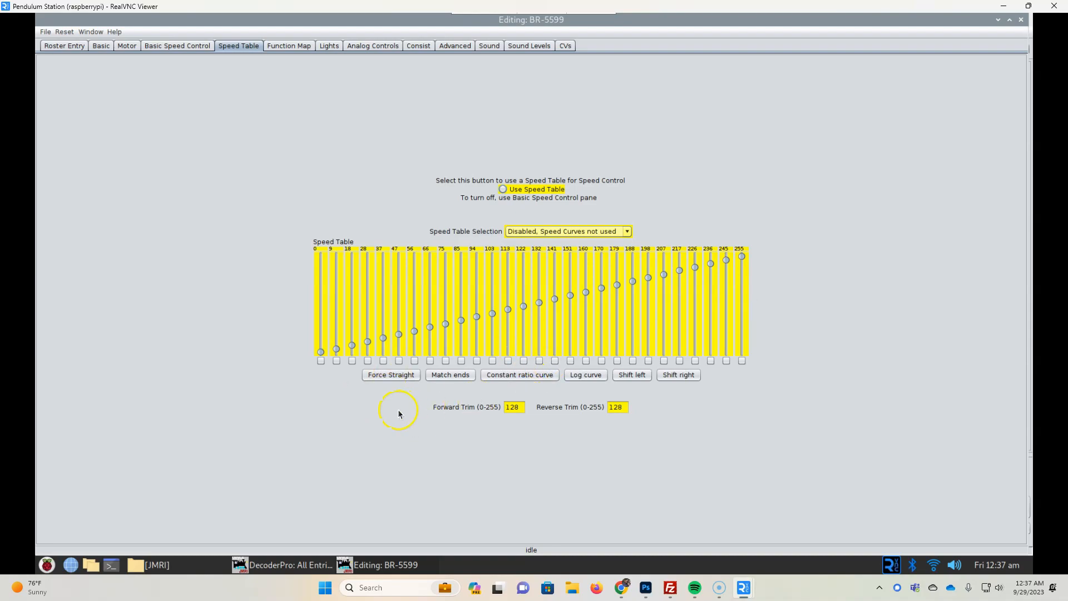
mouse_move(769, 304)
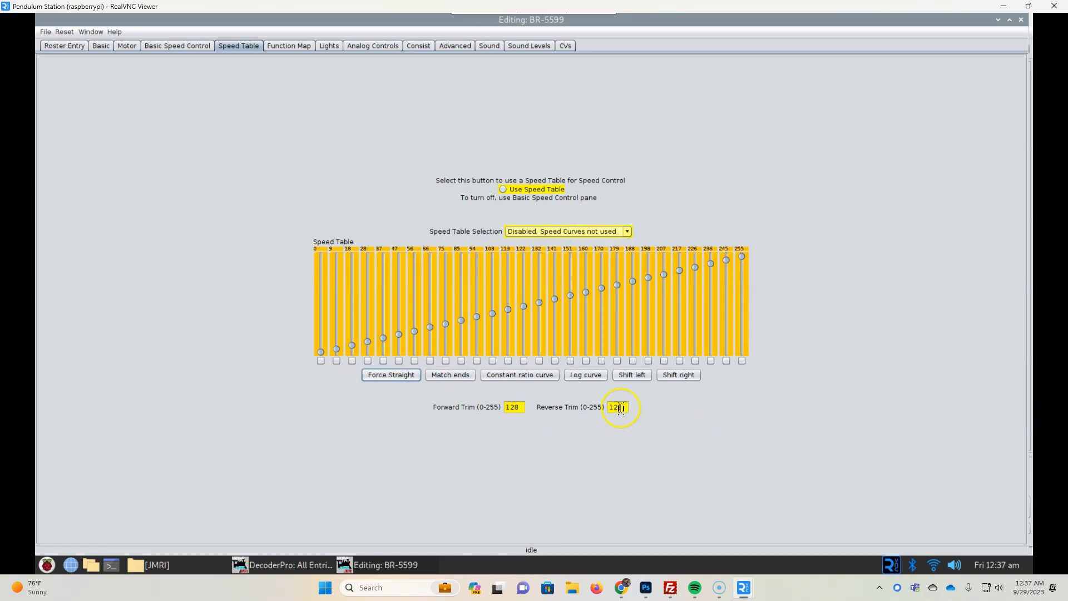
mouse_move(561, 416)
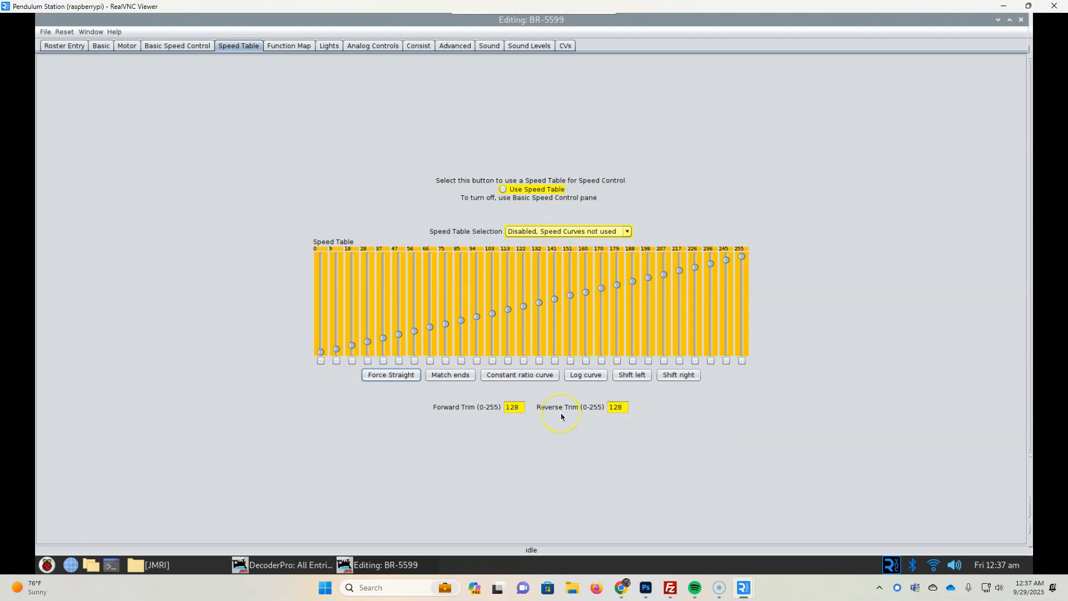
mouse_move(556, 415)
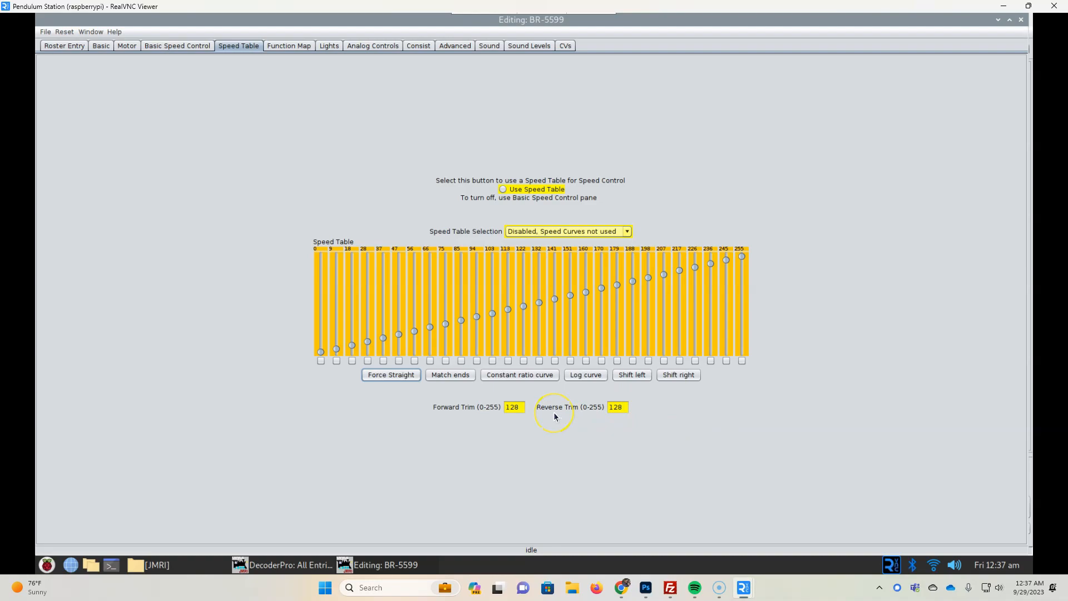
mouse_move(555, 416)
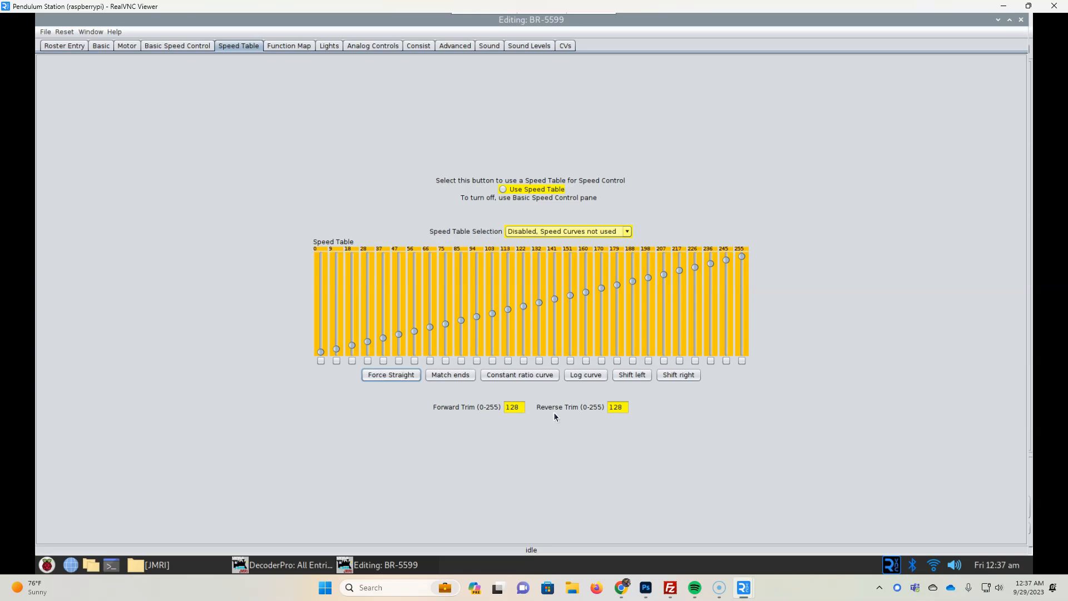
mouse_move(259, 66)
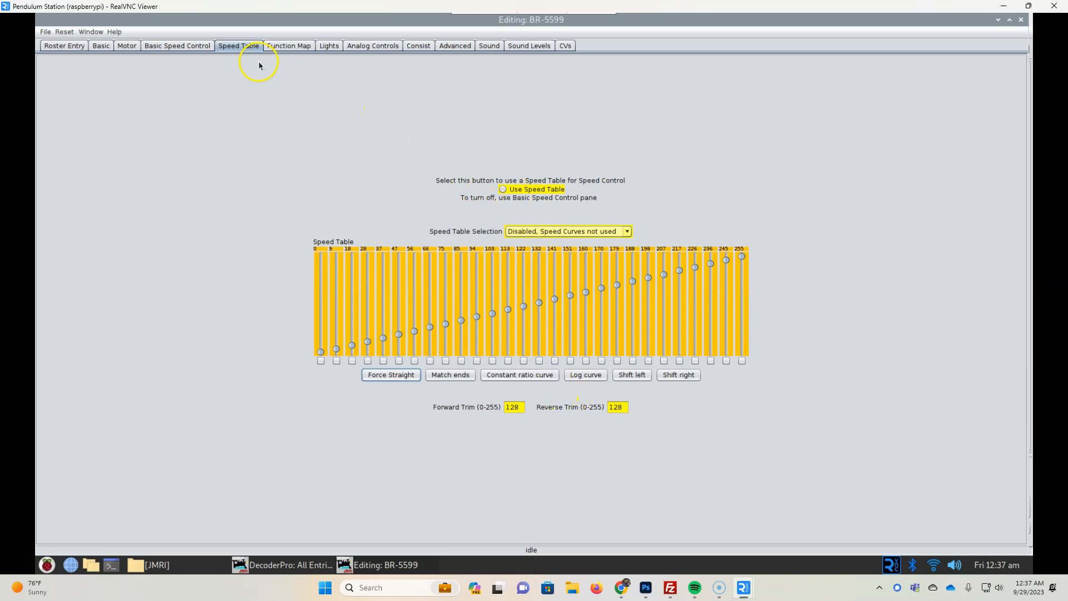
Review the Function Map sheet, then the Analog Controls sheet for BR-5599
left_click(288, 46)
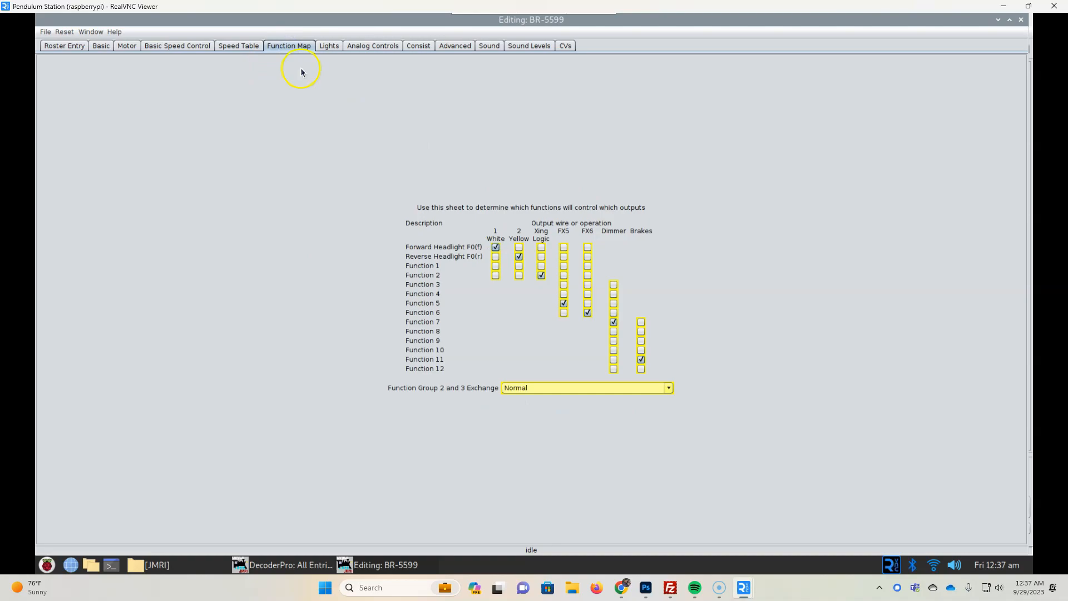
mouse_move(548, 100)
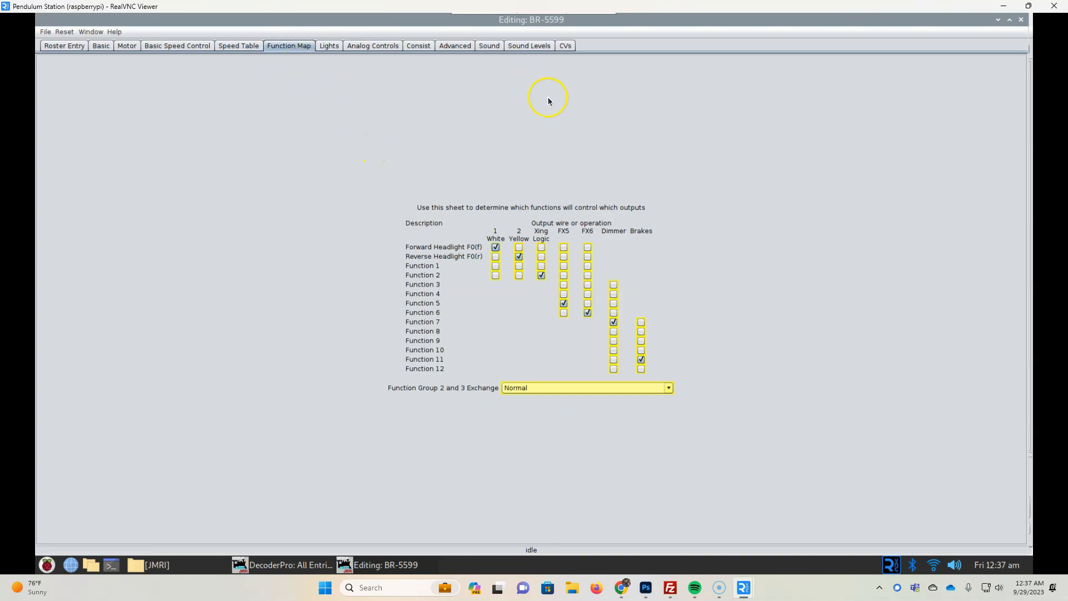
mouse_move(434, 85)
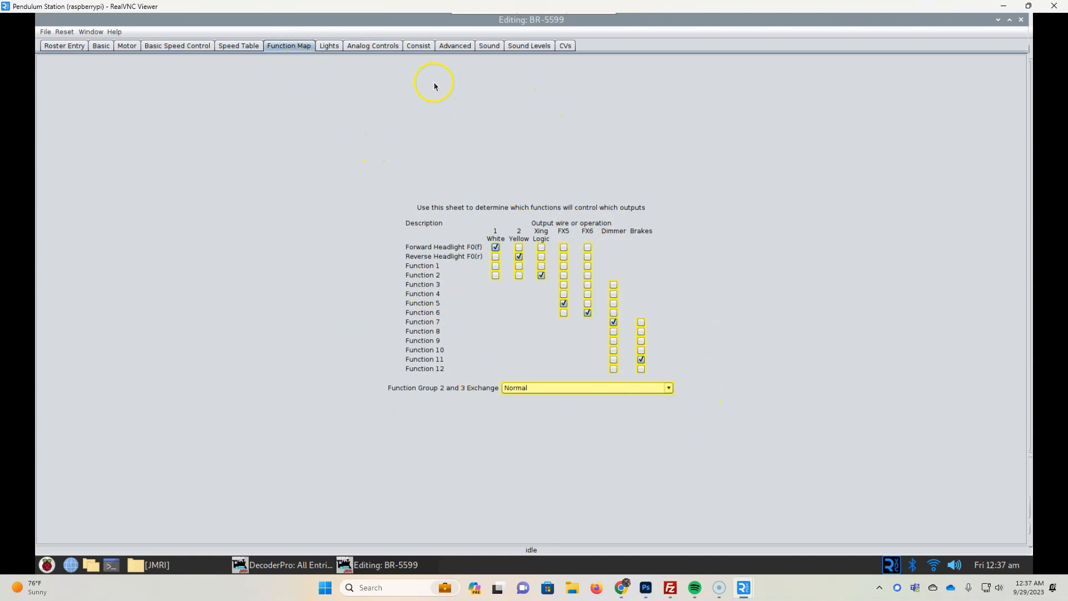
left_click(373, 45)
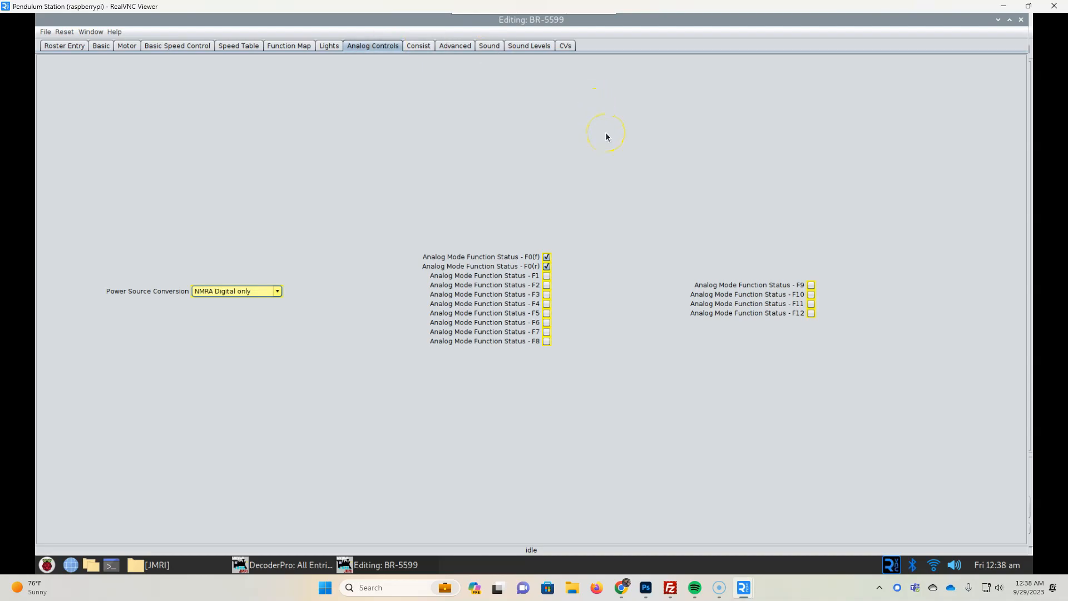
mouse_move(696, 192)
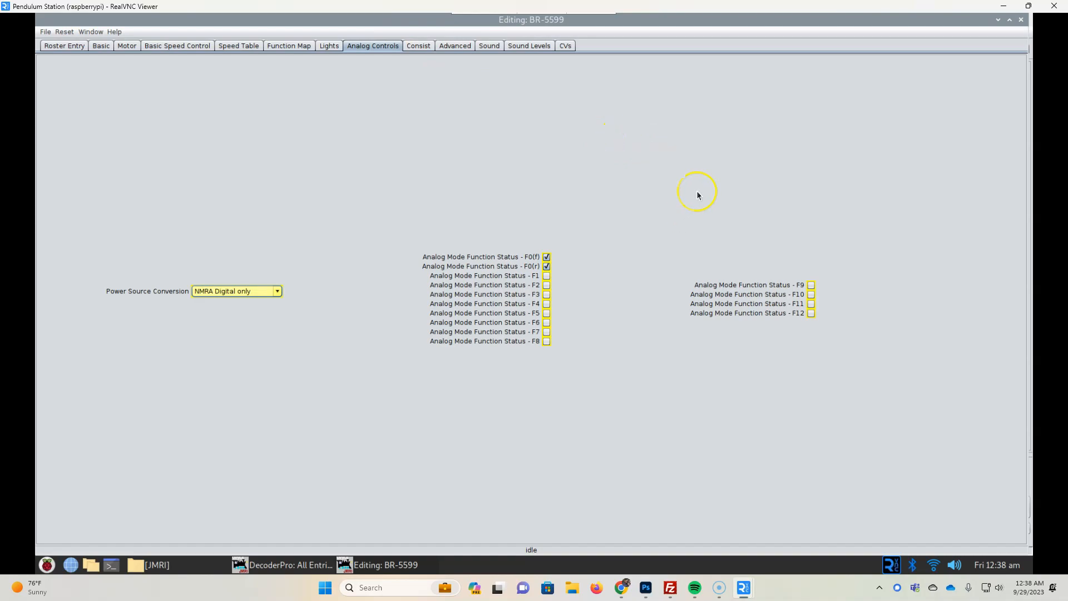
mouse_move(73, 46)
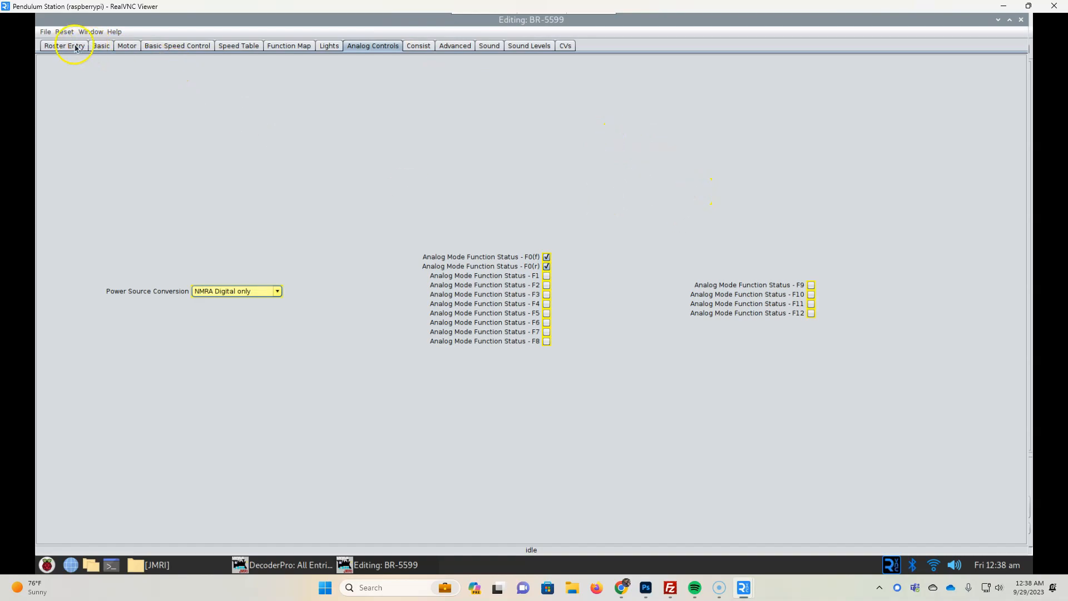
Return to the Roster Entry sheet and save BR-5599 to its roster file
left_click(64, 46)
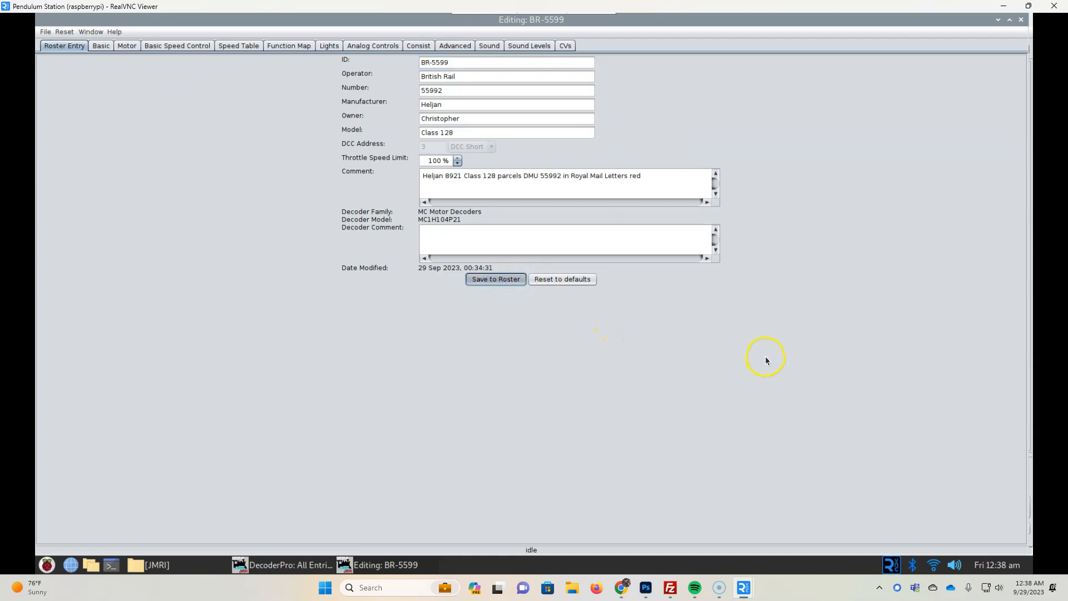
mouse_move(766, 359)
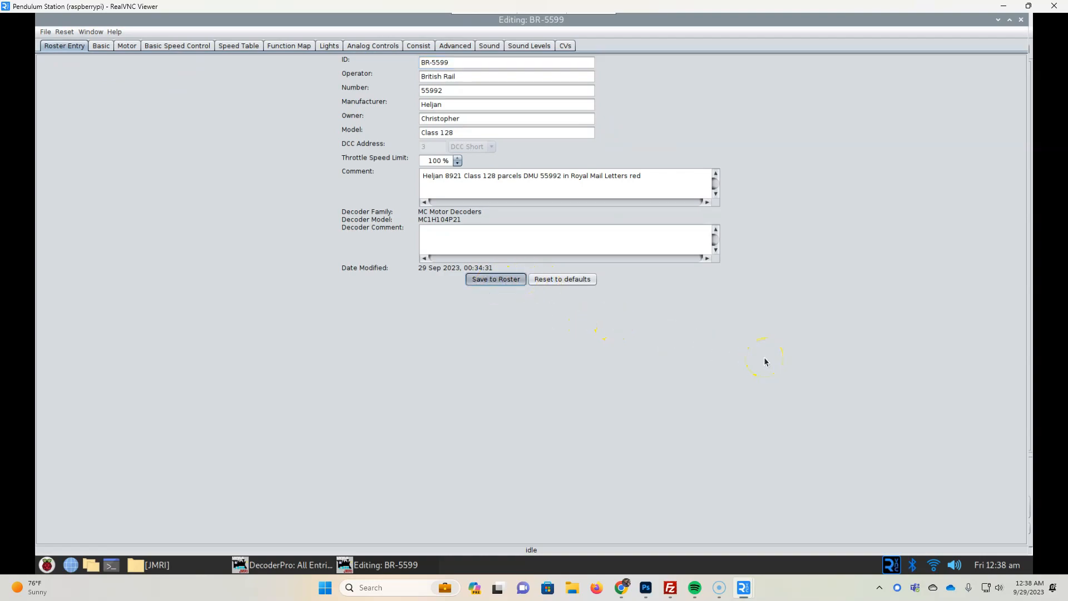
left_click(495, 278)
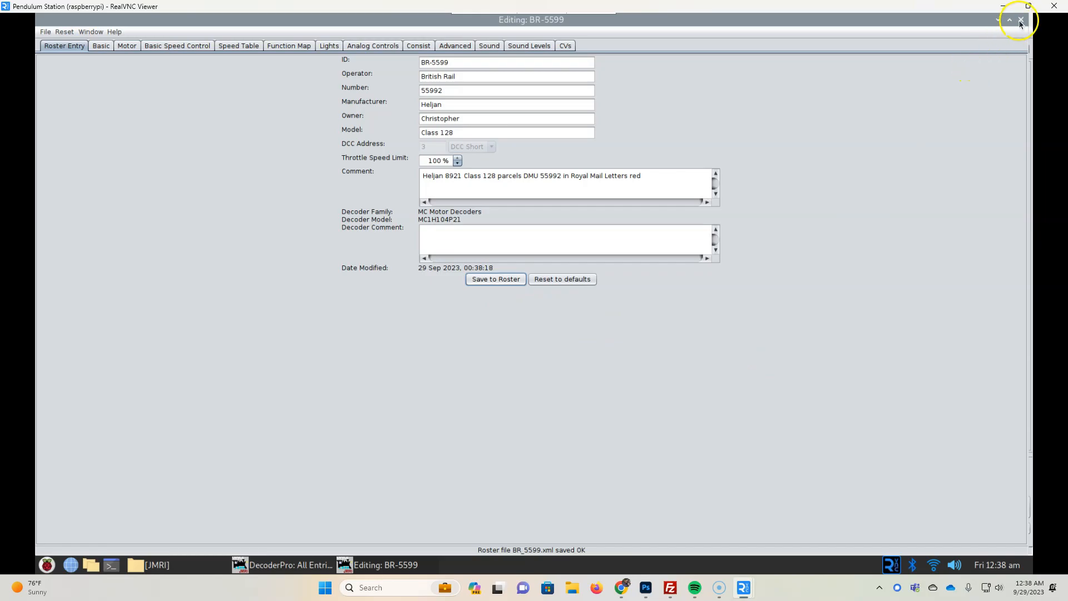
Close the BR-5599 editor, confirm it in All Entries, then close DecoderPro
left_click(1020, 19)
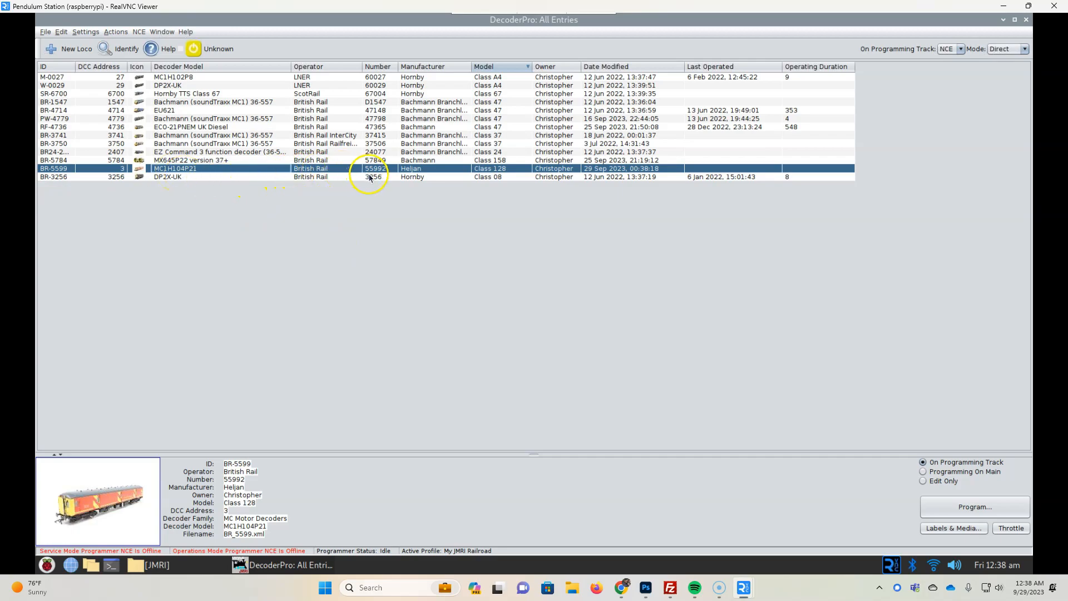
mouse_move(481, 172)
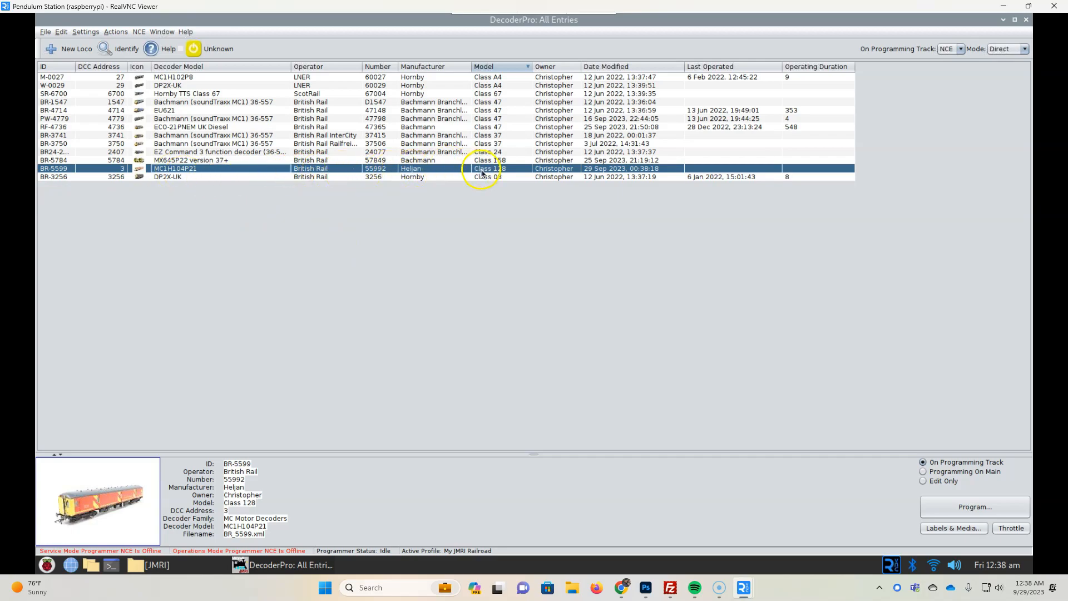
mouse_move(786, 243)
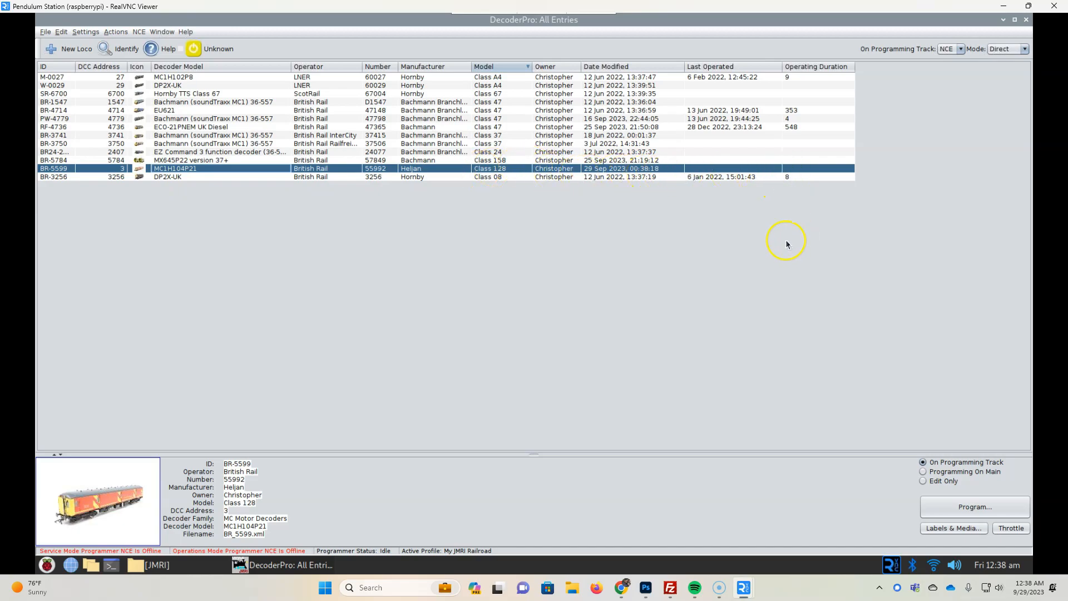
mouse_move(787, 245)
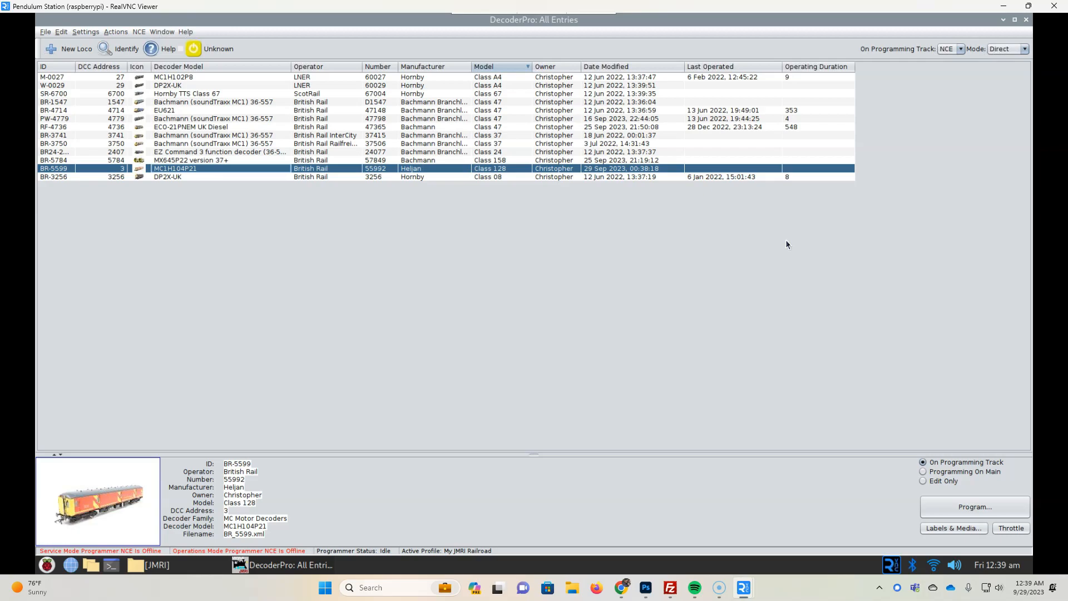
mouse_move(786, 236)
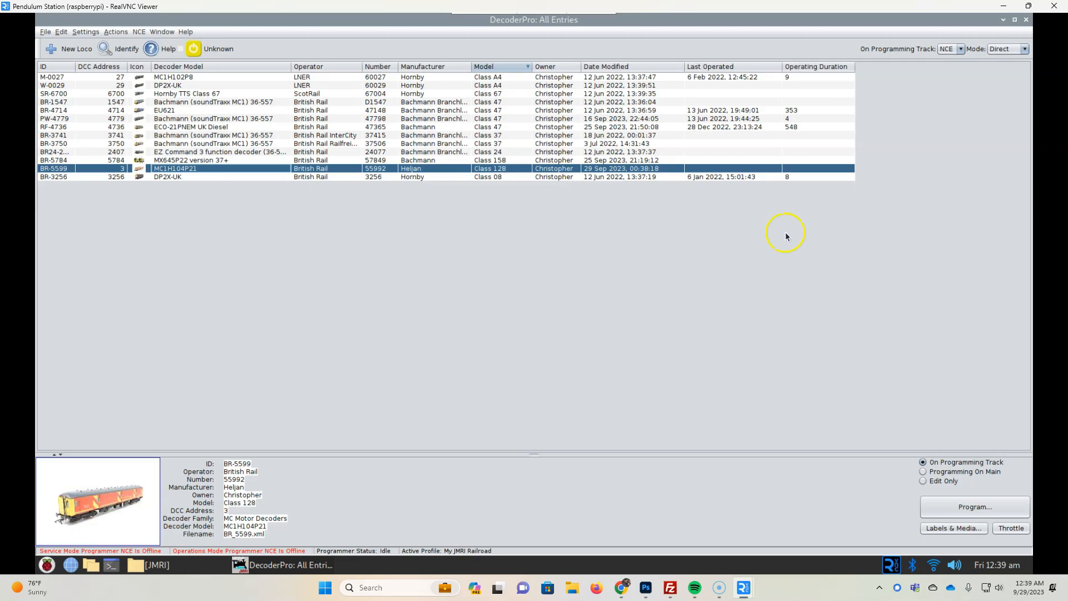
mouse_move(772, 281)
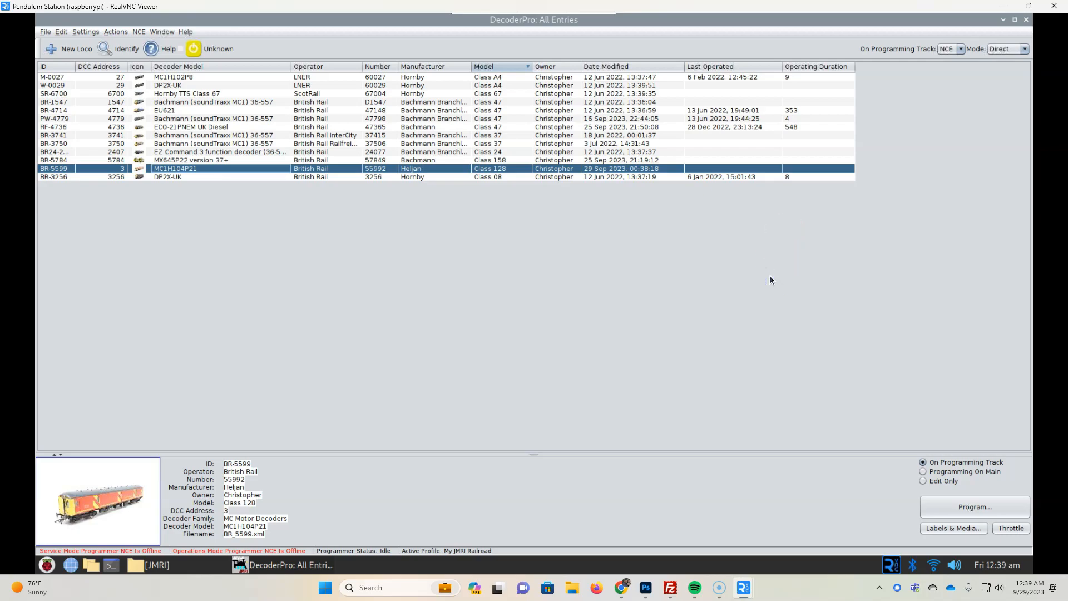
mouse_move(817, 271)
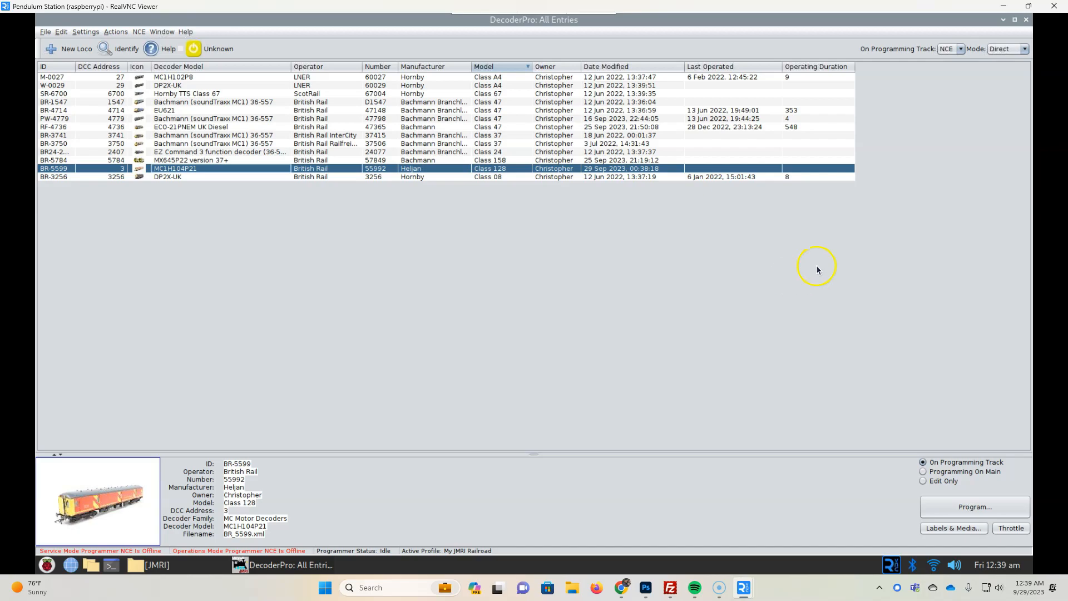
mouse_move(602, 368)
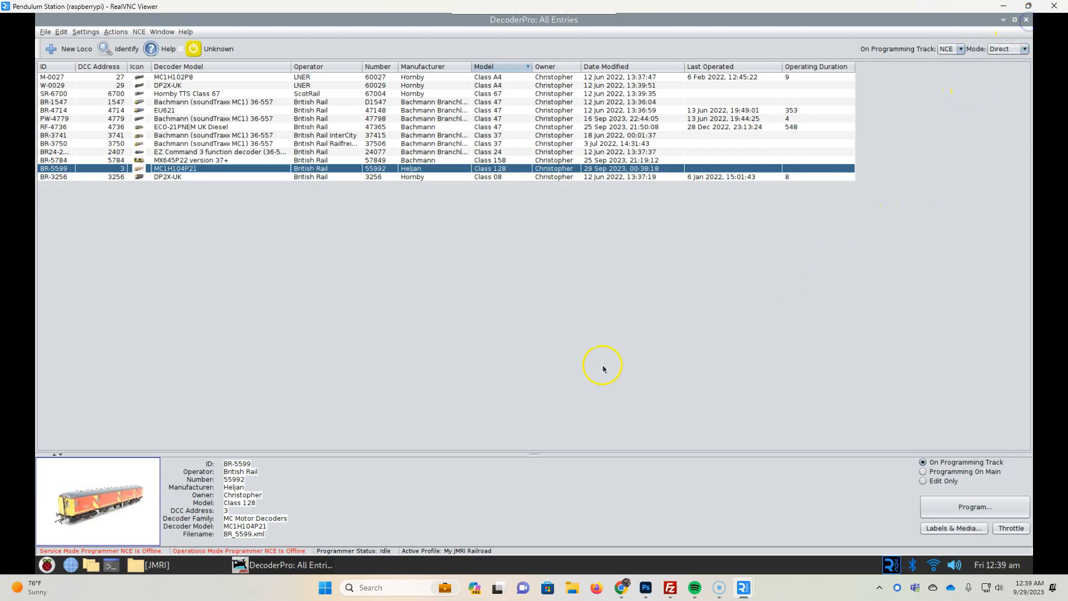
left_click(1006, 7)
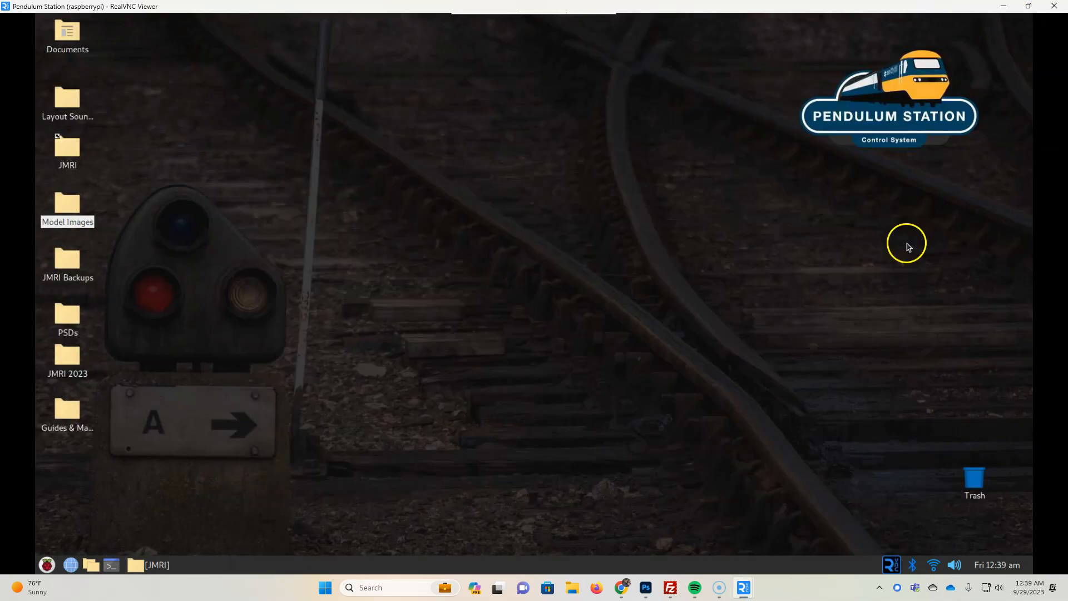
mouse_move(687, 289)
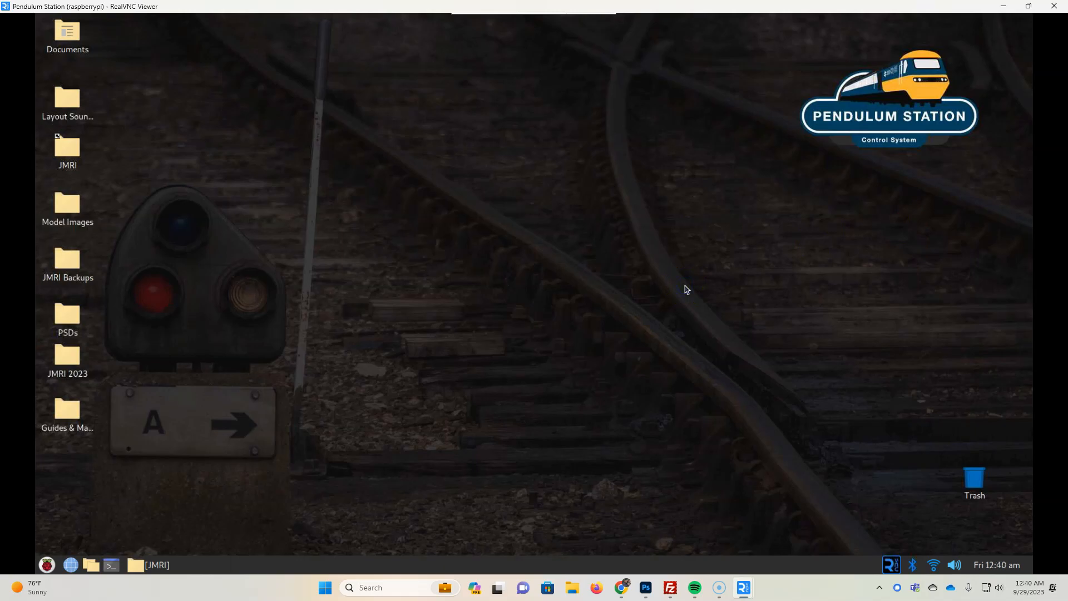